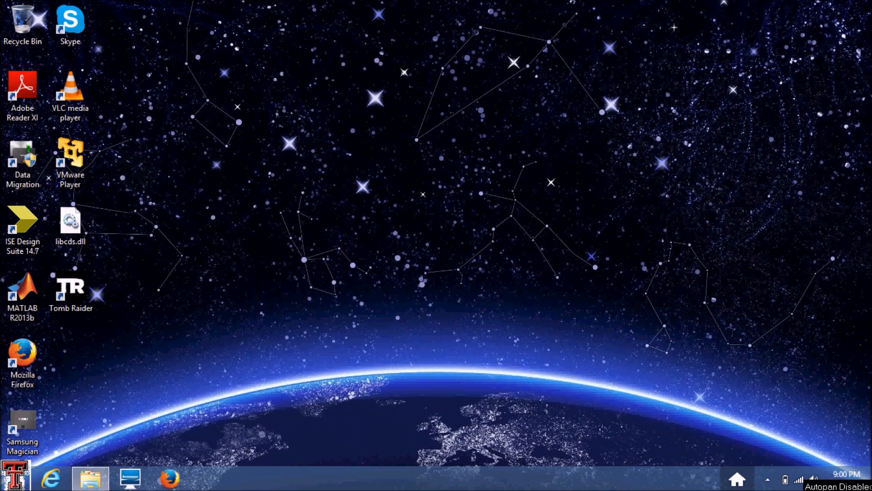
mouse_move(150, 184)
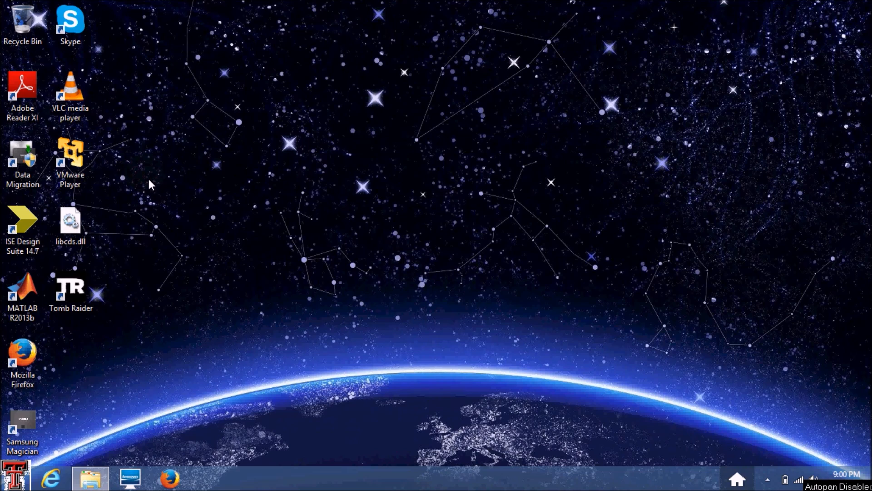
mouse_move(155, 215)
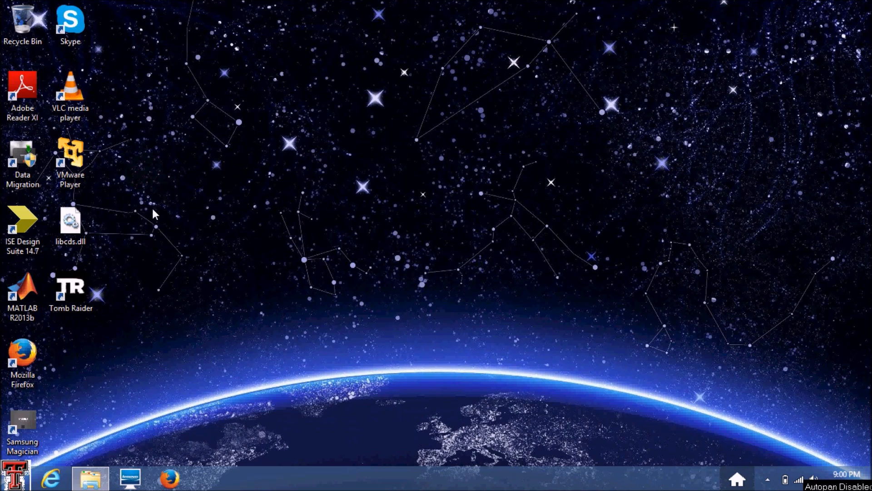
Launch ISE Design Suite 14.7 from the desktop and let Project Navigator load its welcome page
click(22, 225)
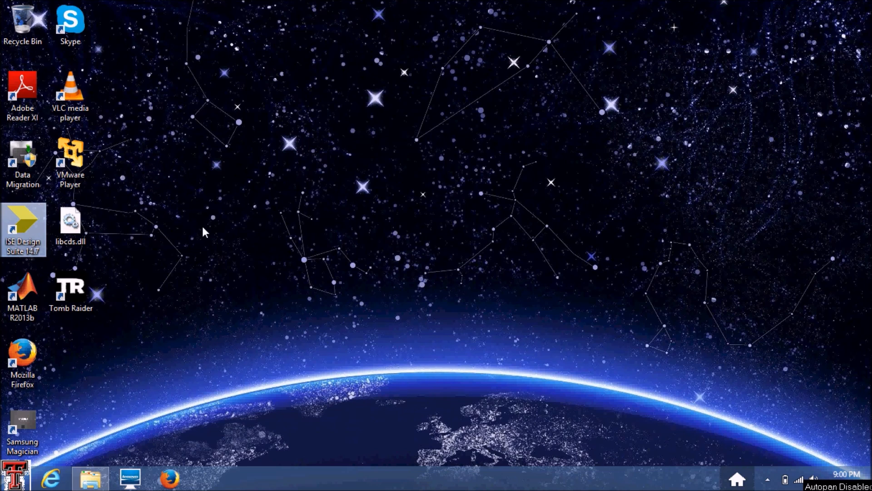
double_click(22, 225)
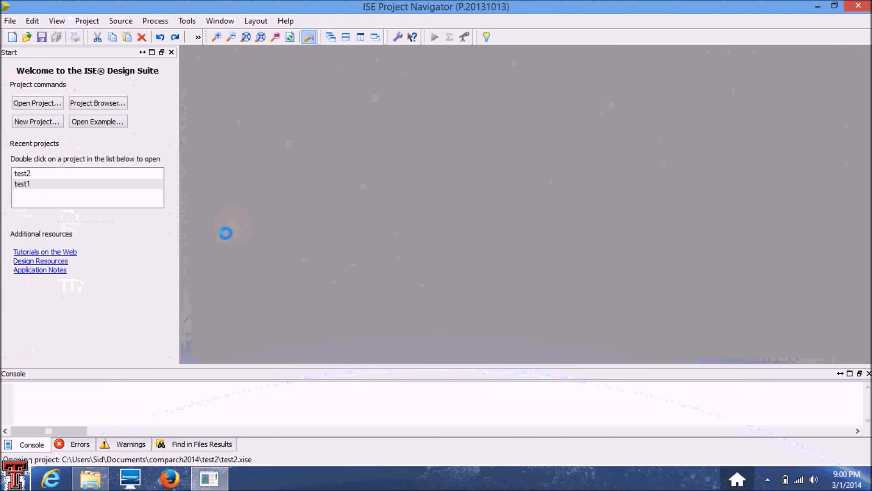
click(21, 21)
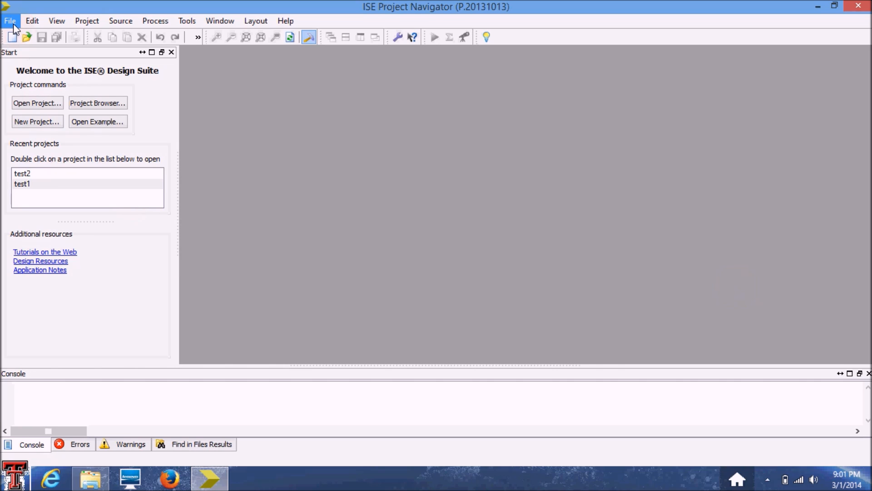
Start a new project named test3 with Schematic kept as the top-level source type
click(9, 20)
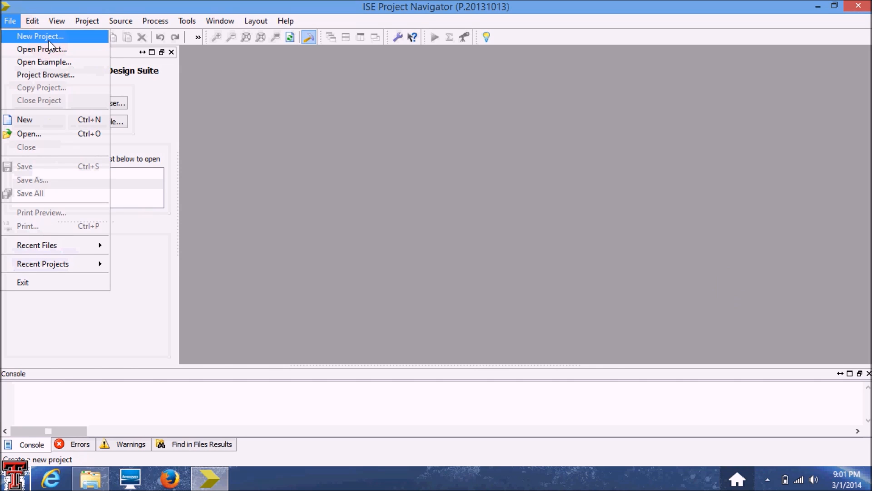
click(40, 36)
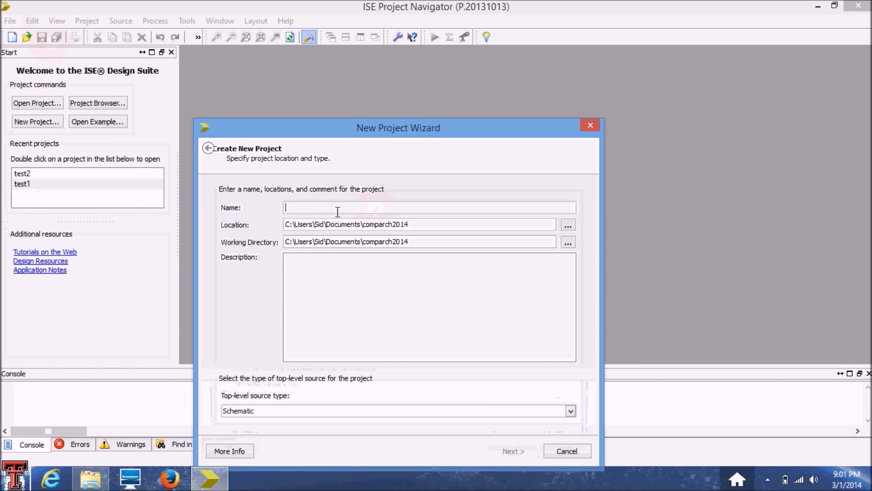
text(test3)
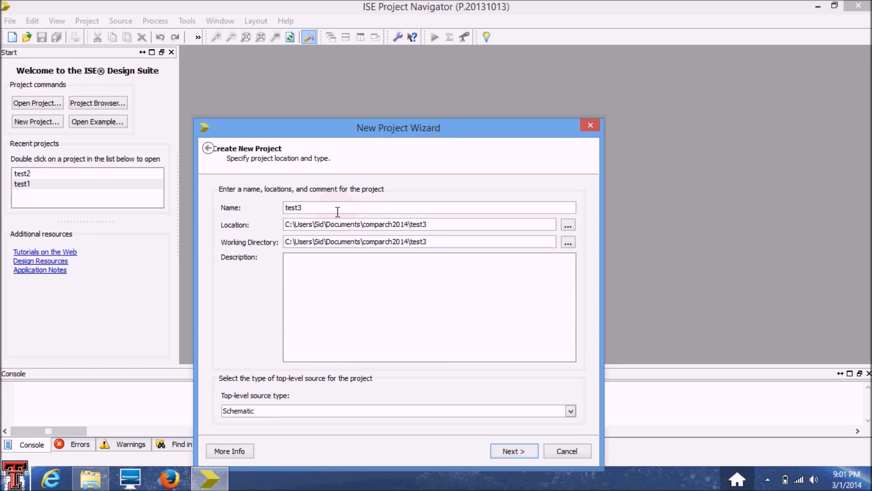
click(571, 410)
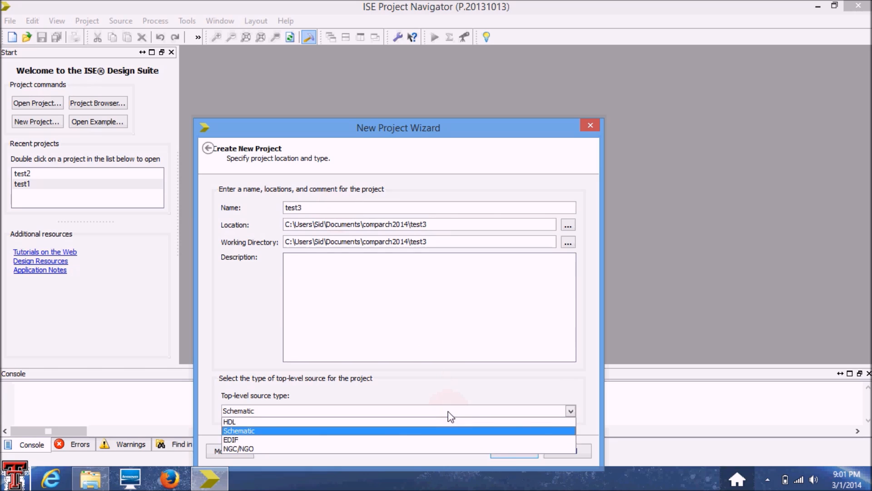
click(239, 430)
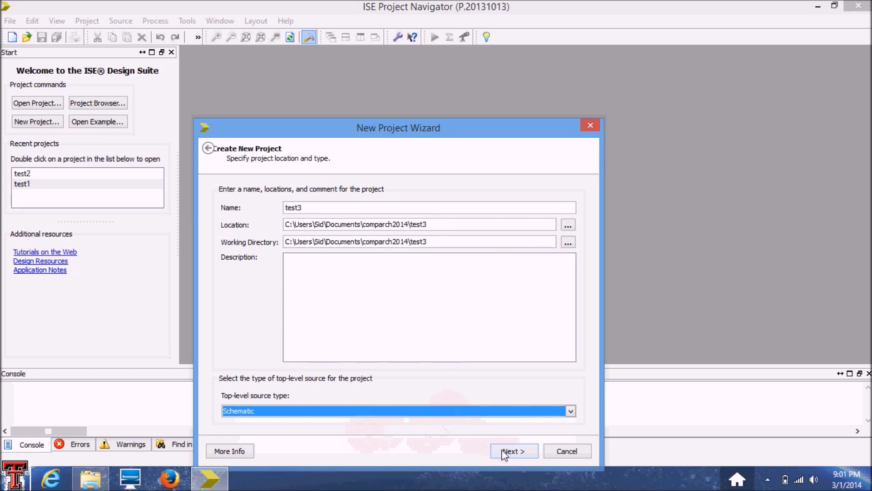
Keep Spartan3E XC3S100E with ISim simulator and finish creating the empty test3 project
click(513, 450)
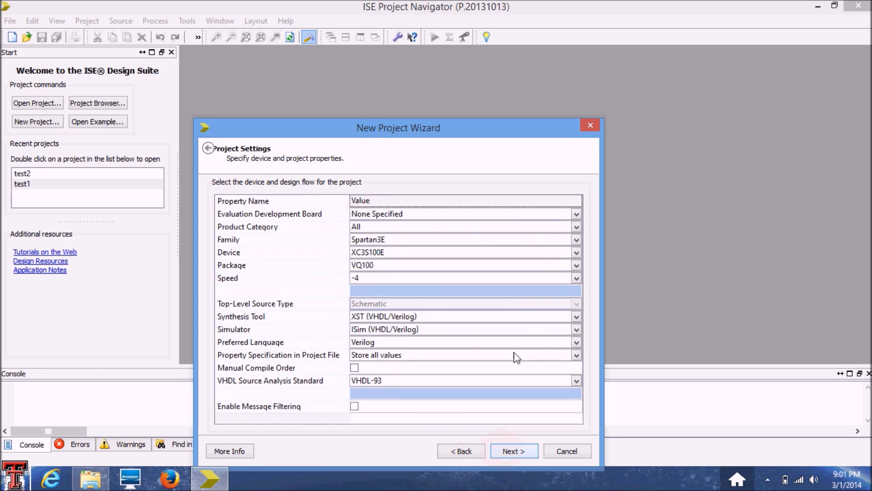
mouse_move(426, 258)
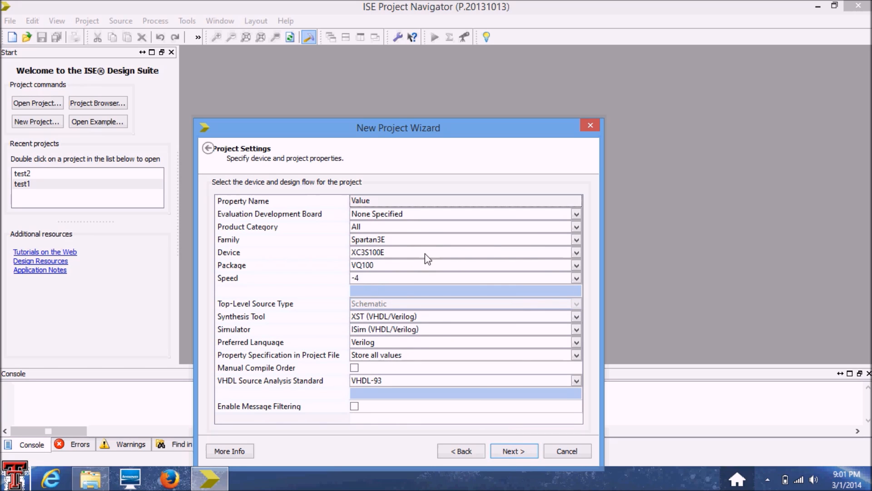
mouse_move(393, 244)
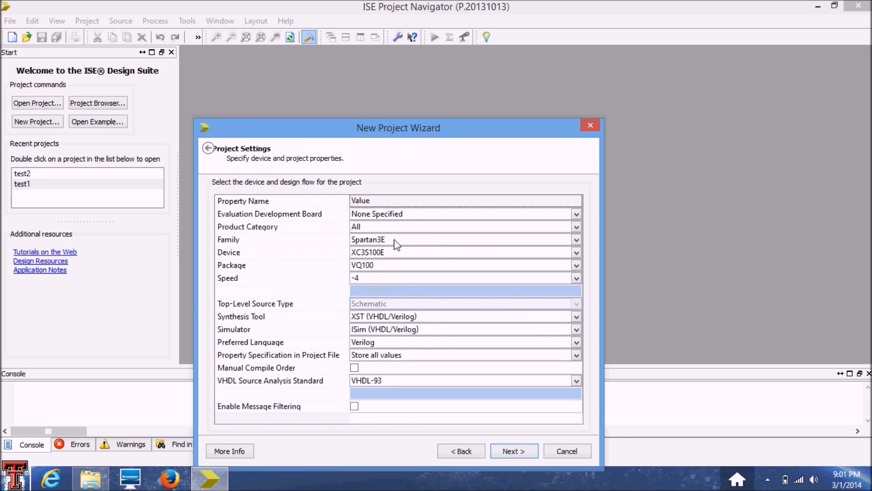
click(576, 239)
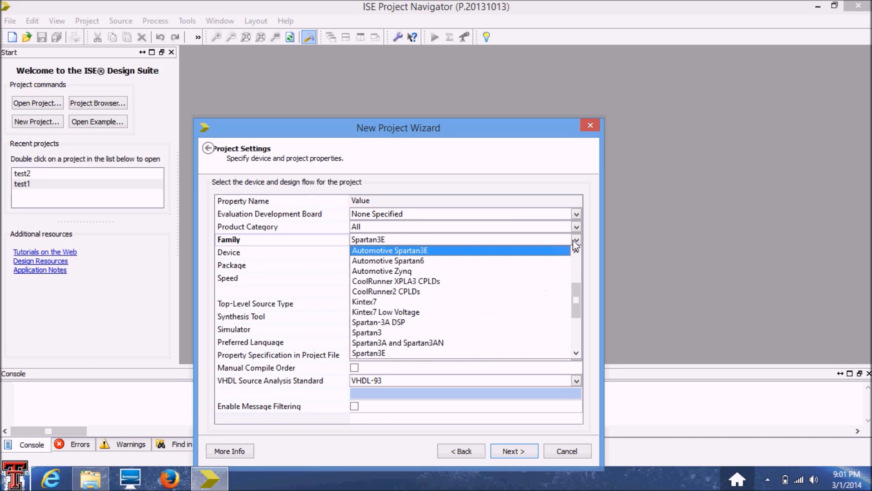
click(368, 238)
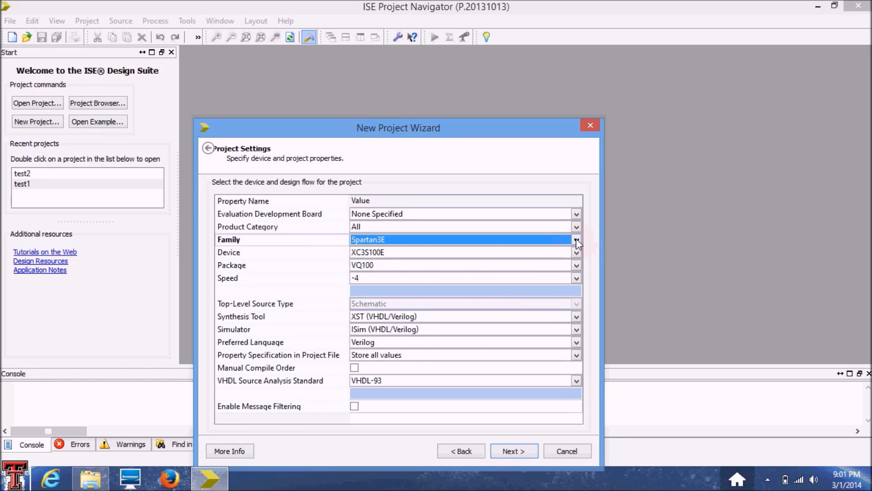
mouse_move(596, 253)
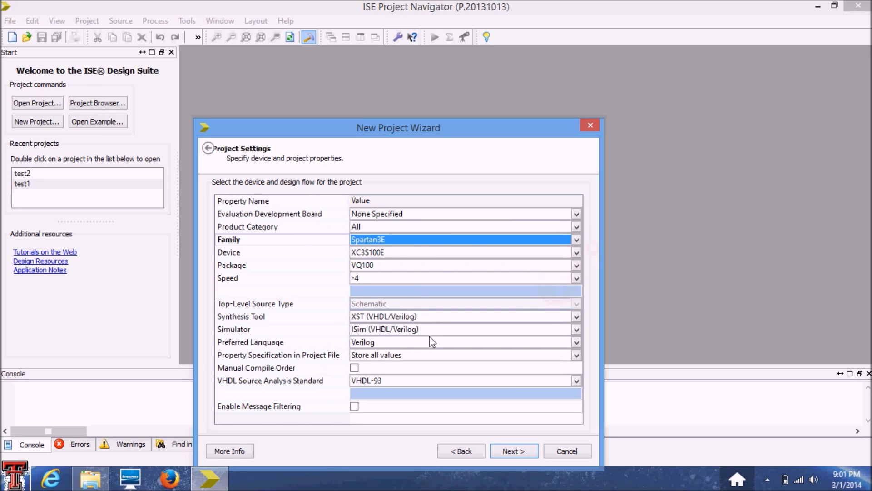
mouse_move(237, 335)
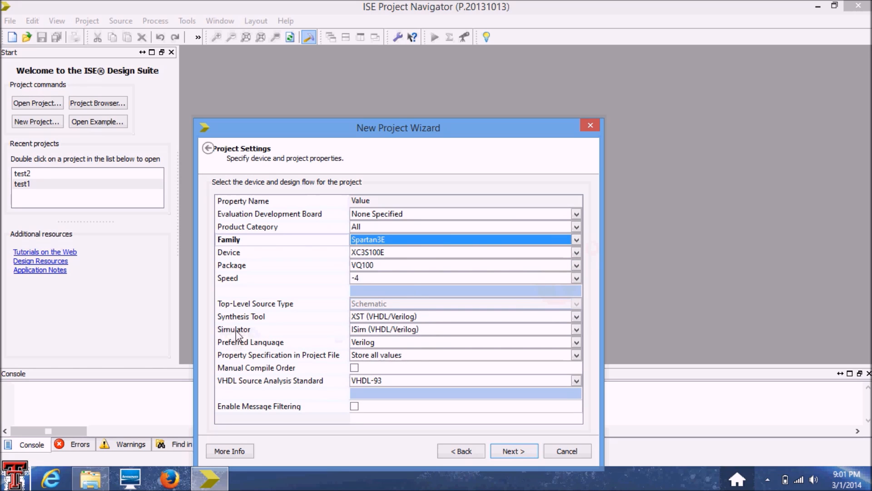
mouse_move(376, 338)
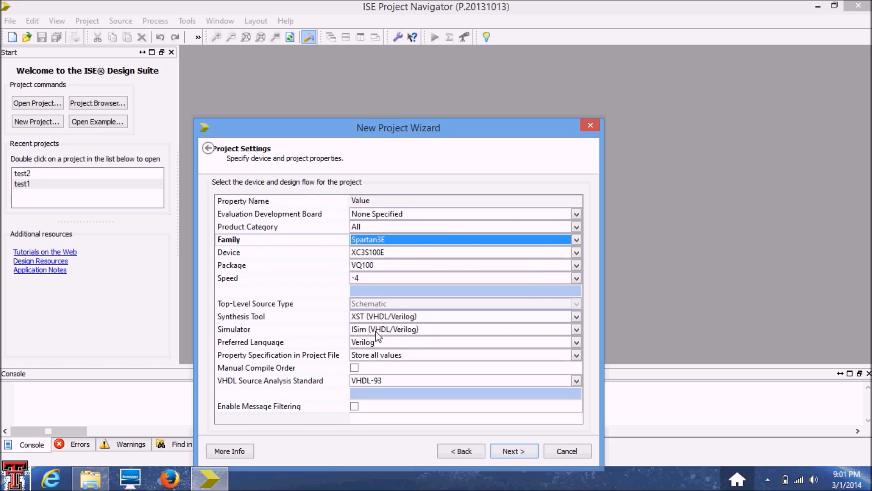
mouse_move(356, 338)
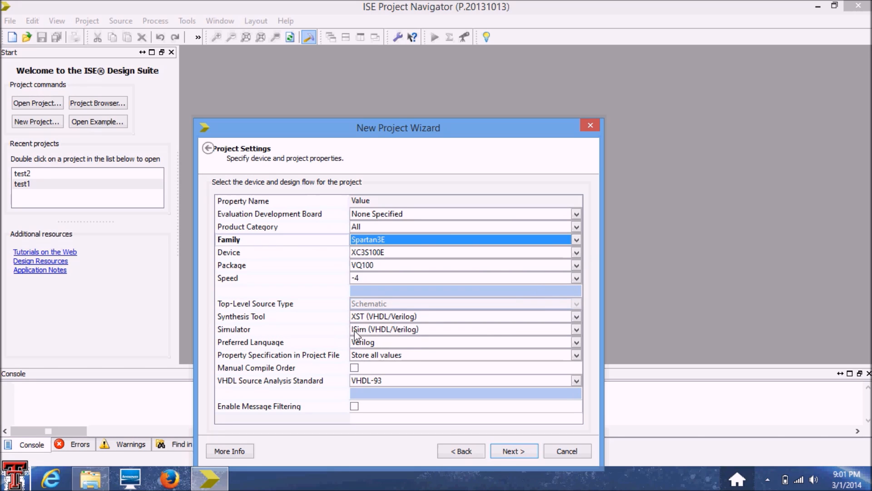
mouse_move(362, 329)
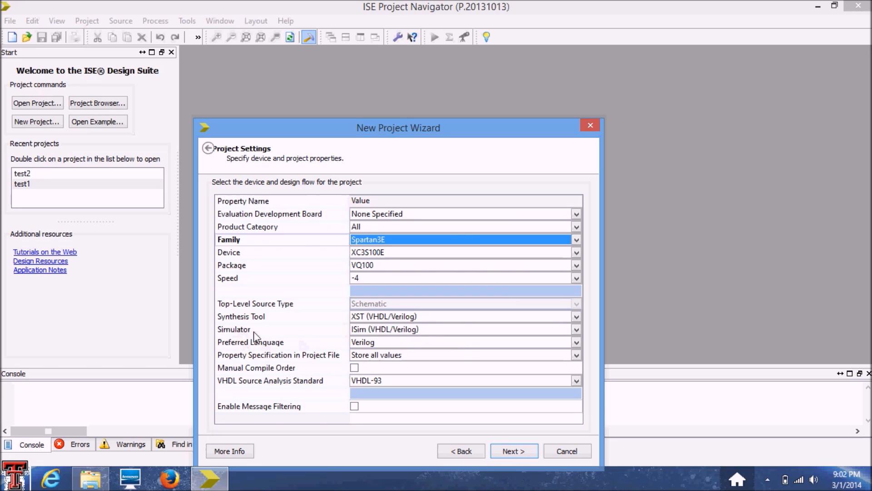
mouse_move(370, 331)
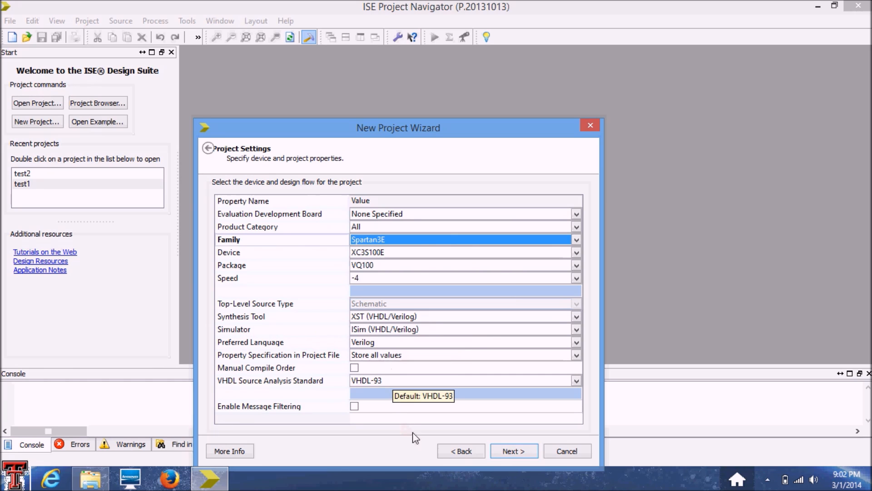
click(513, 451)
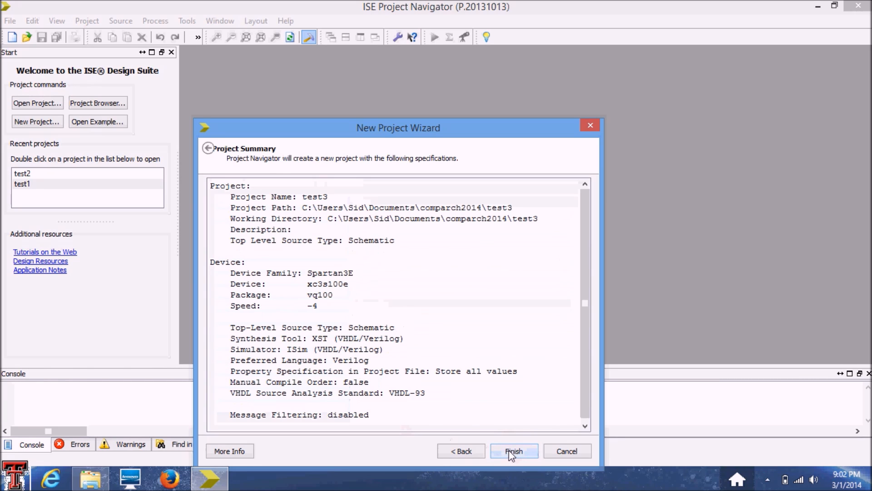
click(512, 450)
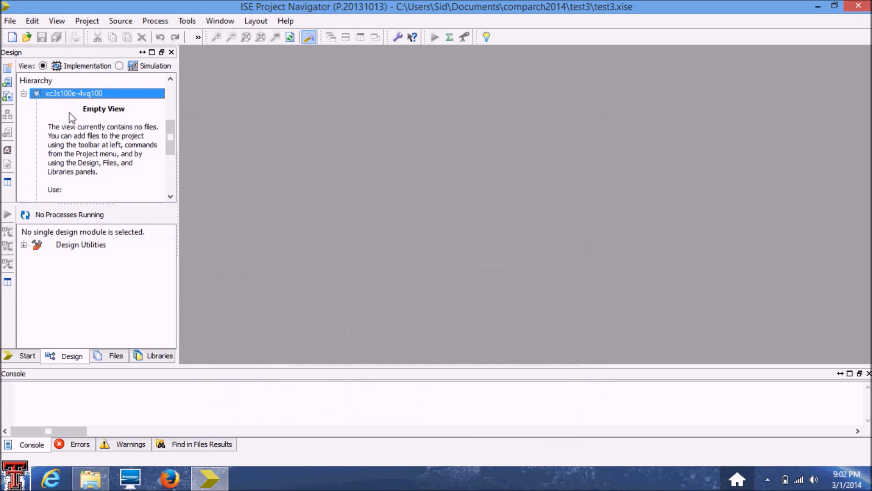
mouse_move(80, 99)
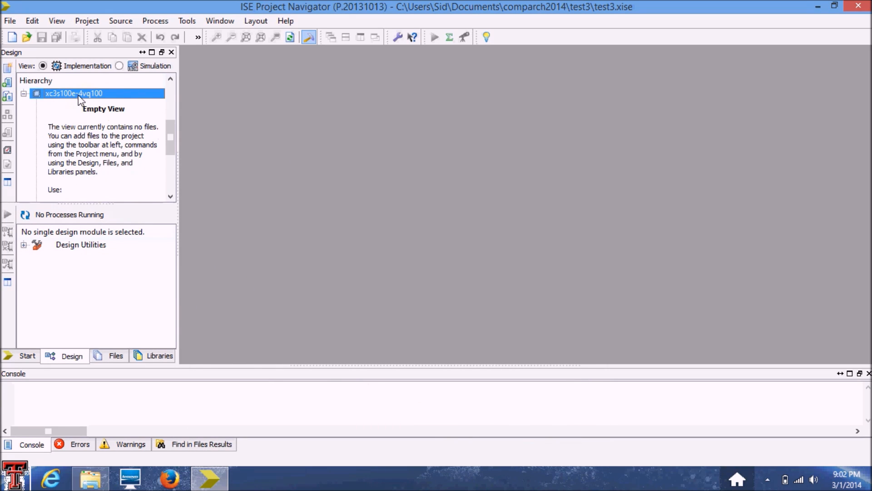
Add a new Schematic source named test3schematic to the test3 project
right_click(74, 93)
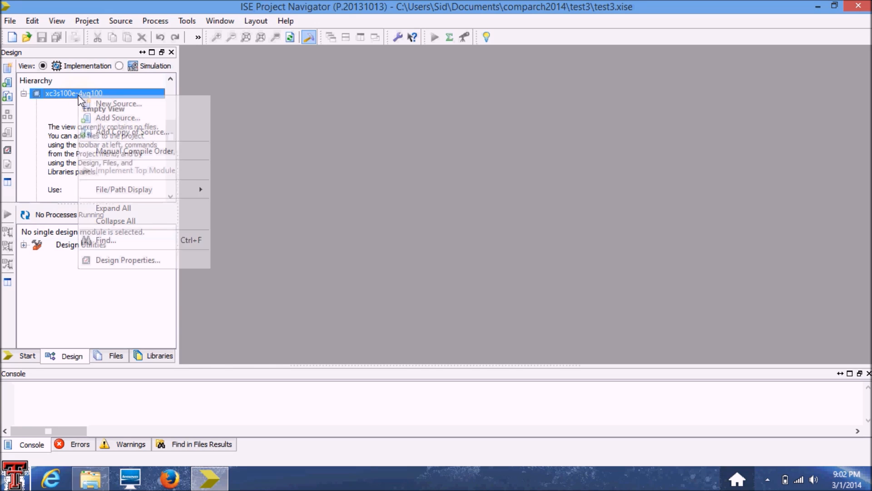
click(118, 103)
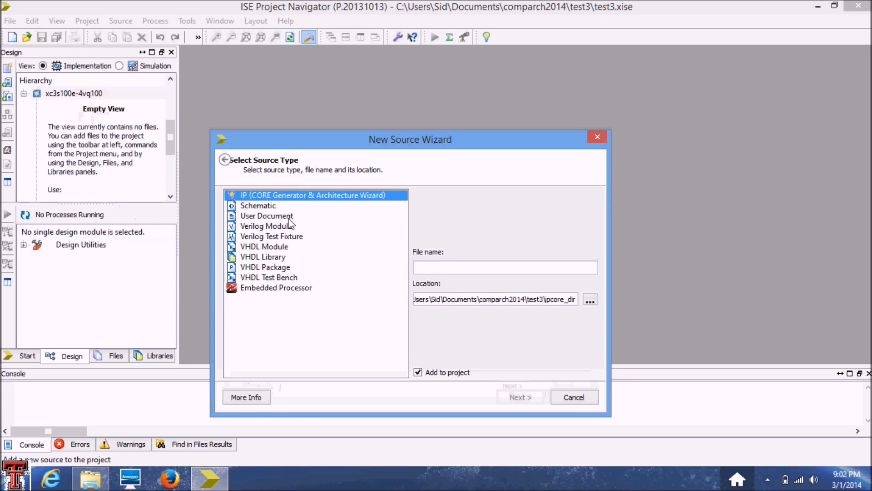
click(258, 206)
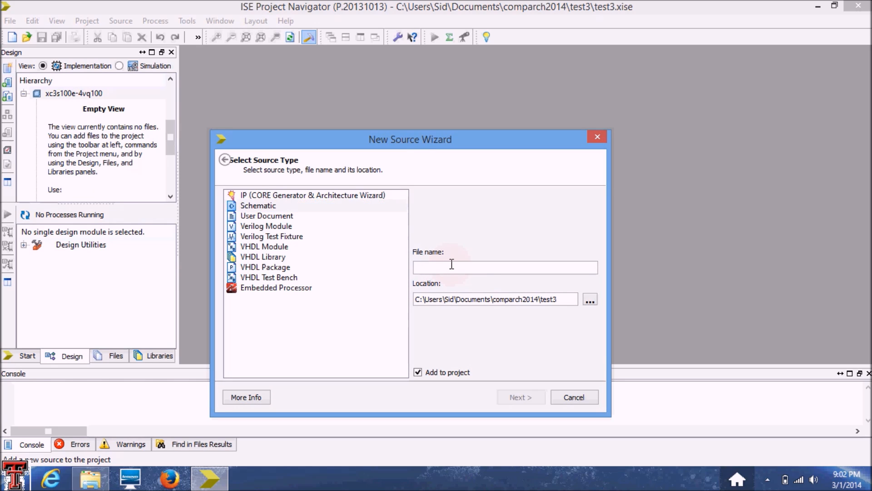
text(test3)
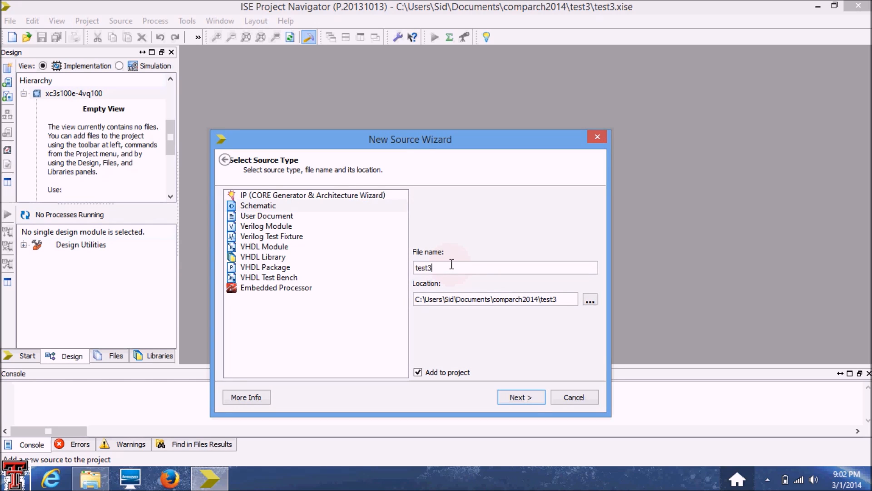
text(schematic)
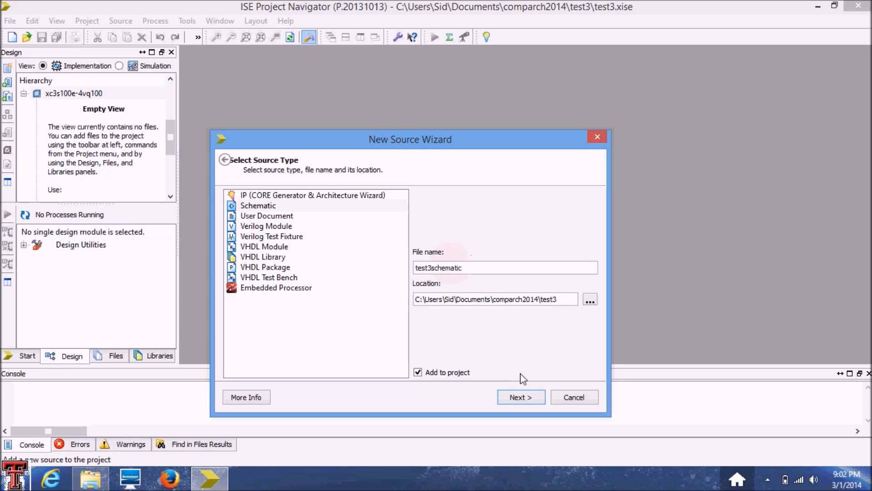
click(520, 397)
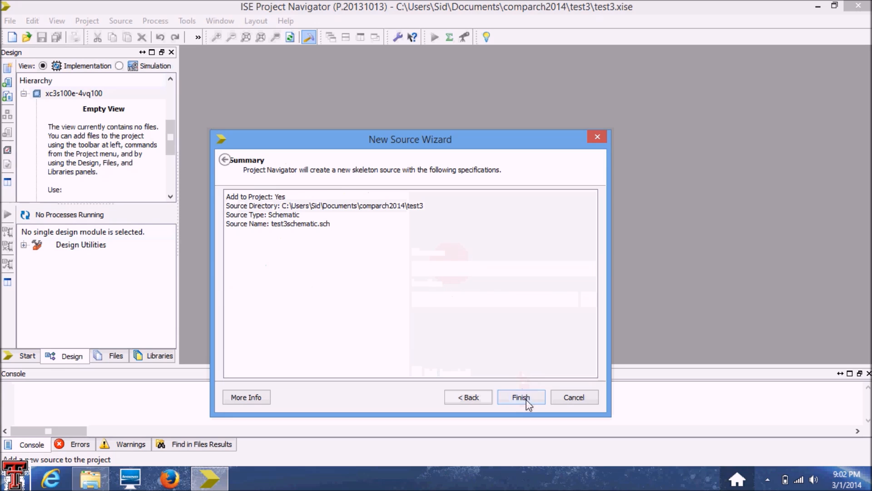
Let test3schematic.sch open in the editor and review the Design, Files and Libraries panels
click(519, 397)
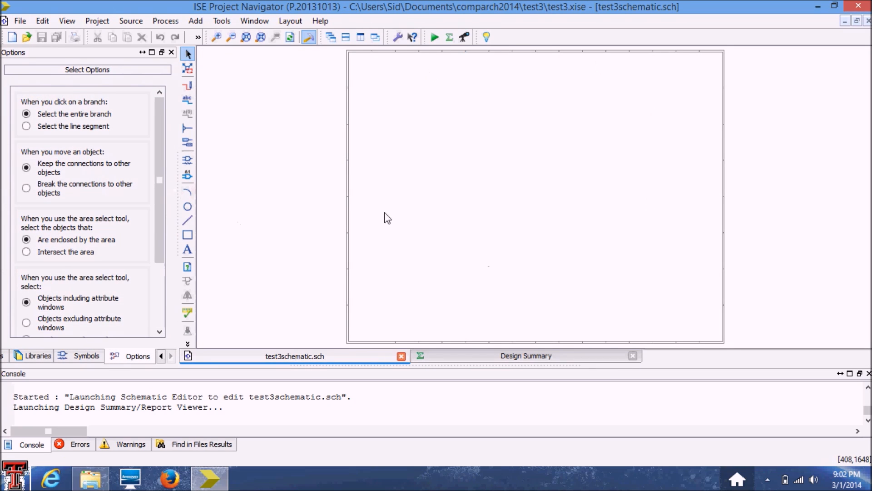
mouse_move(709, 120)
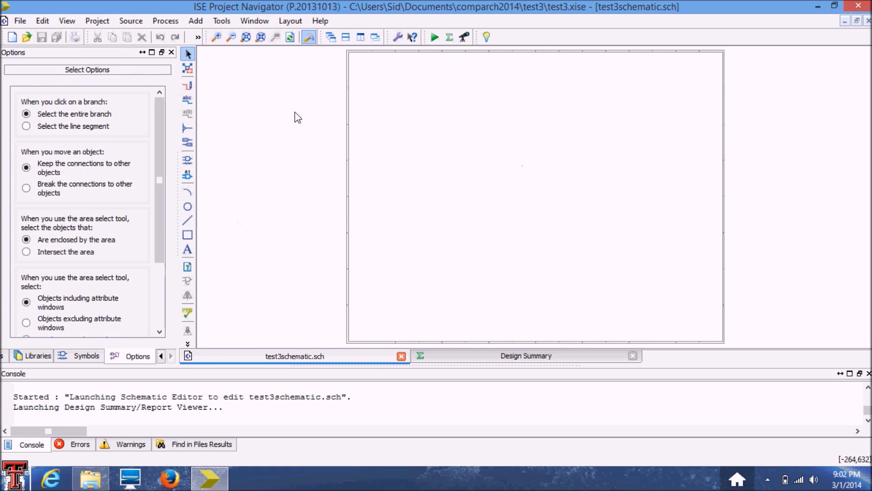
click(217, 36)
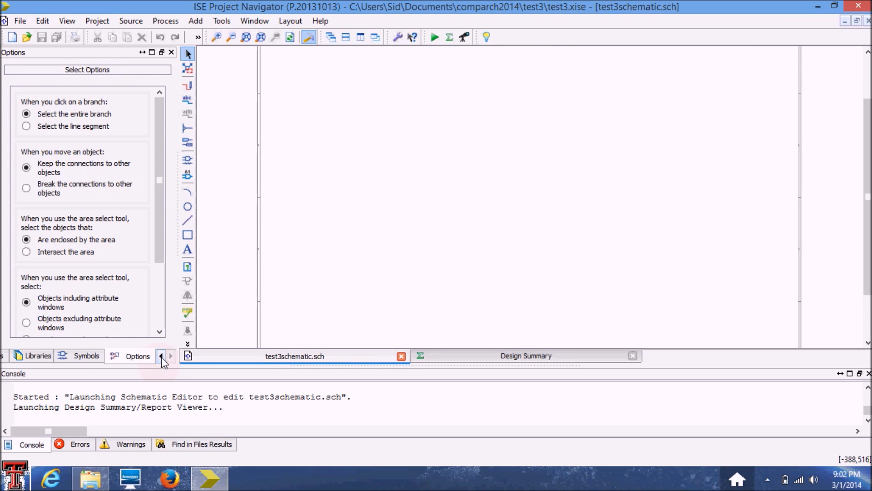
click(161, 355)
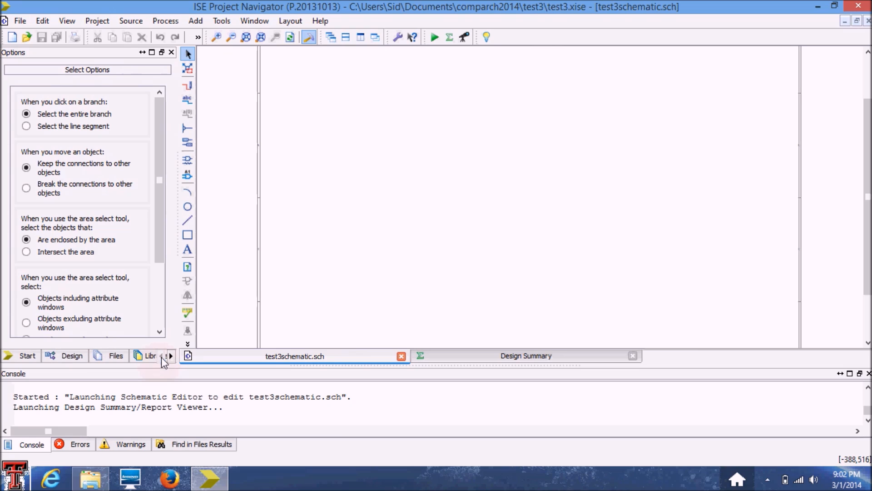
click(72, 355)
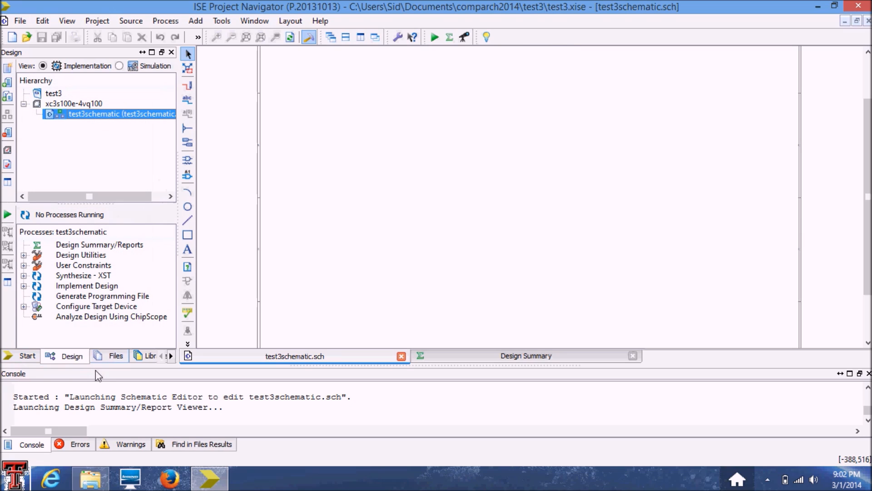
click(115, 355)
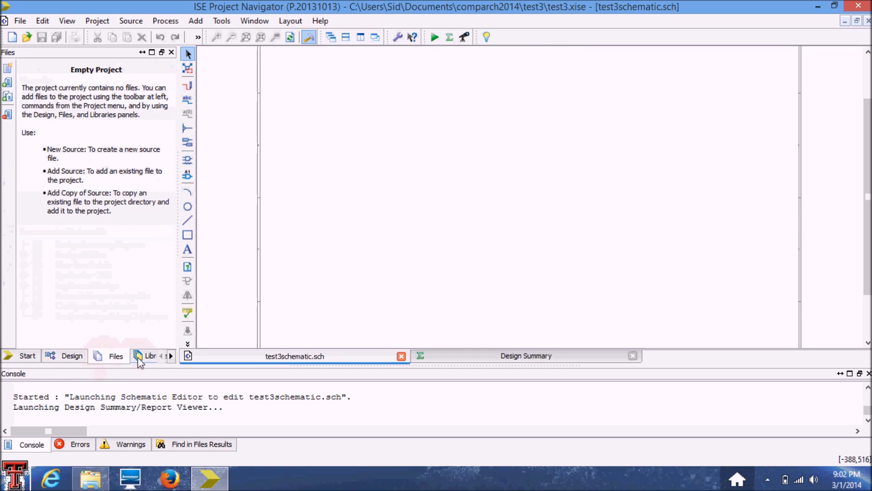
click(148, 356)
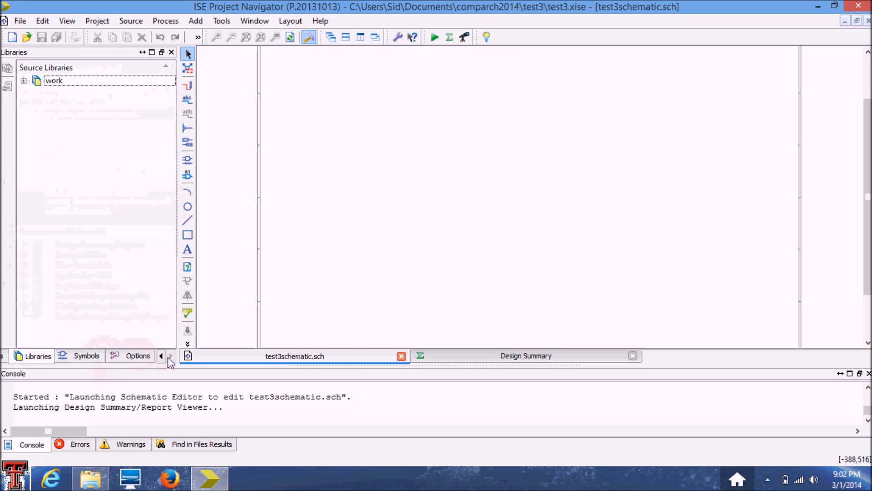
From the Logic symbol category place the and2 gates and inverters for the decoder on the sheet
click(86, 355)
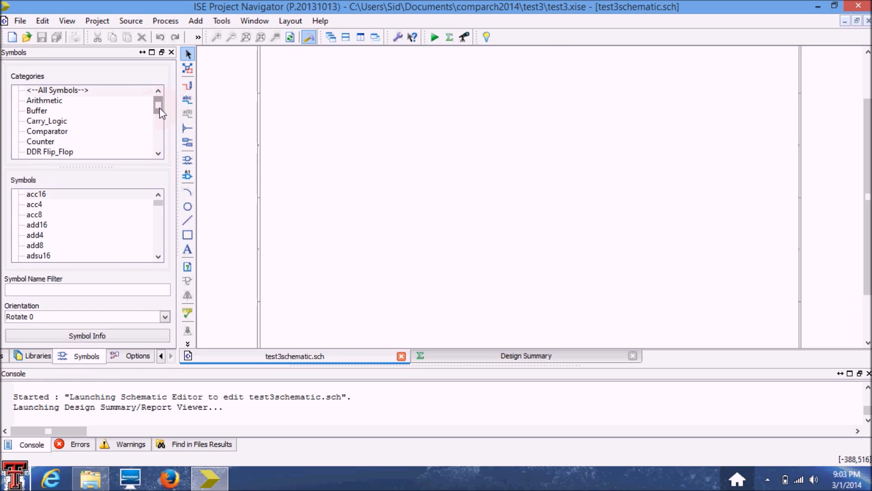
mouse_move(165, 130)
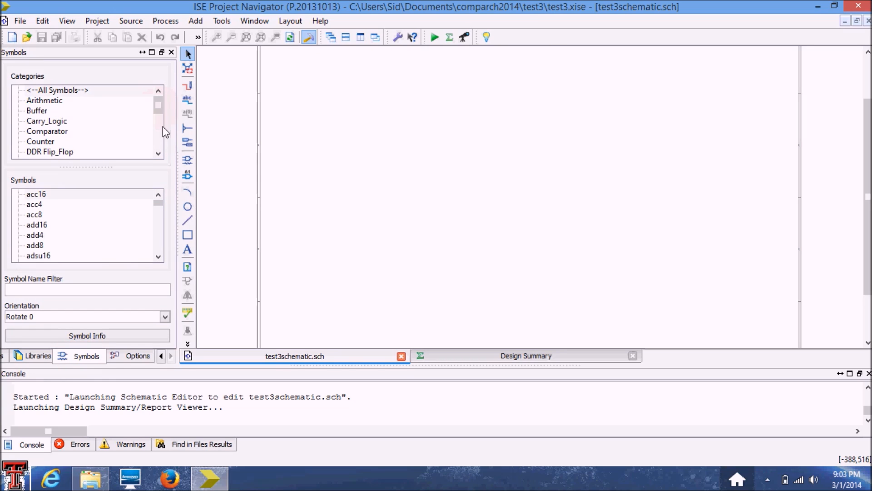
mouse_move(373, 216)
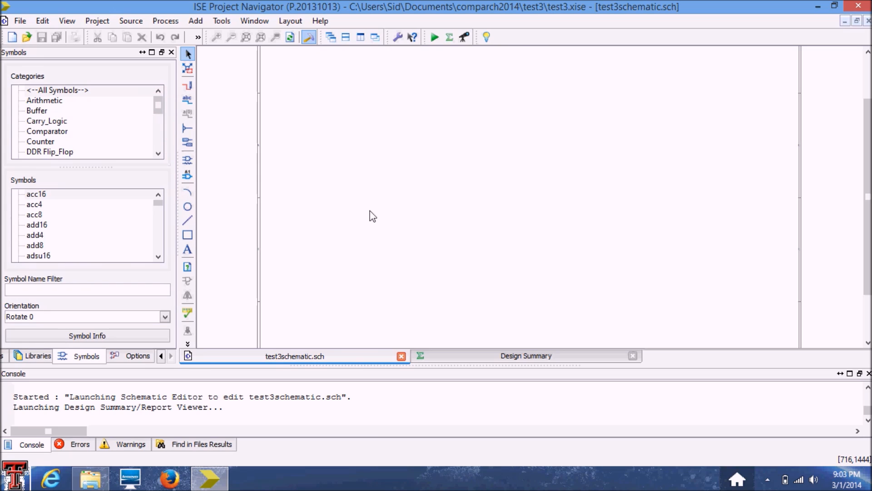
mouse_move(159, 212)
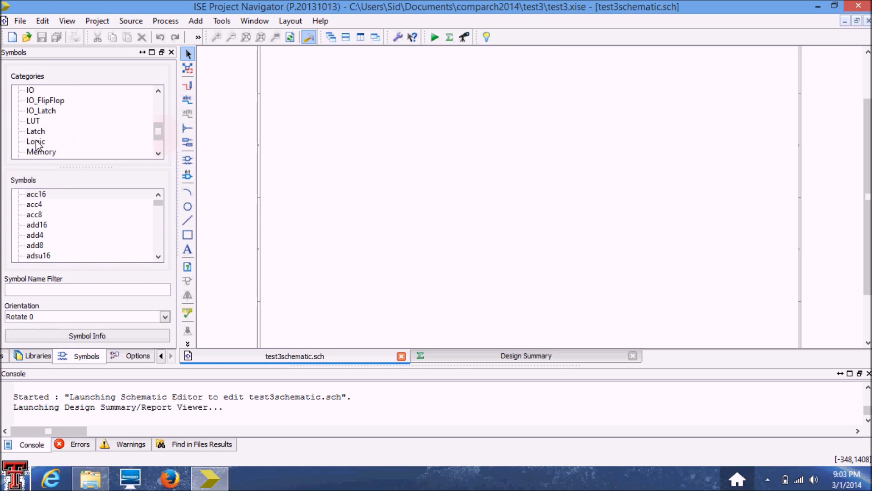
click(36, 142)
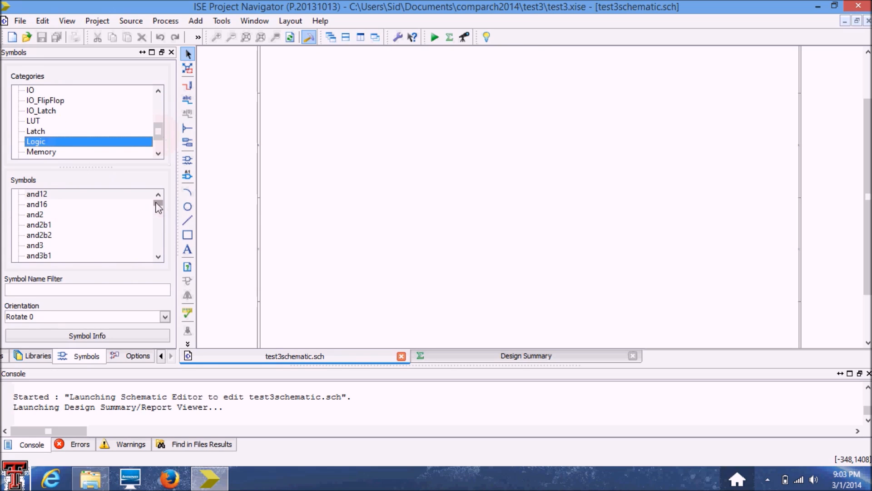
mouse_move(14, 209)
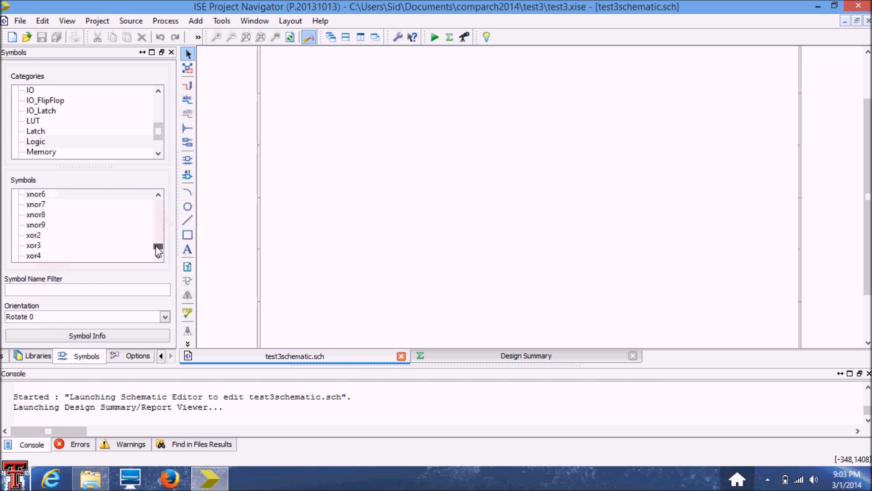
click(158, 193)
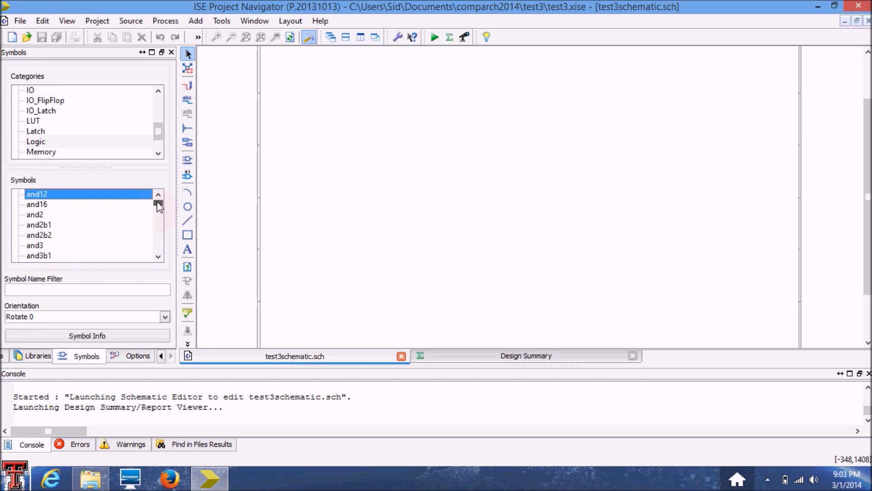
click(158, 208)
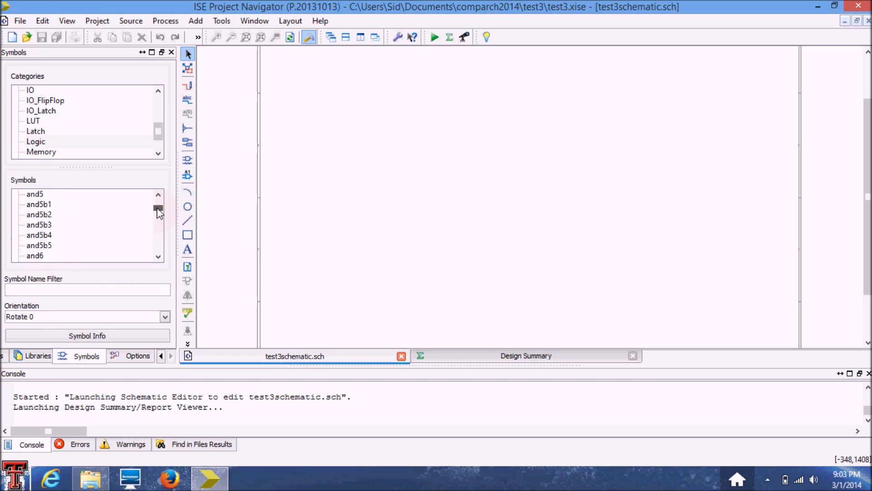
scroll(down, 3)
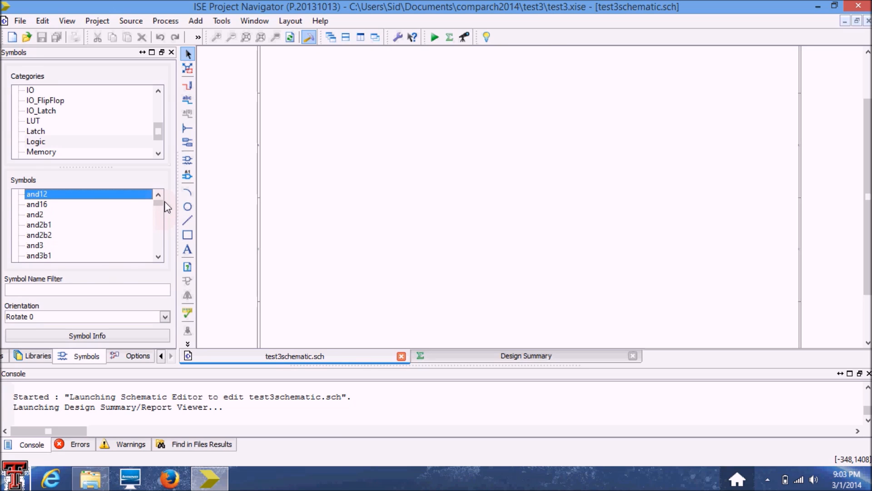
click(35, 214)
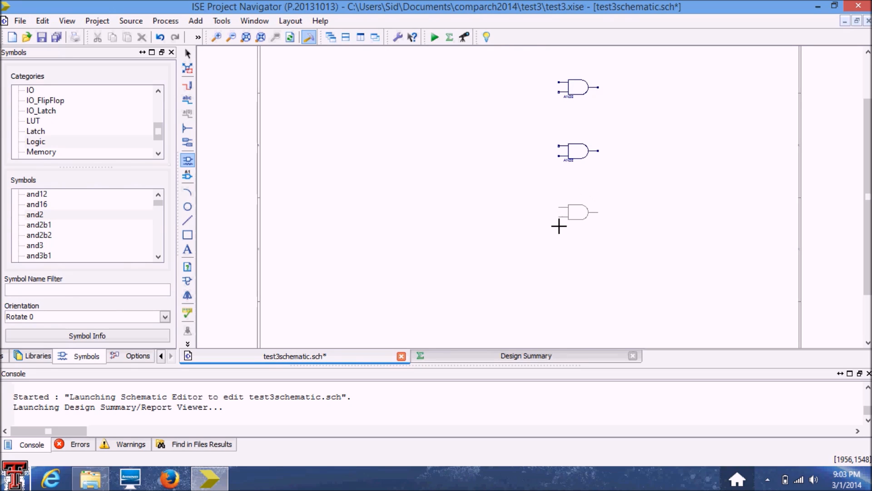
click(559, 225)
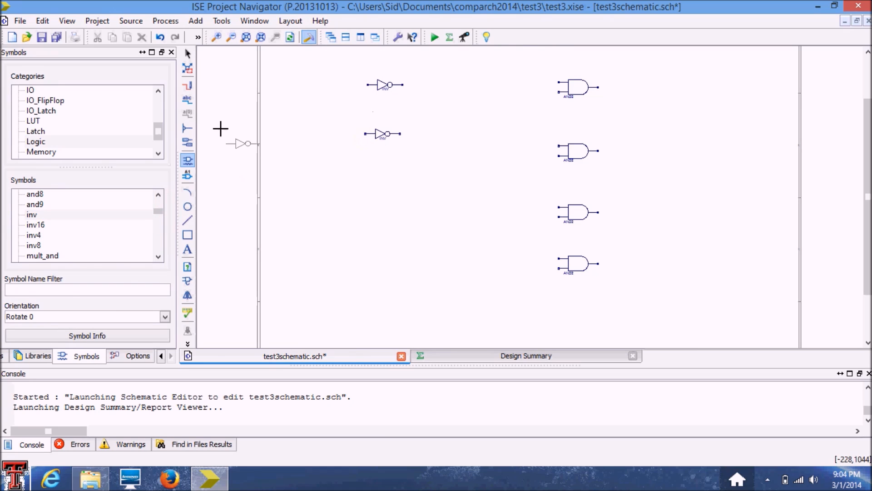
click(217, 37)
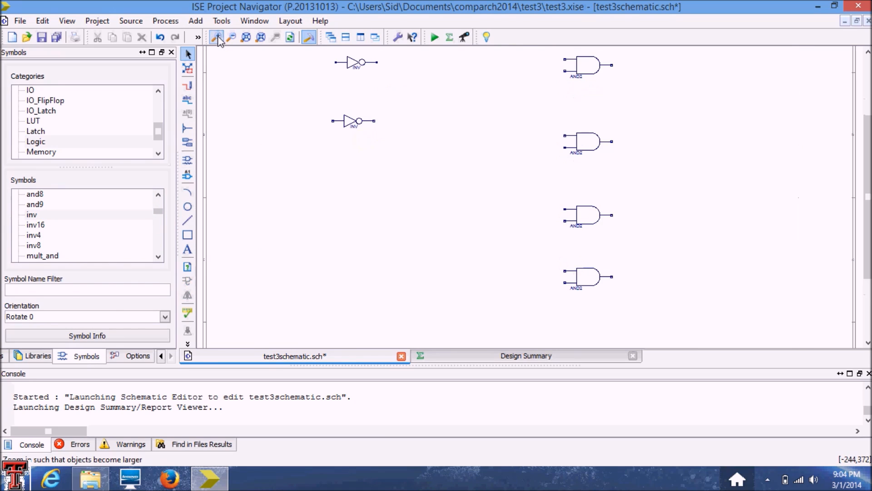
Zoom in further so the placed gates and grid are clearly visible
click(217, 36)
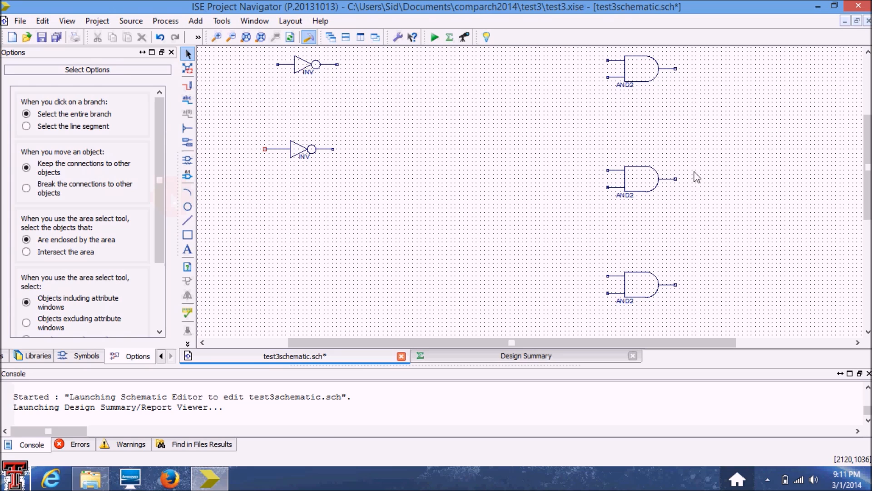
scroll(down, 3)
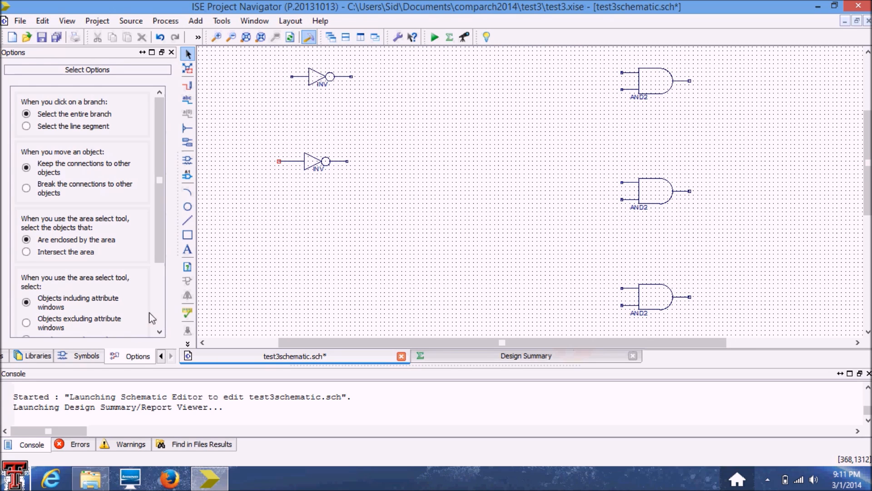
mouse_move(187, 233)
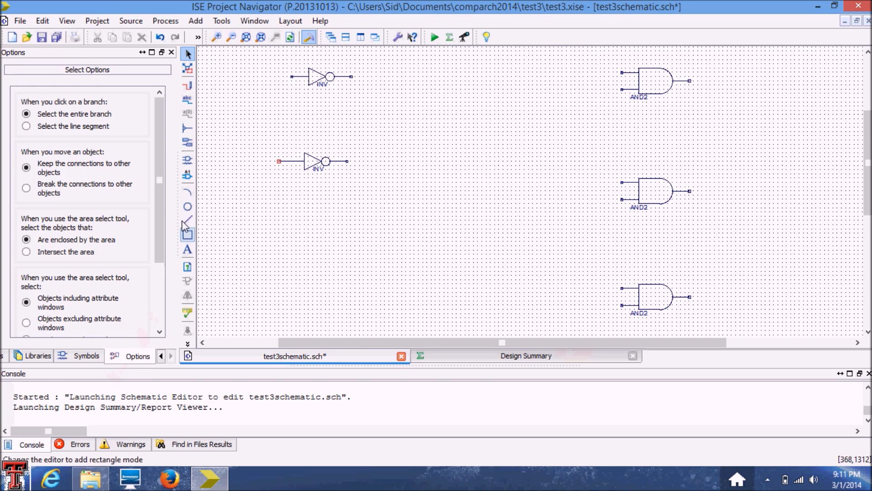
Attach an input I/O marker to the first inverter's input wire
click(187, 143)
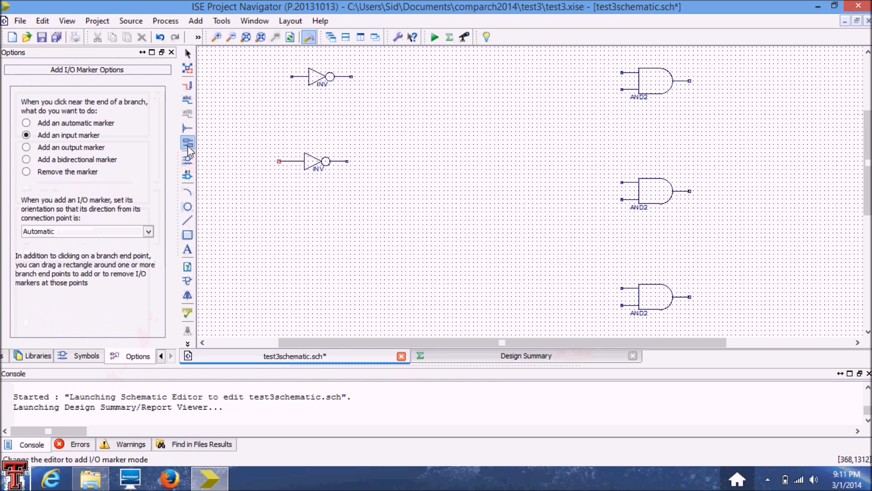
mouse_move(187, 143)
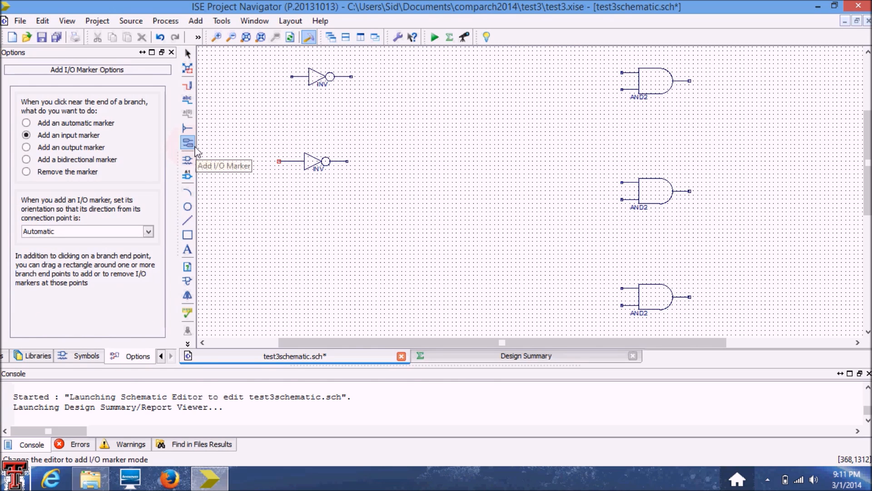
mouse_move(73, 143)
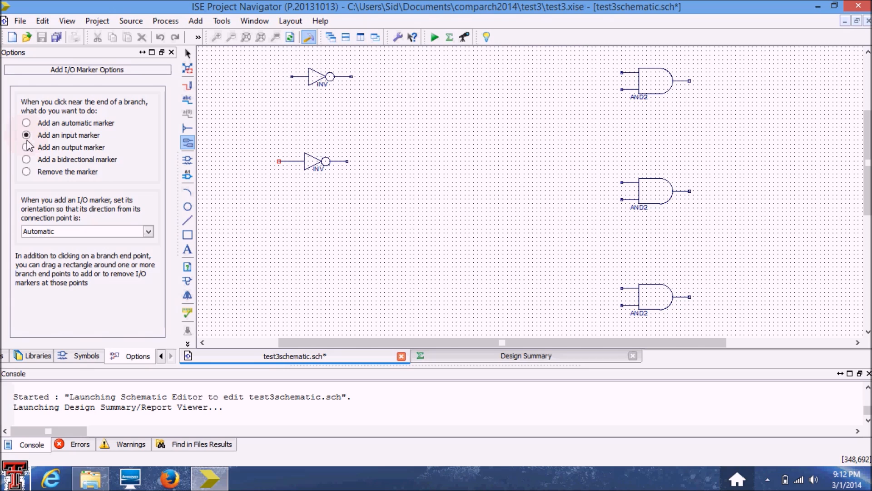
click(281, 76)
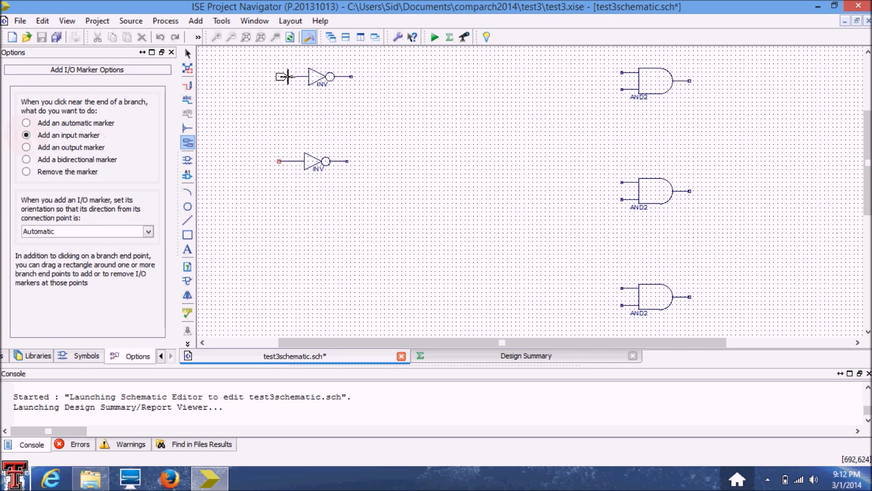
mouse_move(289, 76)
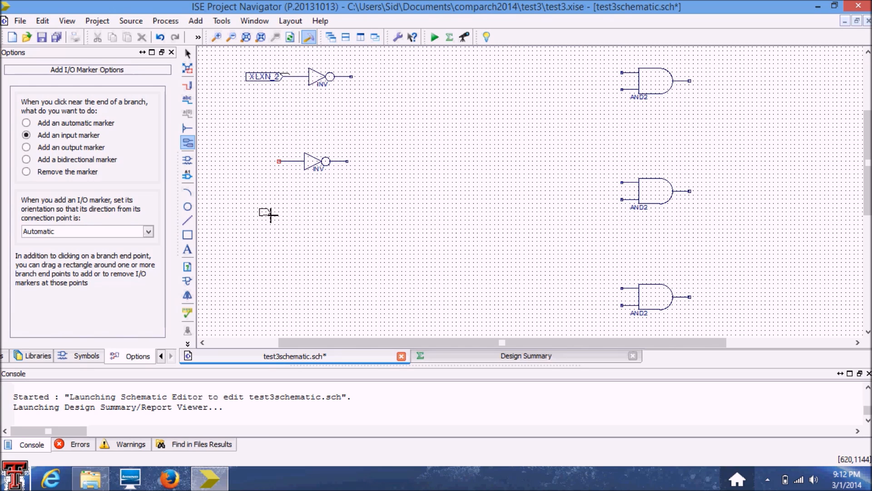
mouse_move(422, 222)
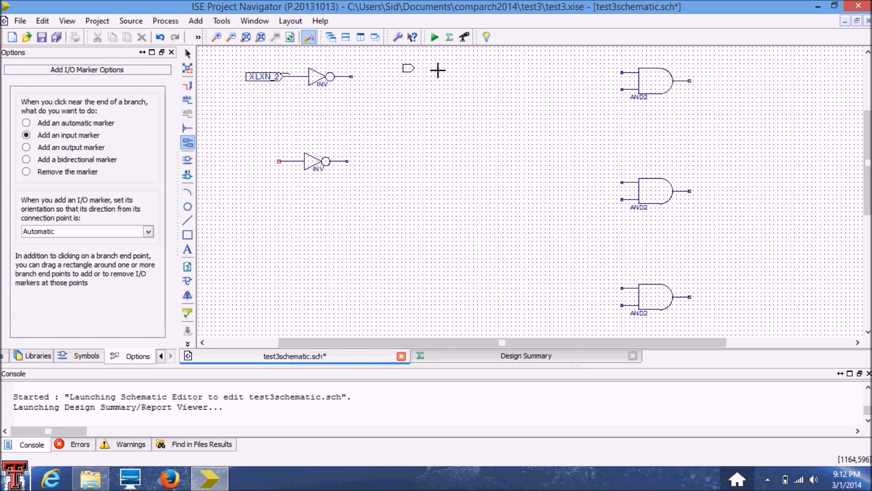
mouse_move(403, 173)
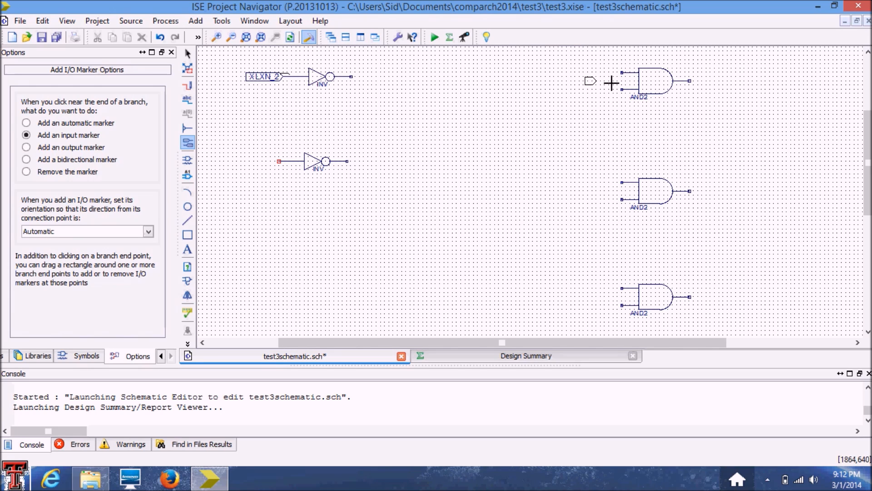
mouse_move(568, 144)
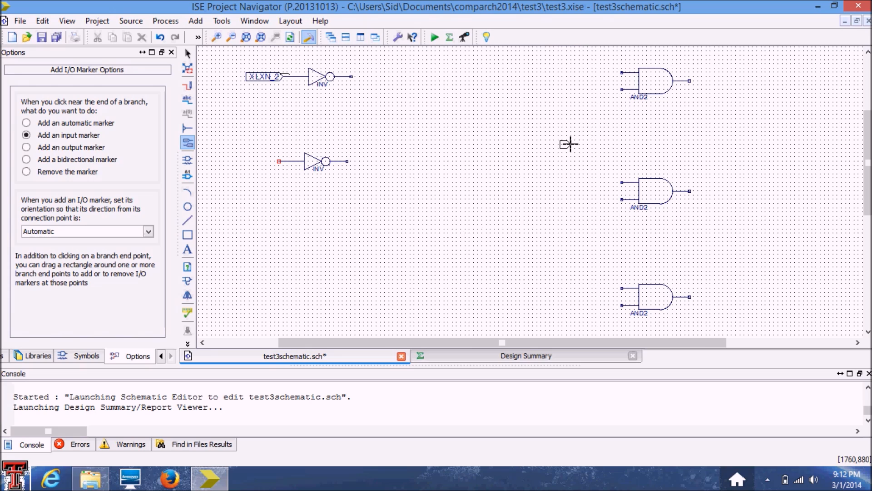
mouse_move(559, 136)
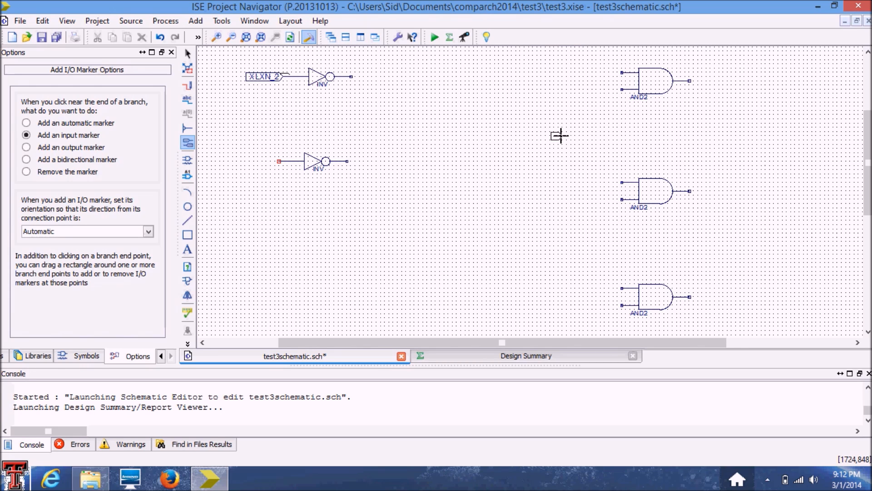
mouse_move(239, 215)
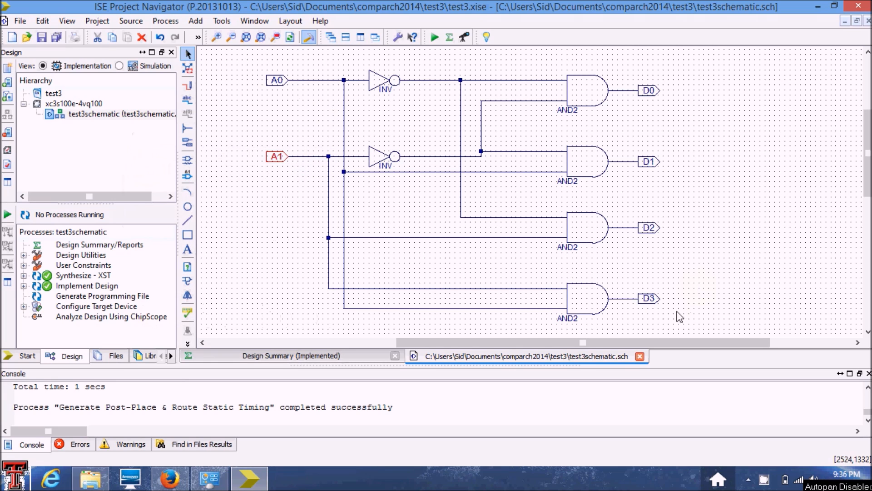
mouse_move(388, 312)
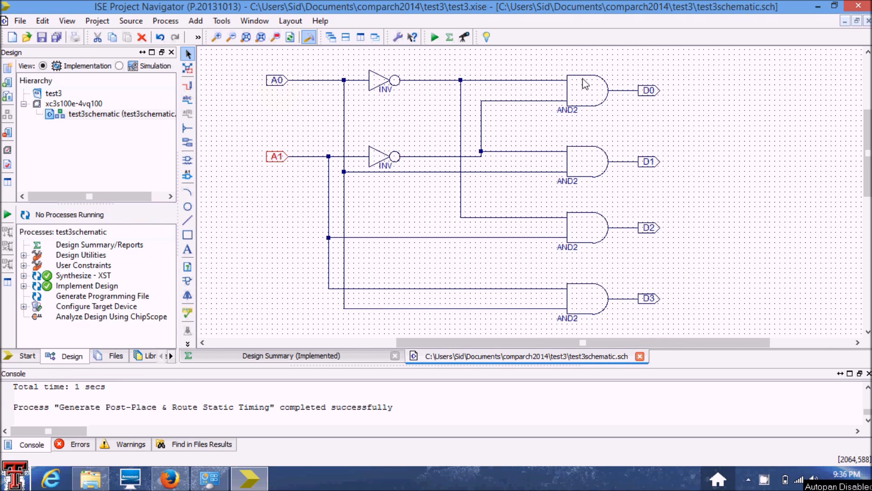
mouse_move(655, 279)
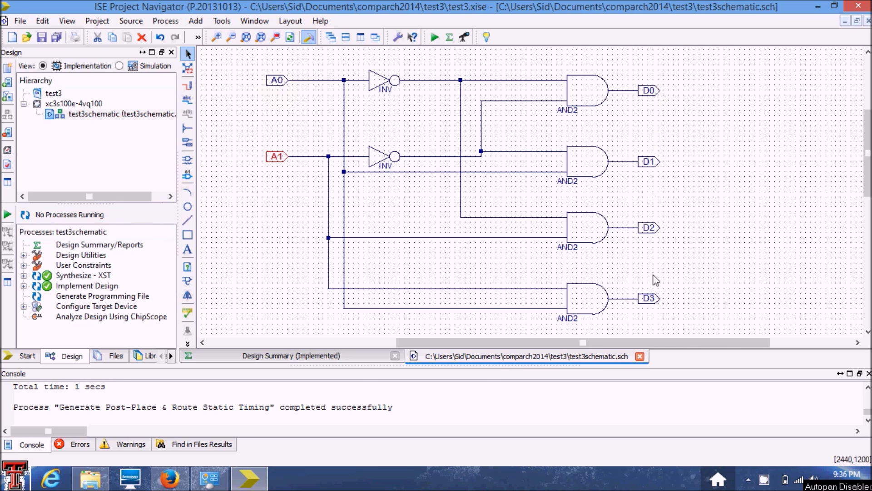
mouse_move(651, 301)
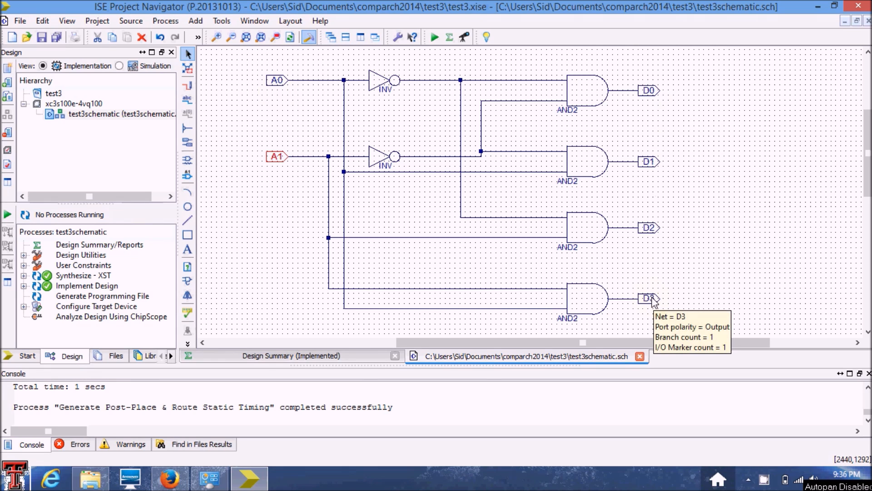
mouse_move(278, 90)
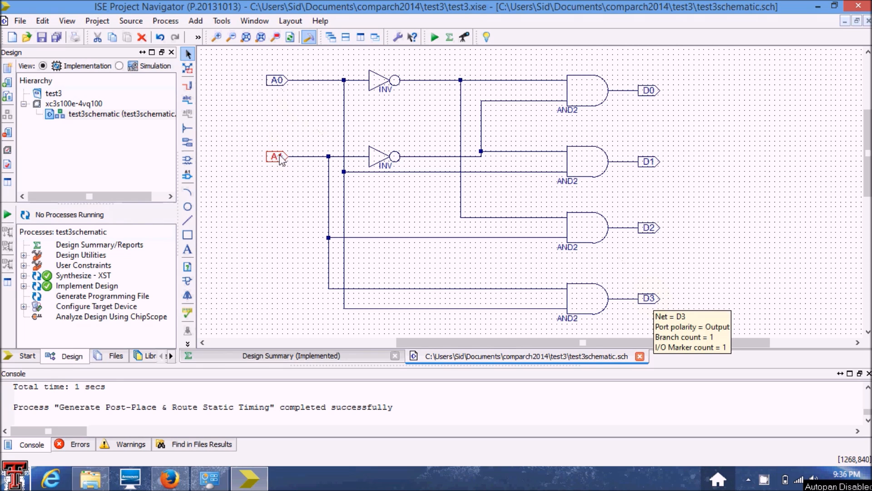
double_click(275, 157)
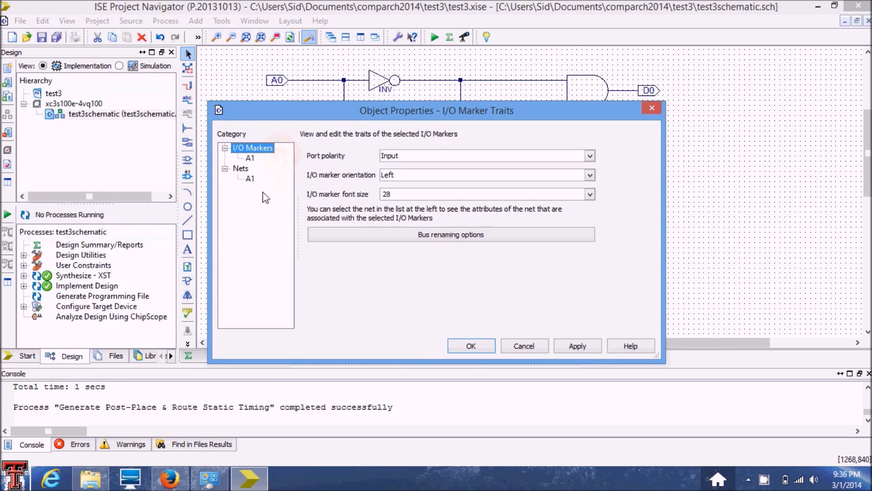
click(250, 178)
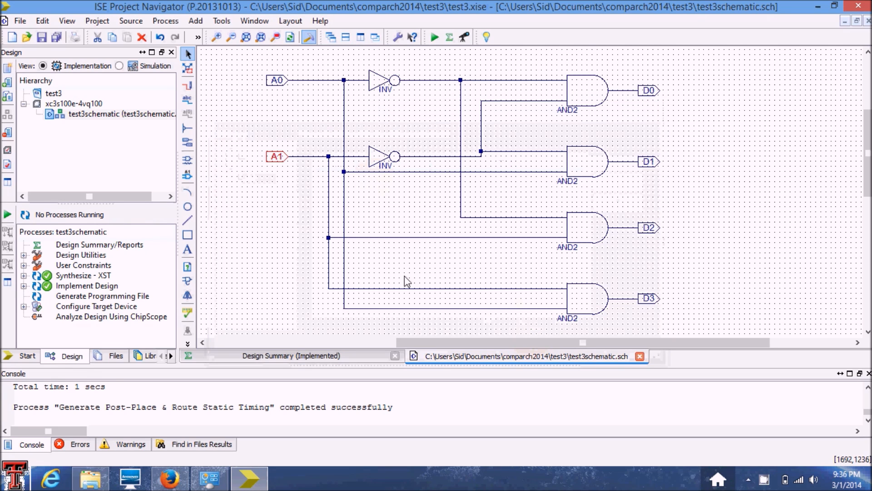
Review the Libraries and Symbols panels, return to Design and save all modified project files
click(140, 355)
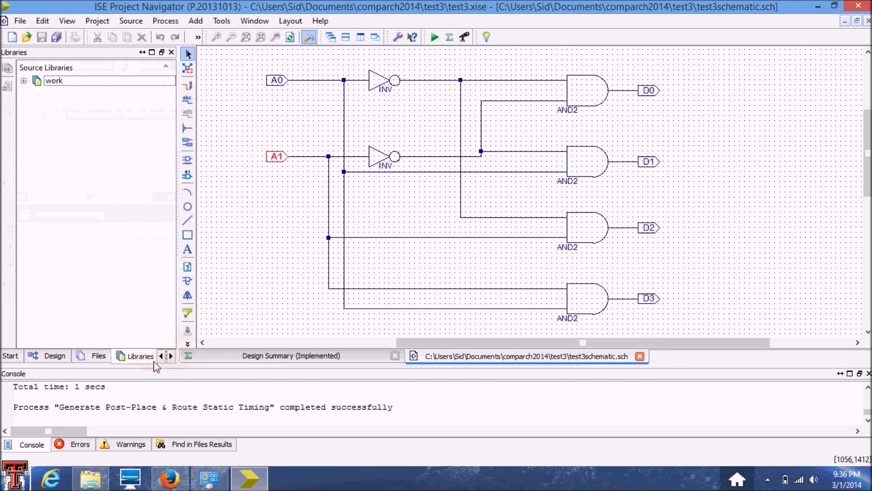
click(170, 355)
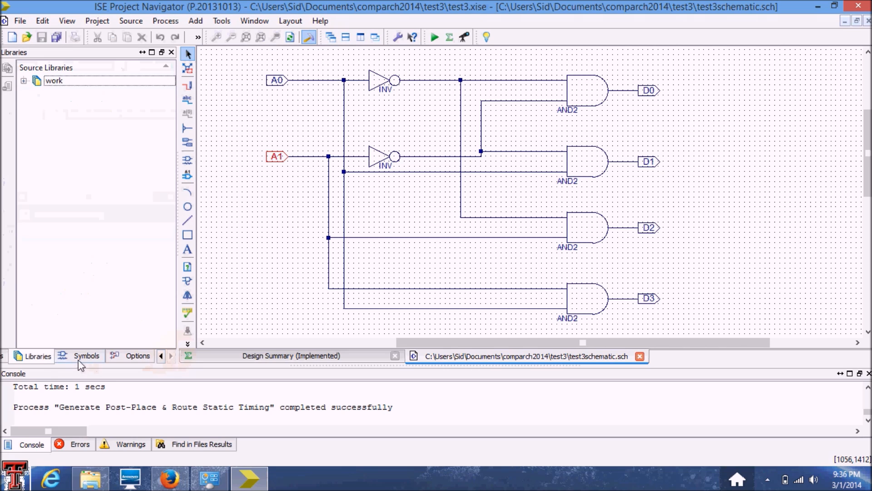
click(87, 356)
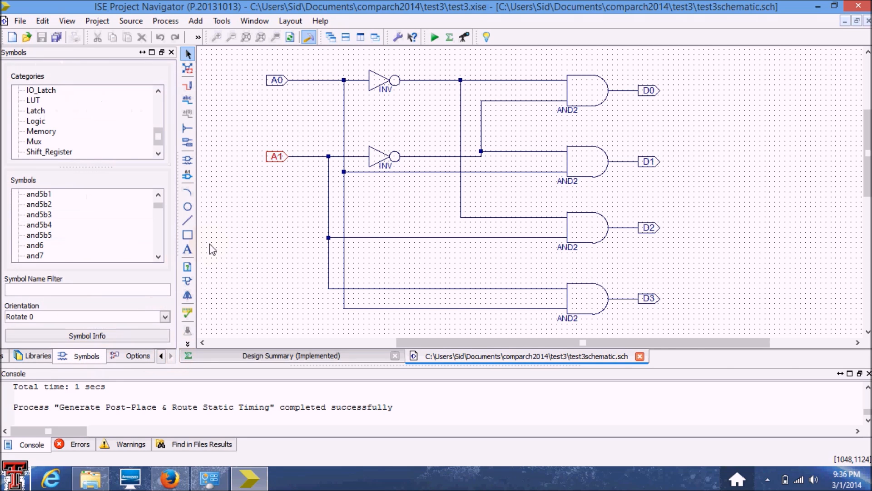
mouse_move(164, 356)
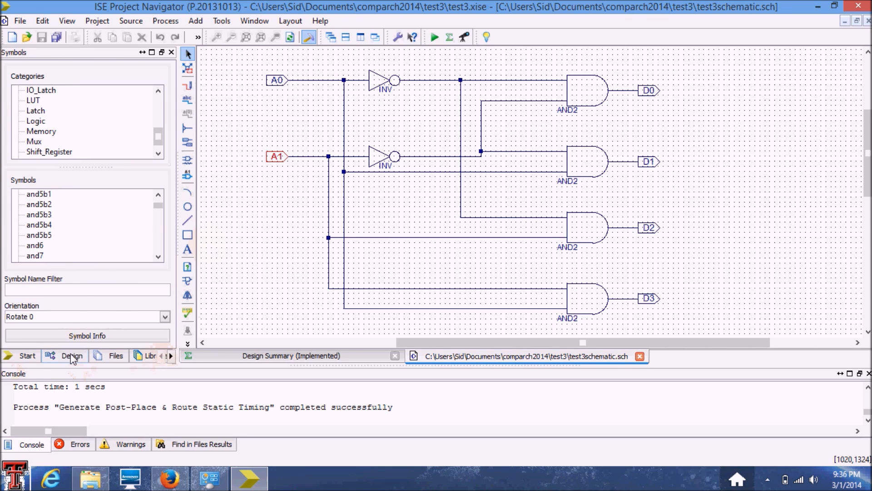
click(70, 355)
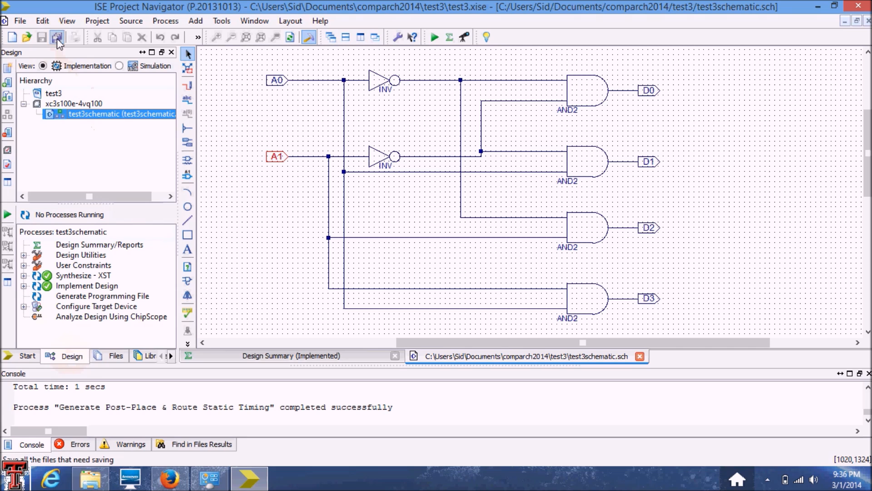
click(56, 36)
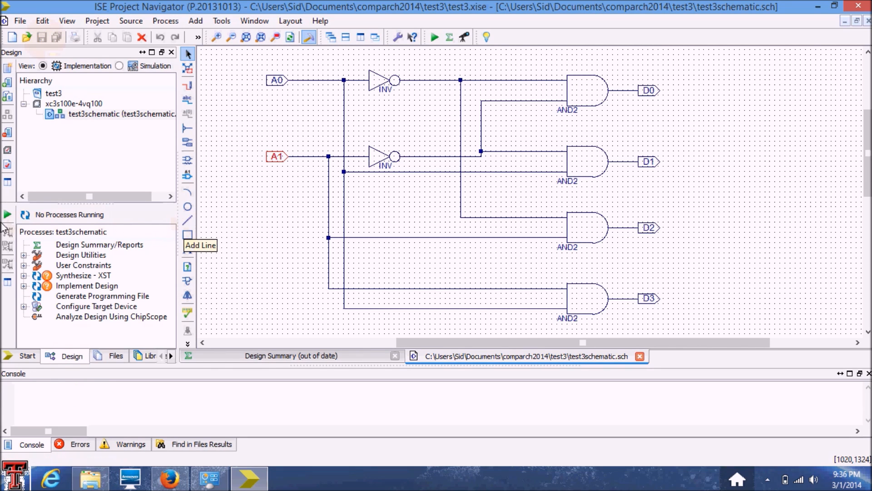
mouse_move(8, 213)
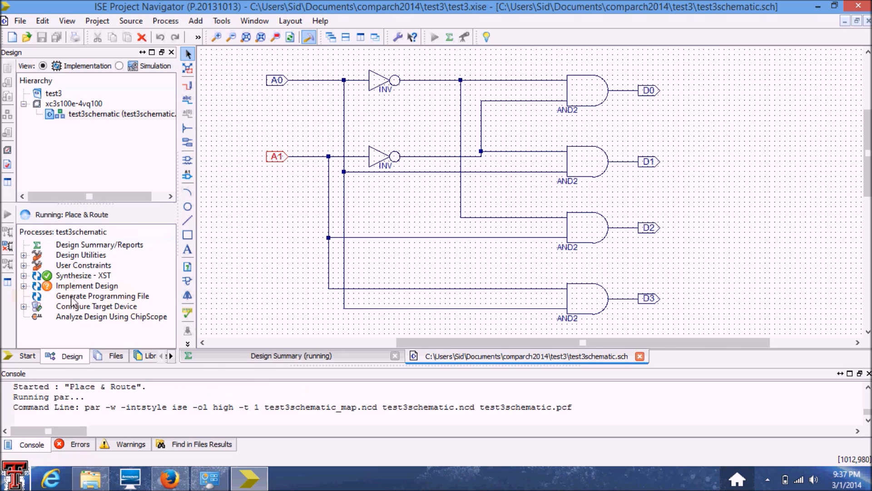
Check Implement Design and Synthesize - XST sub-steps completed, then select the test3schematic source
click(23, 285)
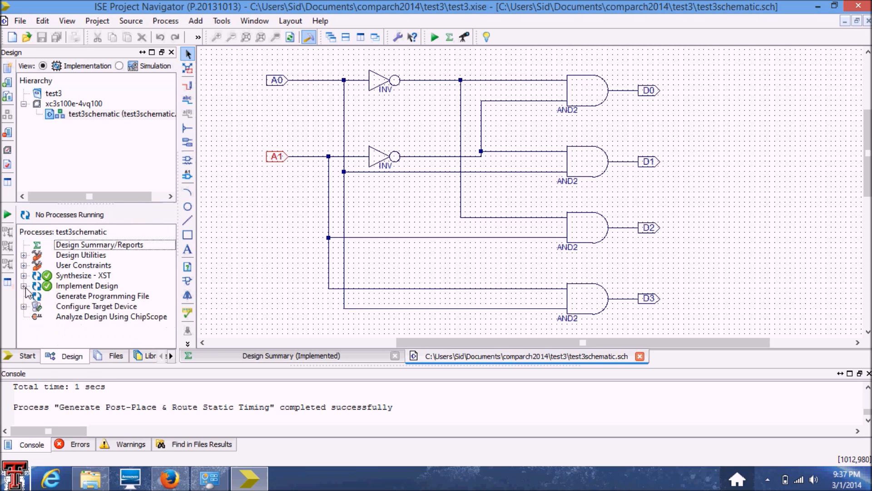
click(23, 285)
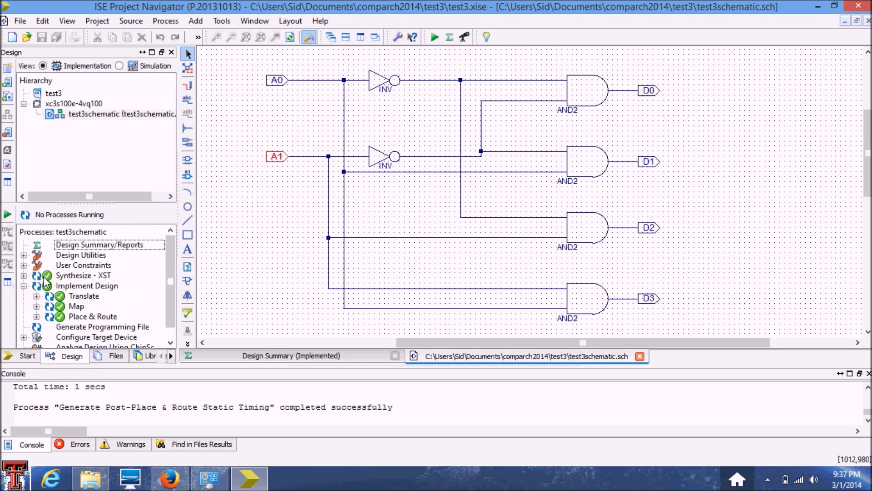
click(23, 275)
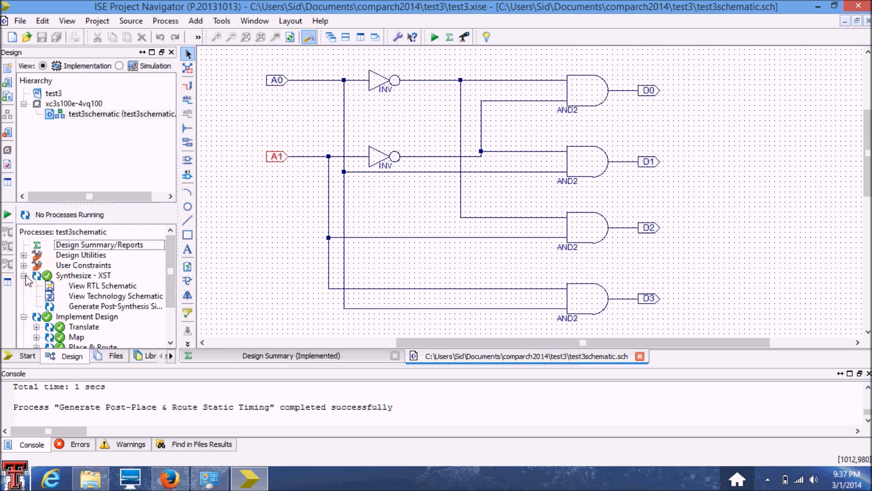
click(24, 275)
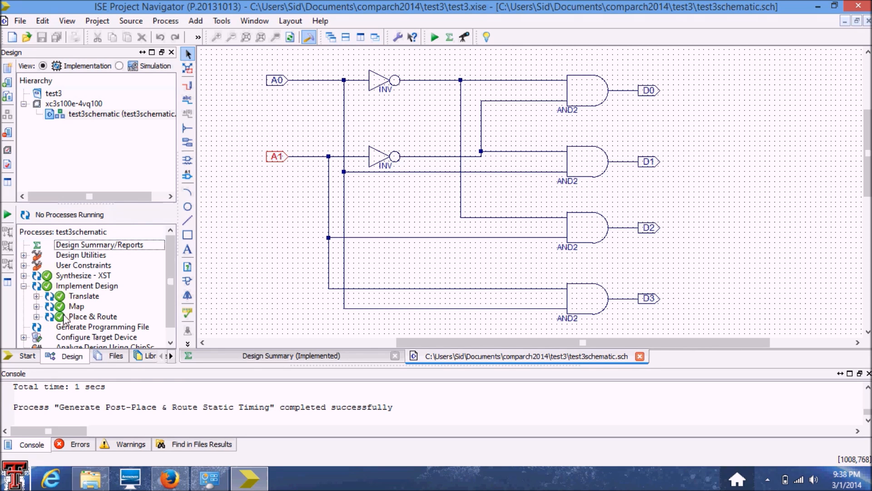
click(121, 114)
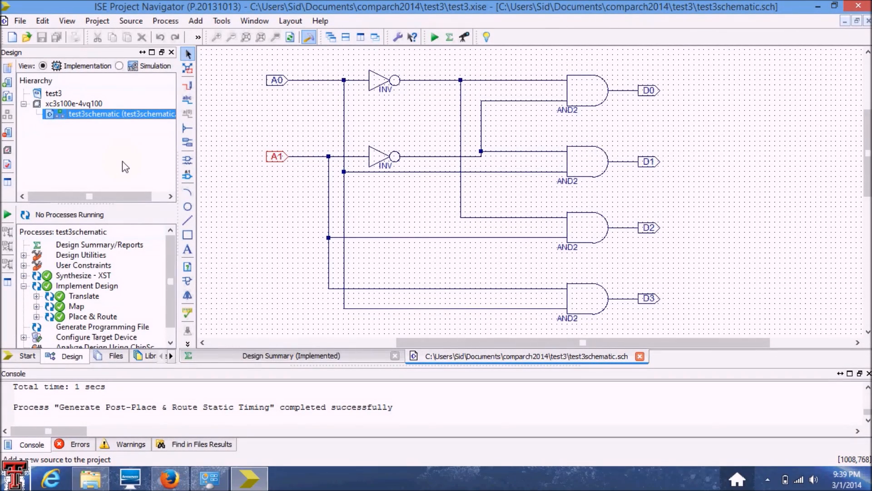
mouse_move(60, 196)
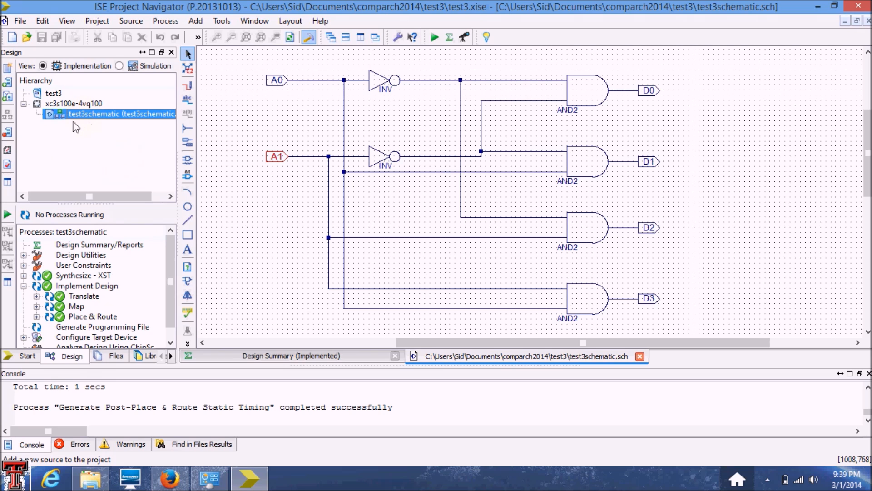
Start a new Verilog Test Fixture source named test3tb from the decoder schematic
right_click(121, 113)
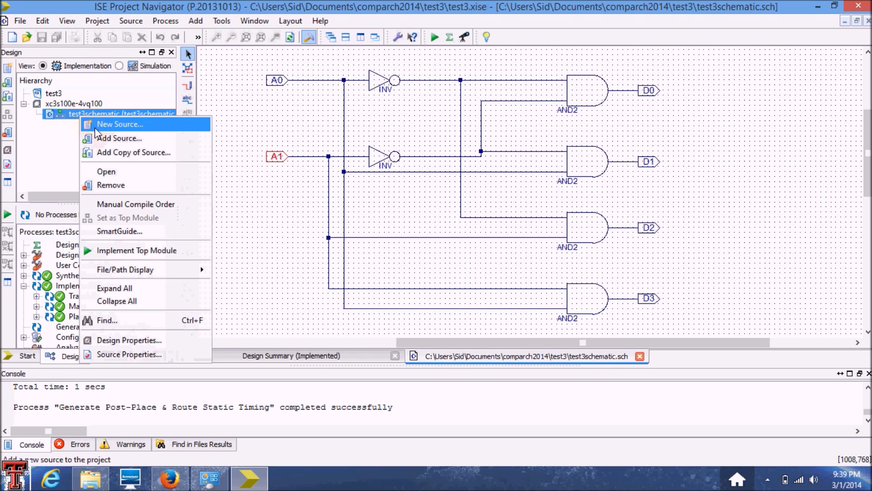
click(119, 125)
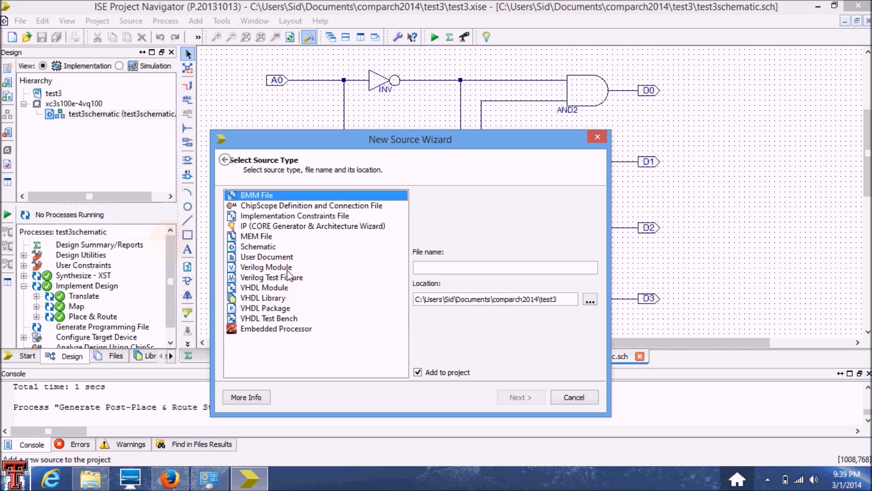
click(271, 277)
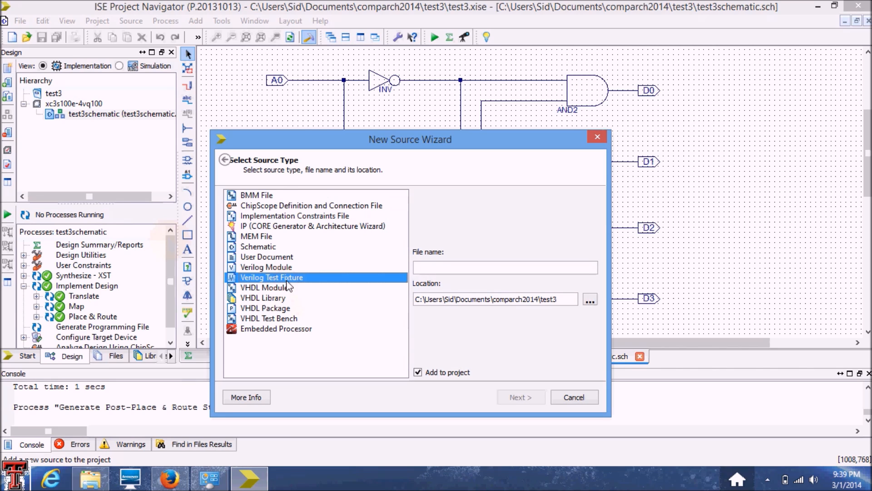
click(504, 267)
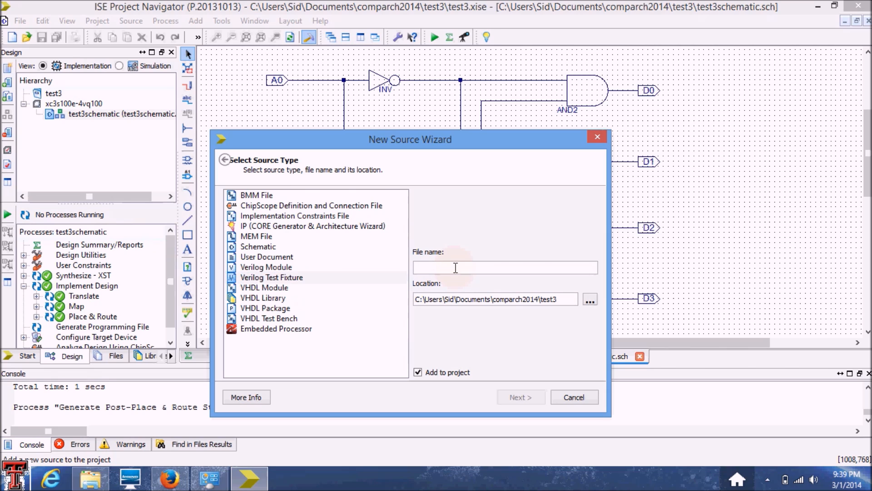
text(test3)
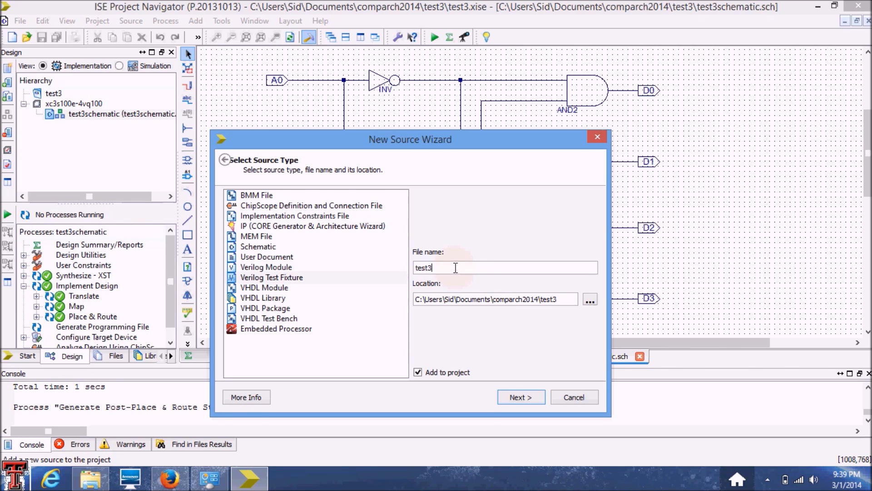
text(_)
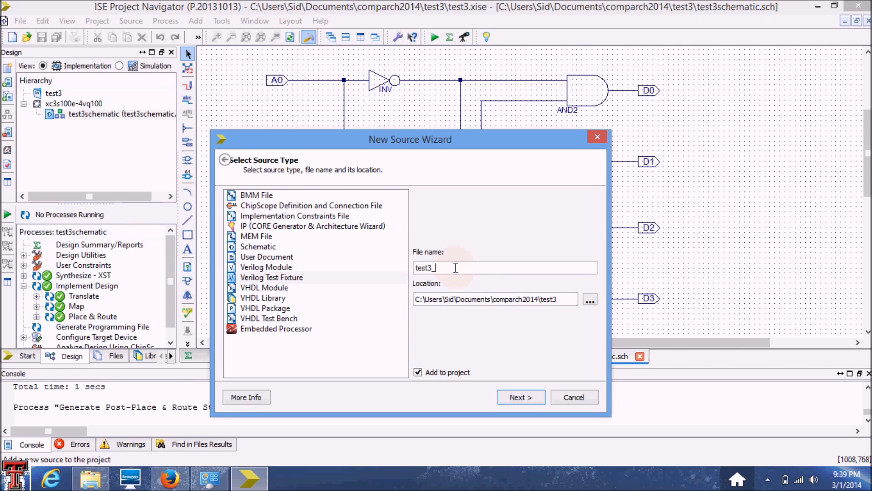
text(-)
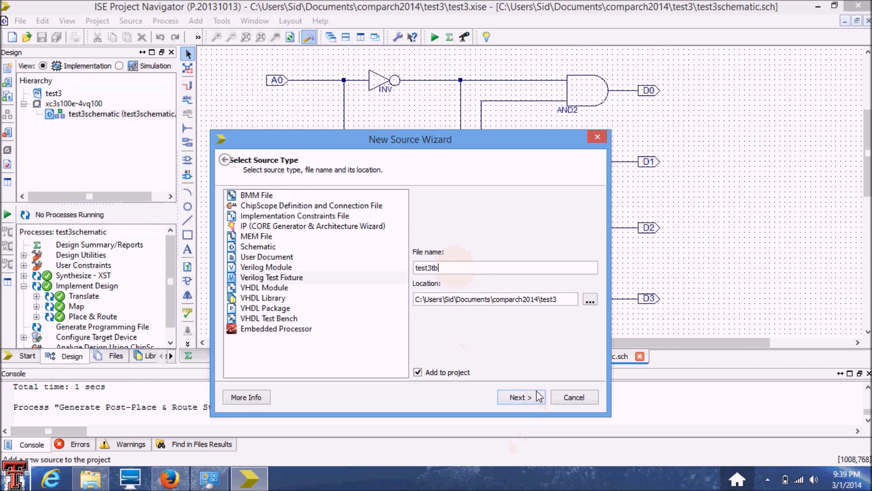
Associate the fixture with test3schematic and finish the wizard to create test3tb.v
click(519, 397)
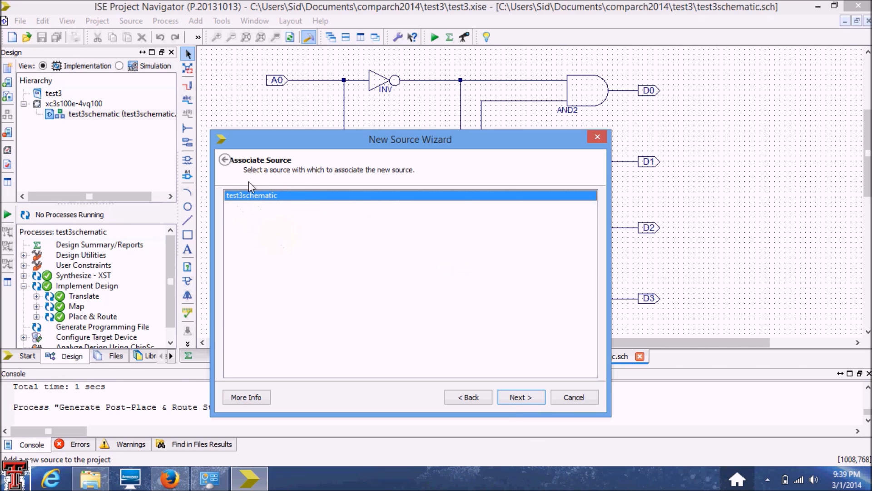
mouse_move(289, 257)
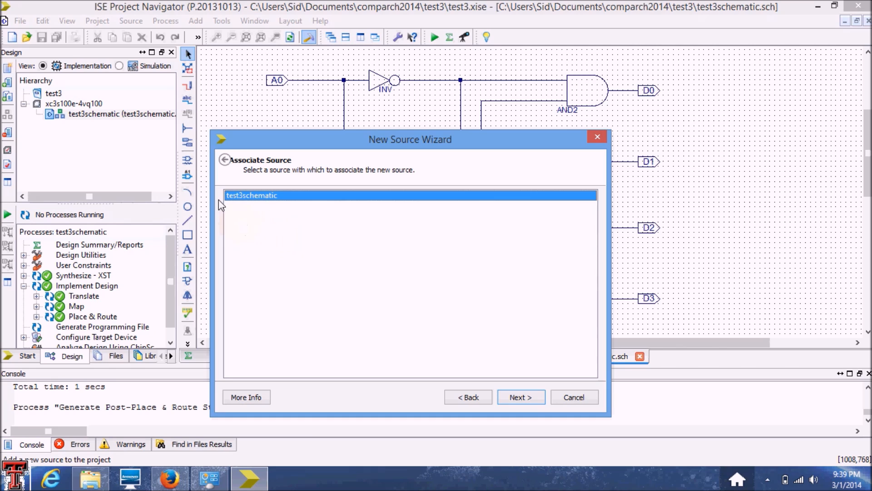
mouse_move(87, 122)
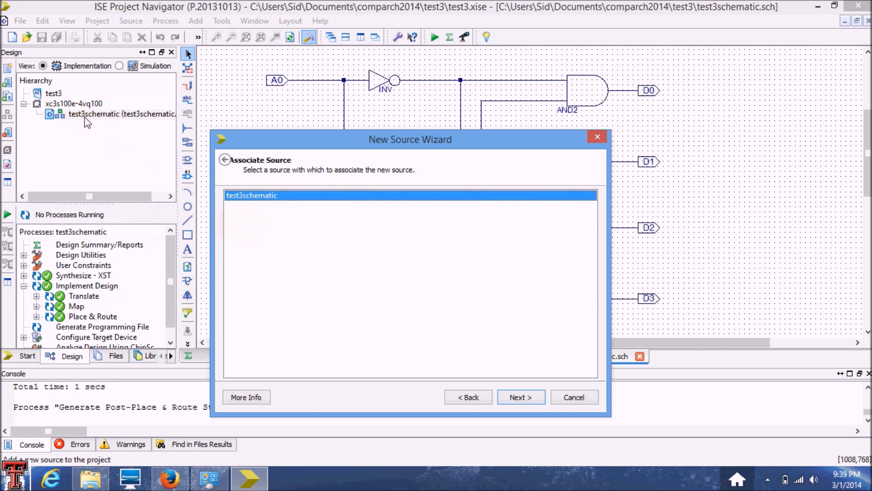
mouse_move(473, 349)
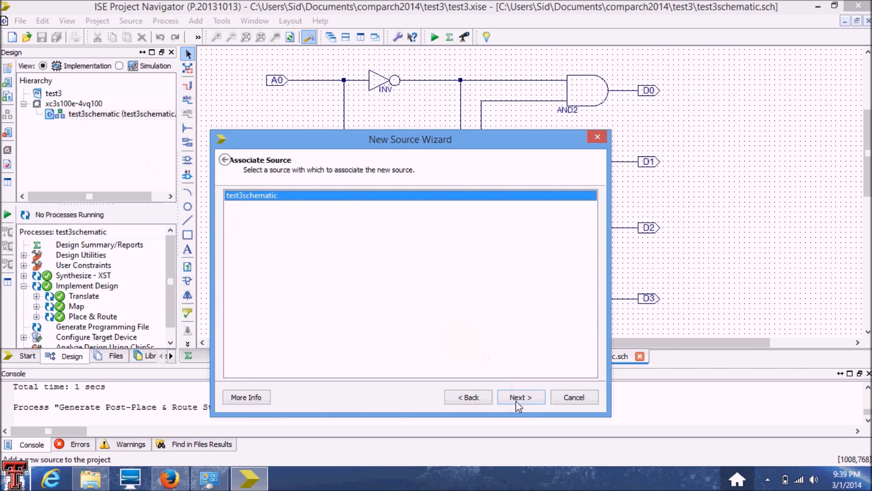
click(519, 397)
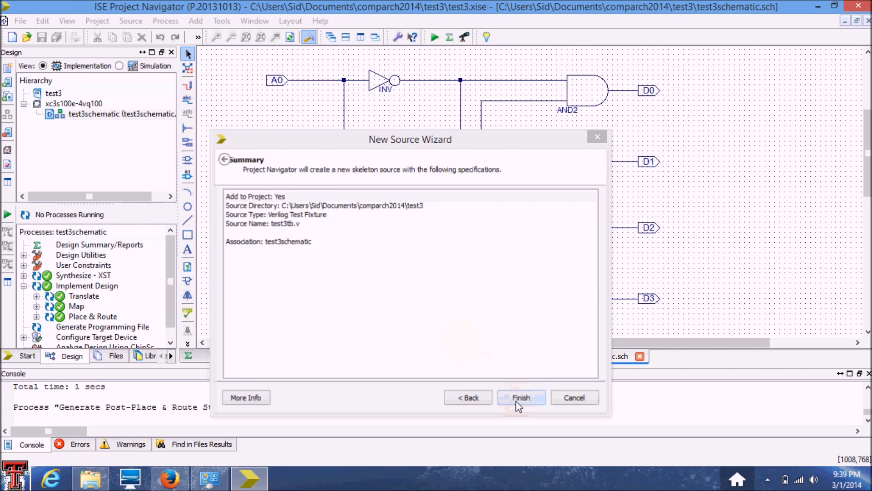
click(520, 397)
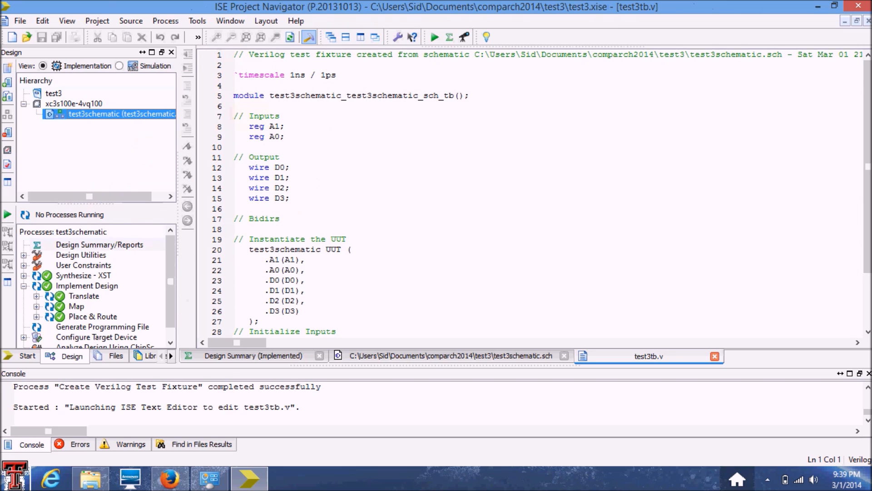
scroll(down, 3)
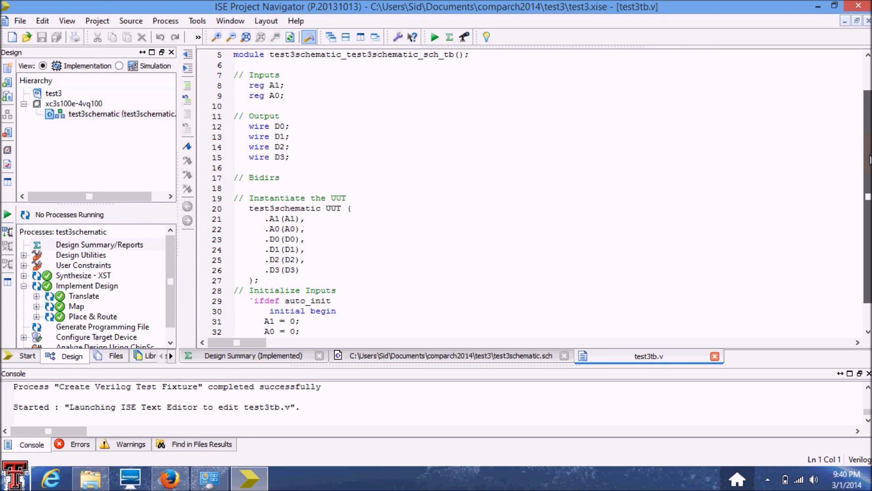
scroll(down, 3)
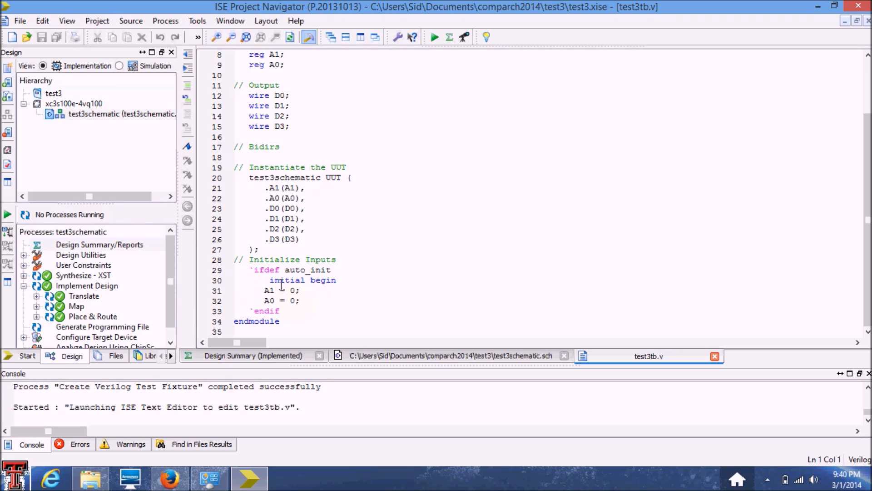
click(382, 286)
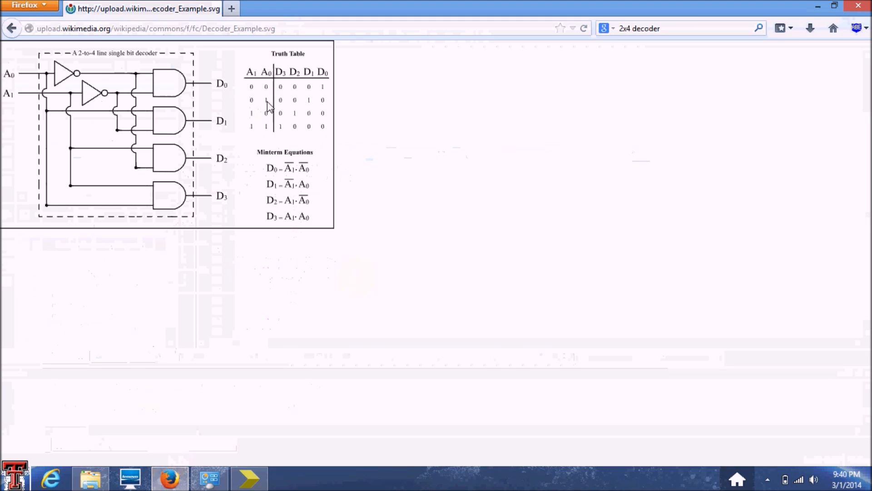
mouse_move(249, 72)
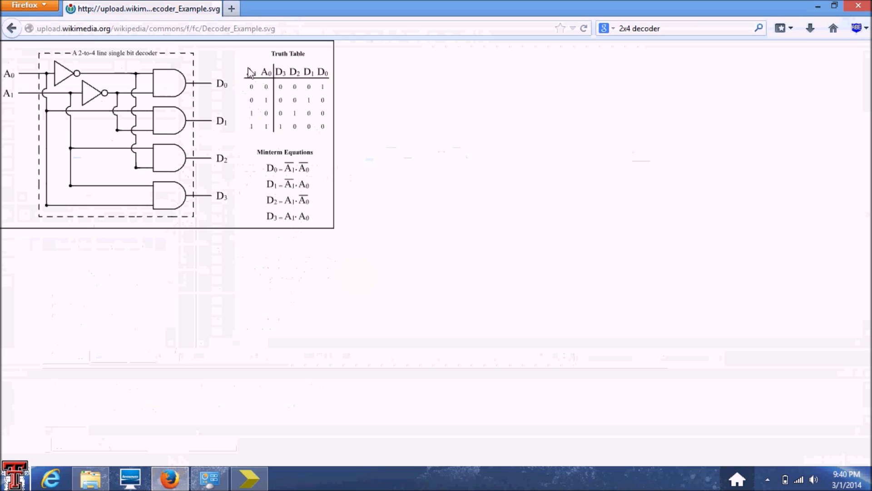
mouse_move(225, 84)
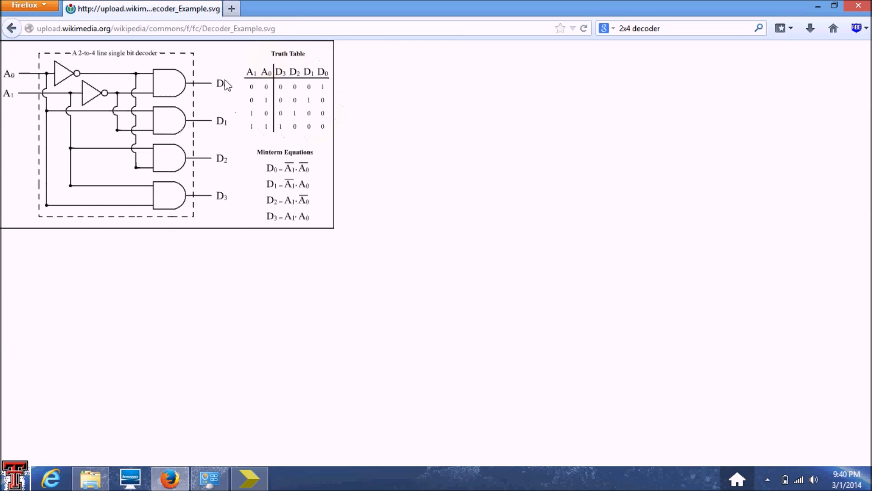
mouse_move(254, 94)
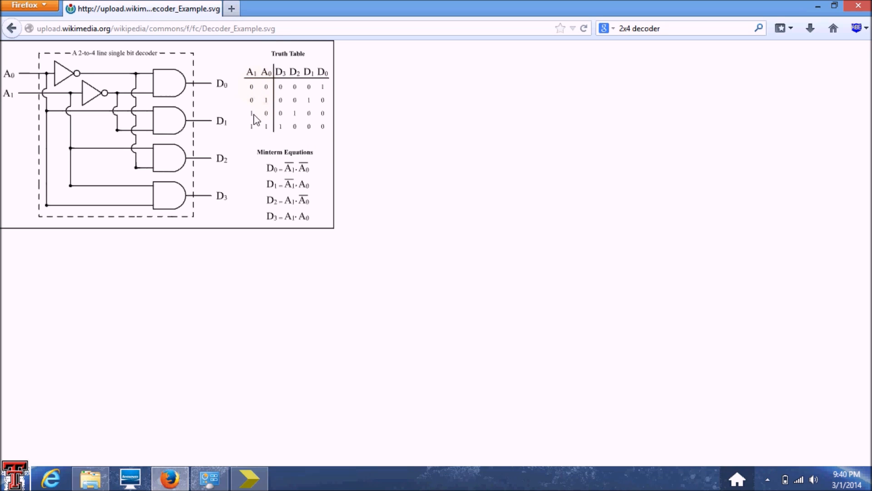
mouse_move(262, 123)
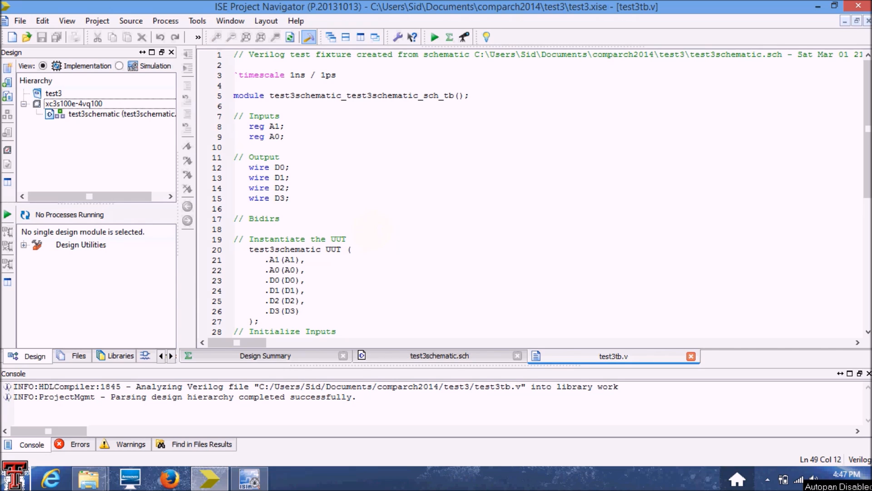
Scroll through test3tb.v while adding the initial block stepping A0 and A1 every 10 ns
scroll(down, 3)
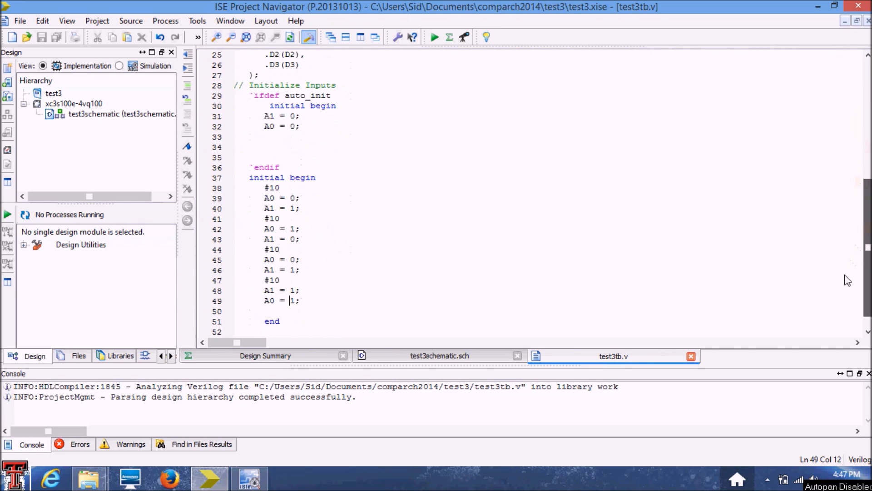
scroll(down, 3)
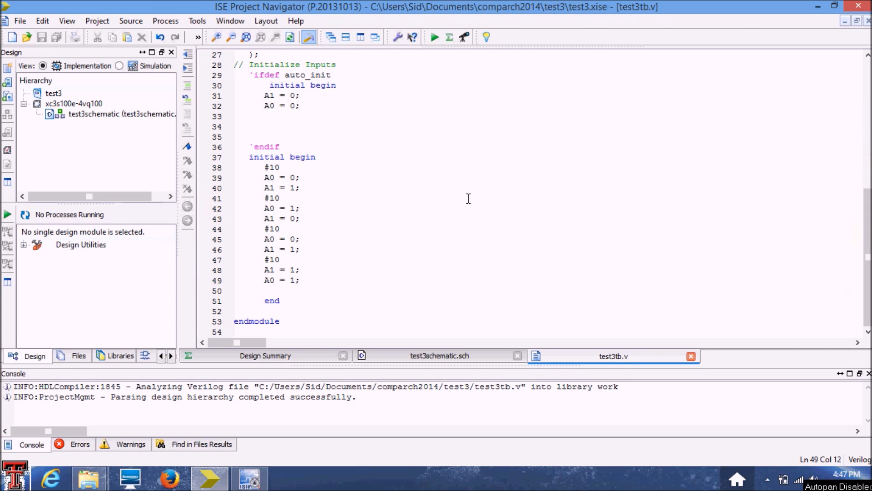
mouse_move(272, 81)
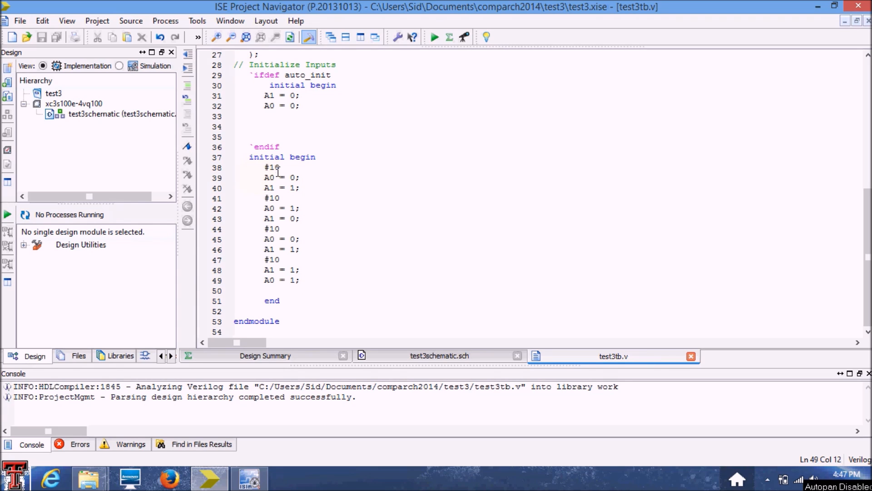
mouse_move(273, 188)
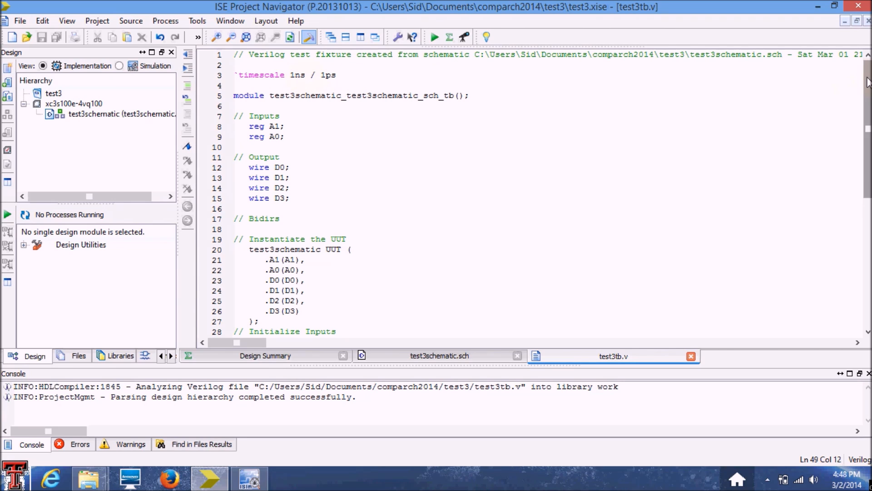
scroll(down, 3)
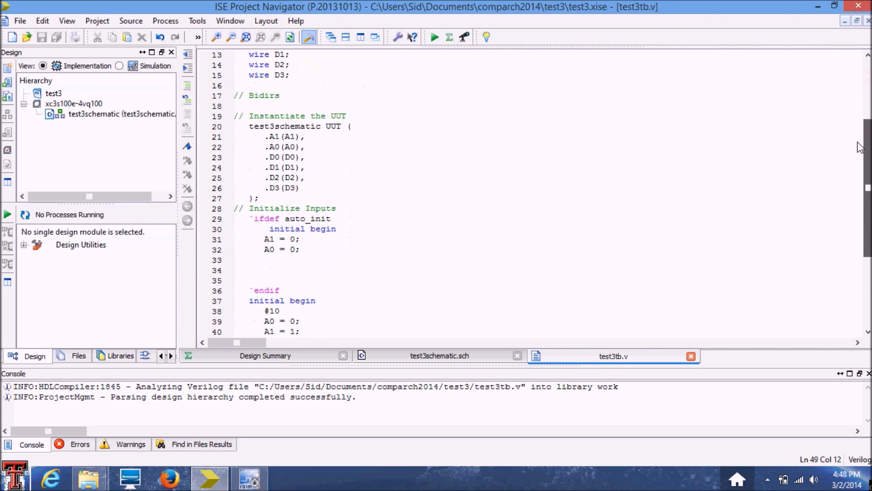
scroll(down, 3)
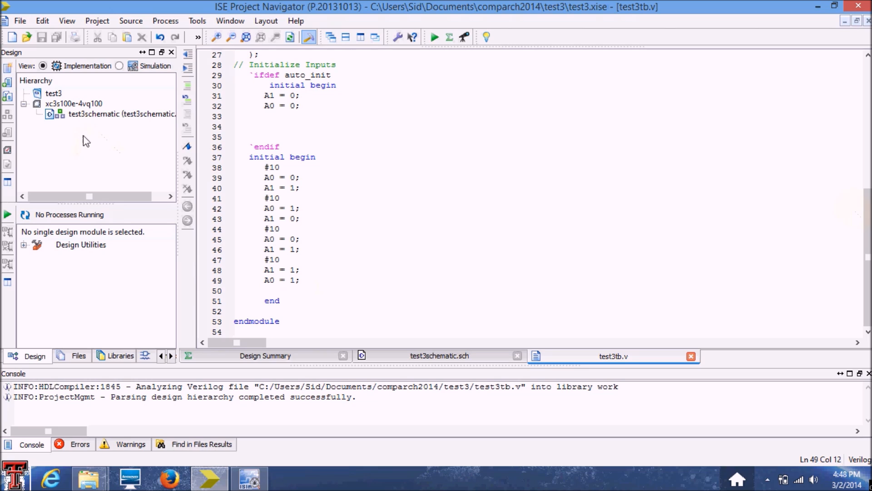
mouse_move(35, 355)
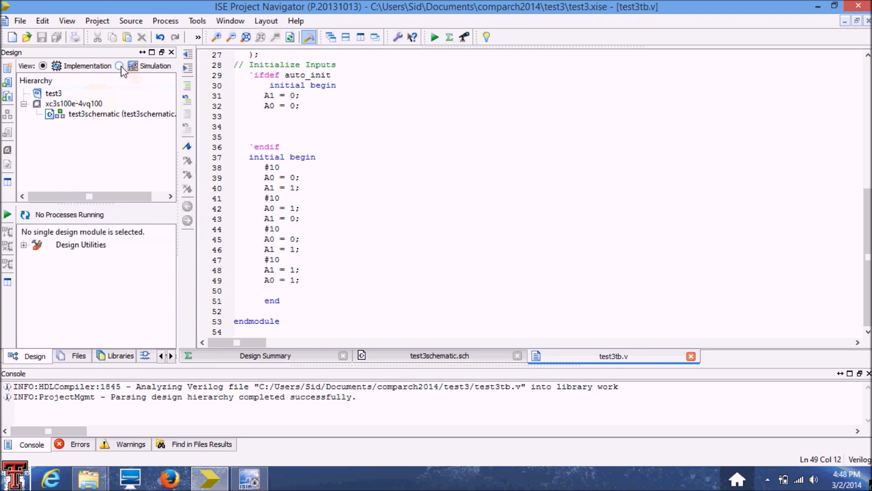
Switch to Simulation sources and expand the test fixture to its UUT test3schematic
click(118, 66)
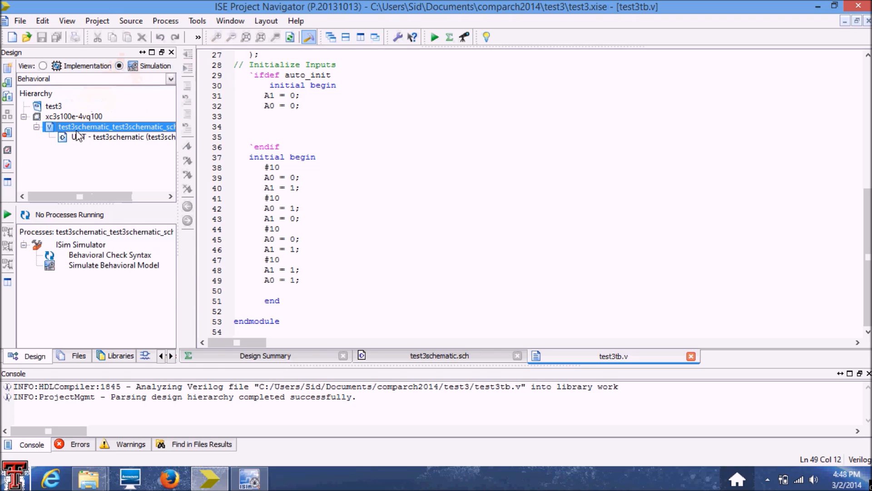
click(36, 126)
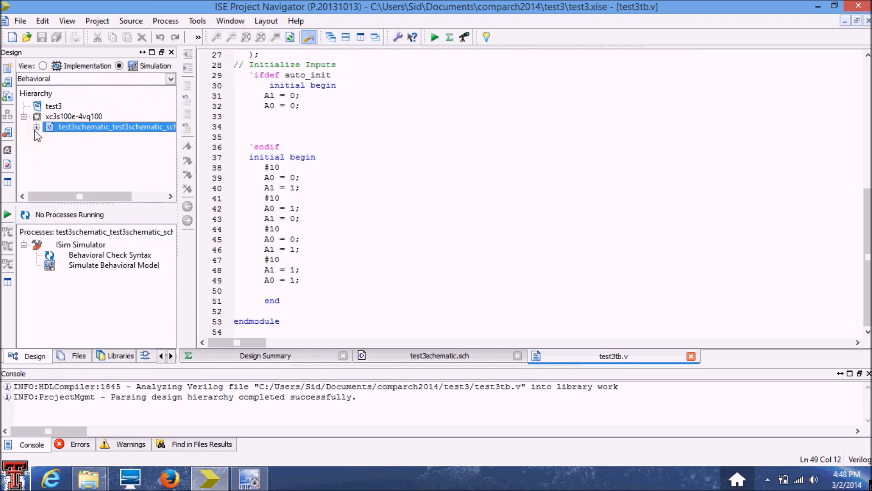
click(36, 127)
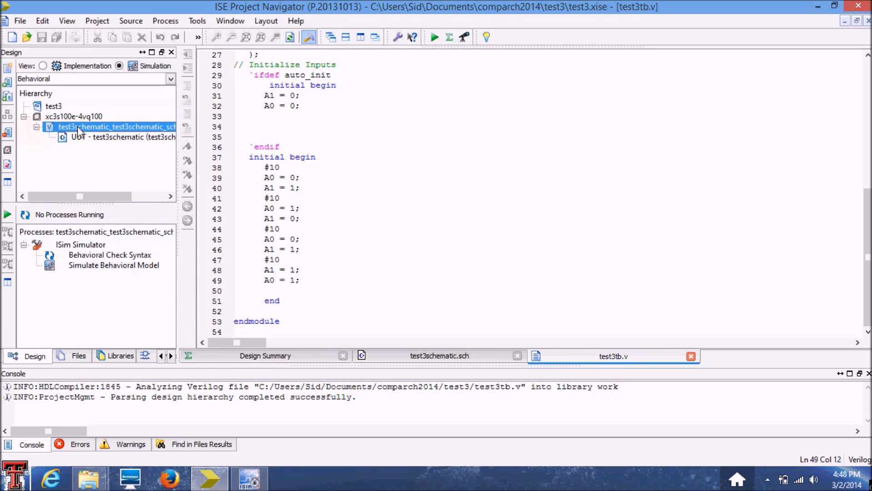
click(123, 138)
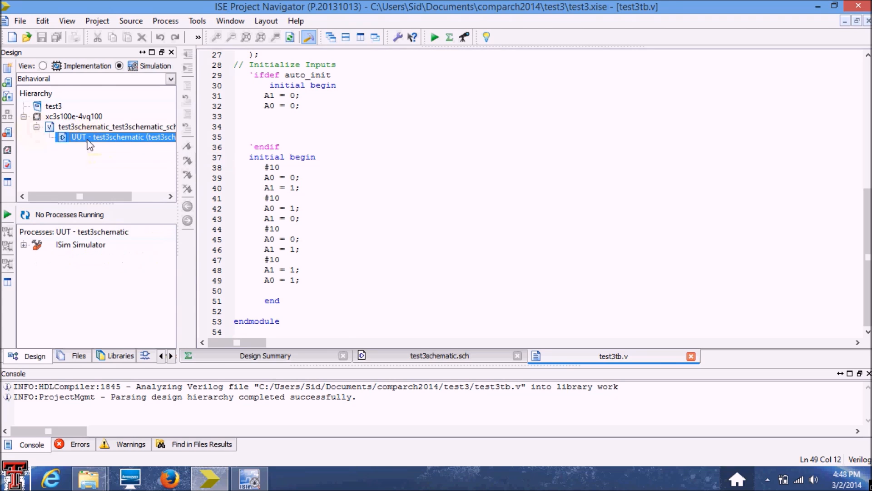
double_click(123, 137)
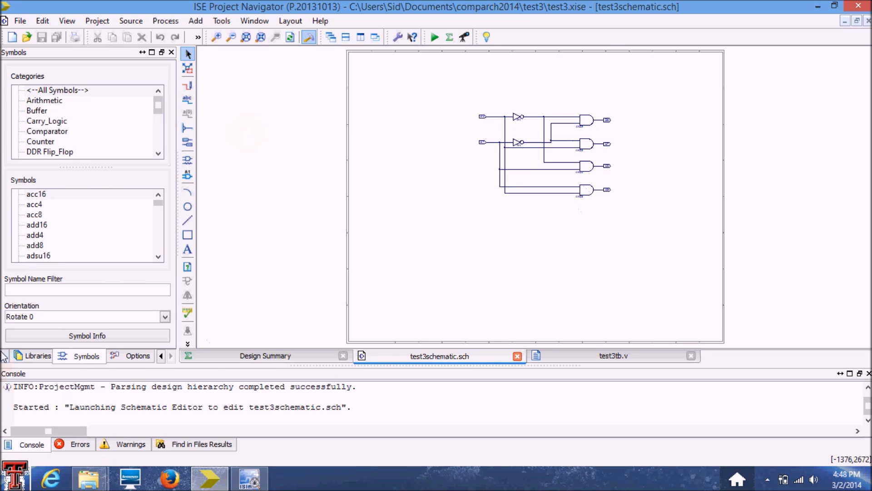
Return to the Design hierarchy and select the unit under test, revealing the ISim processes
click(161, 356)
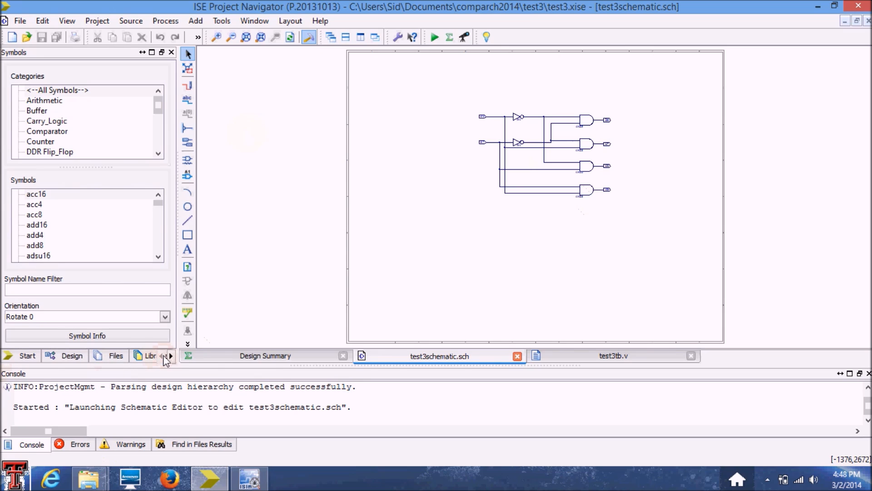
click(72, 355)
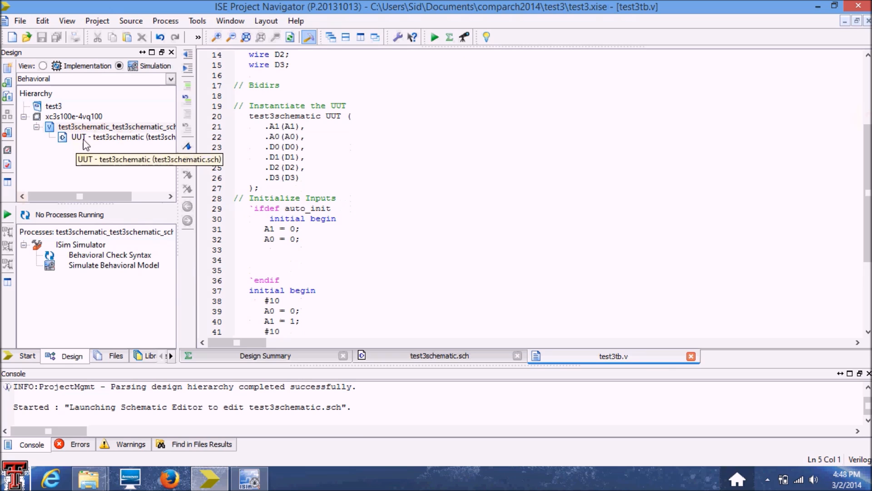
mouse_move(83, 148)
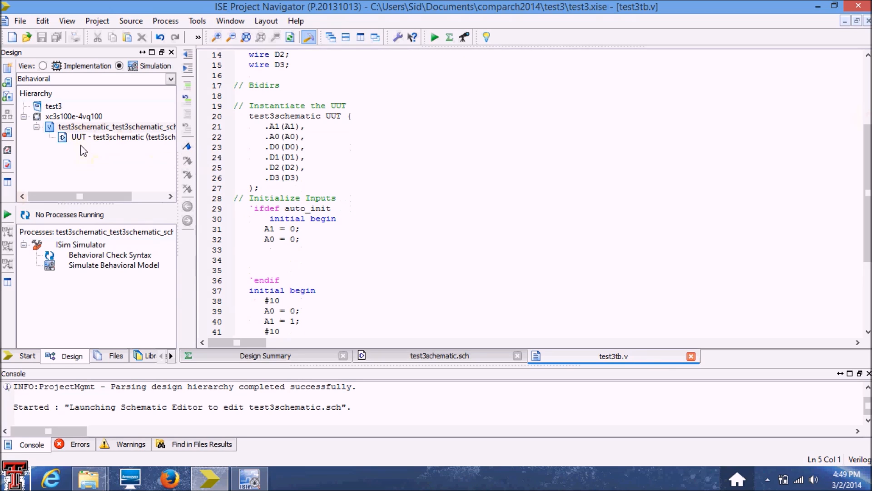
click(123, 138)
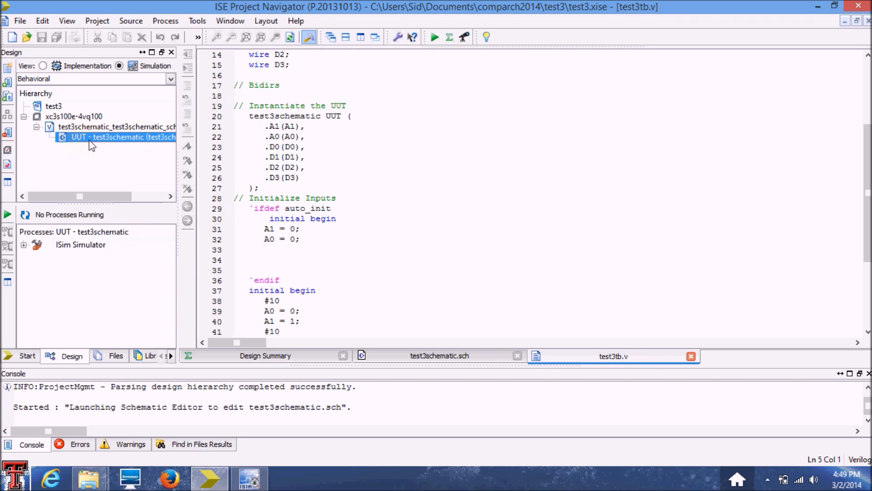
mouse_move(83, 137)
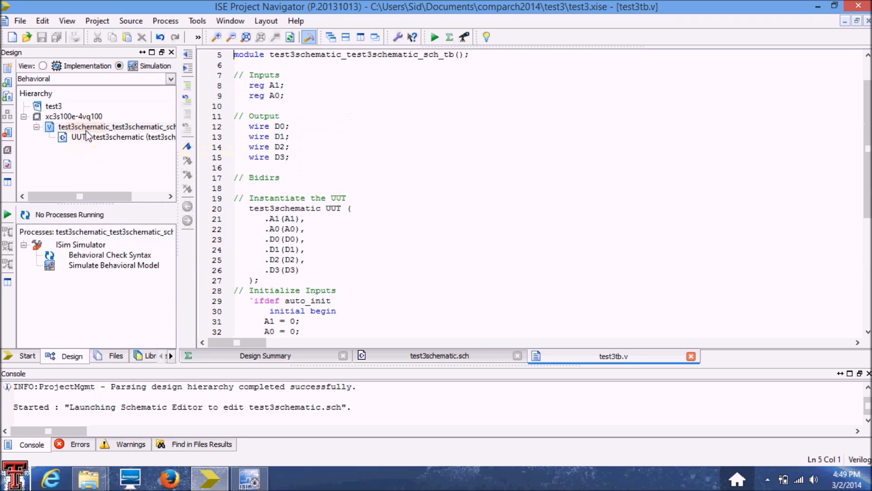
scroll(down, 3)
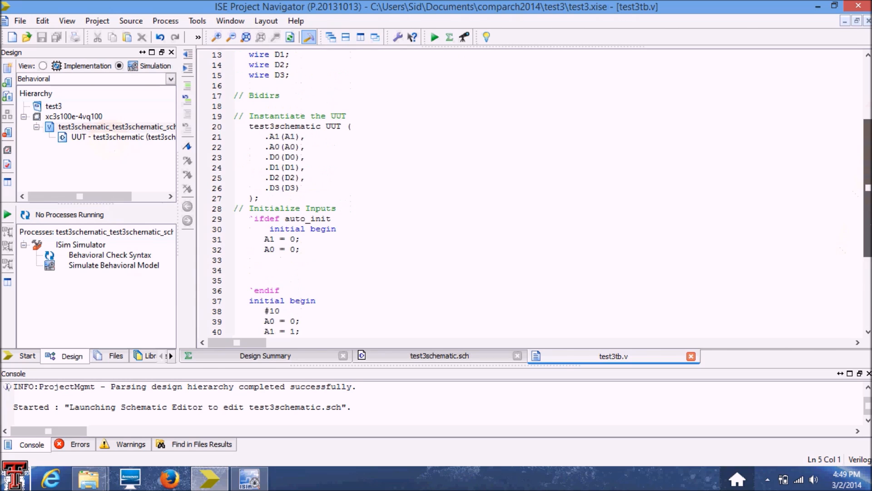
scroll(down, 3)
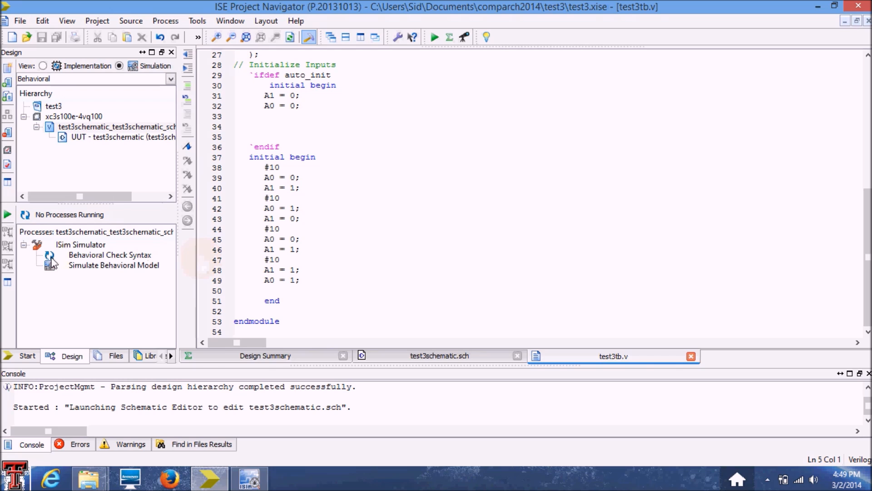
mouse_move(55, 262)
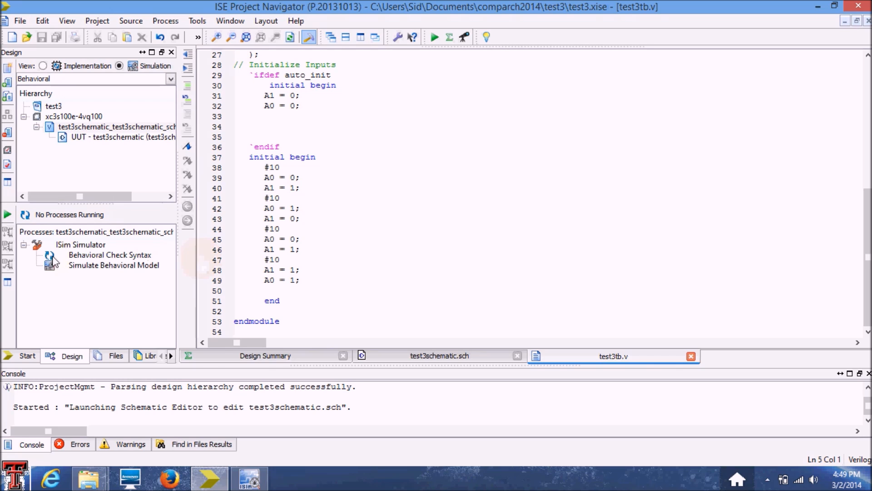
Run Behavioral Check Syntax on the test fixture, then launch Simulate Behavioral Model
double_click(110, 254)
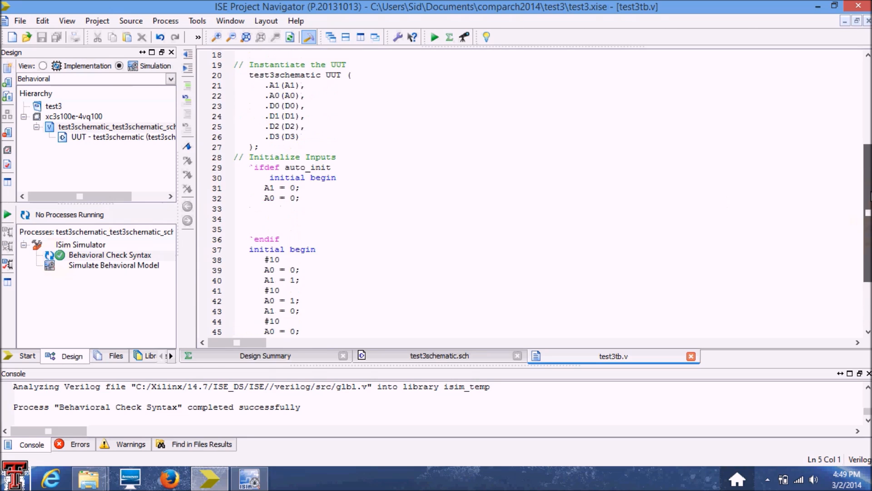
scroll(down, 3)
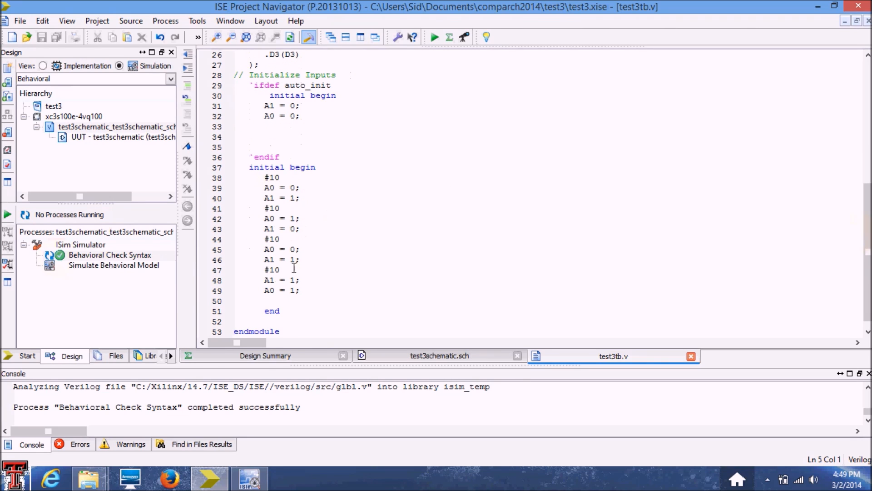
mouse_move(311, 294)
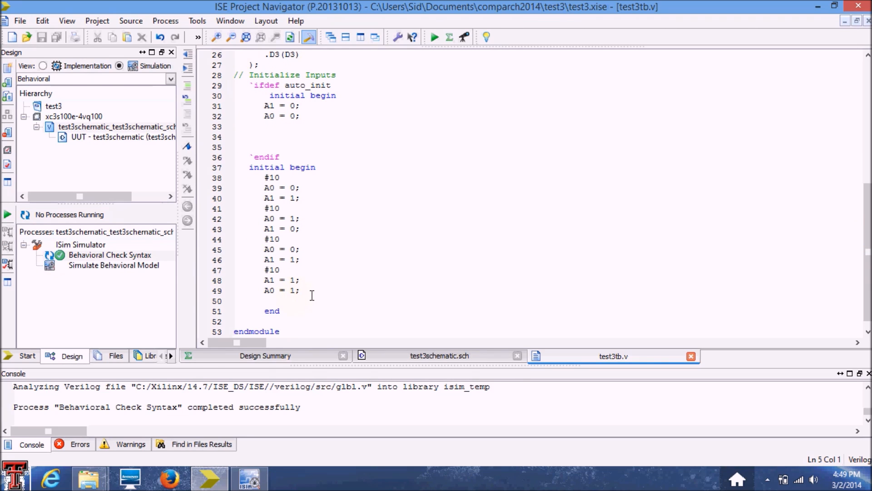
mouse_move(265, 201)
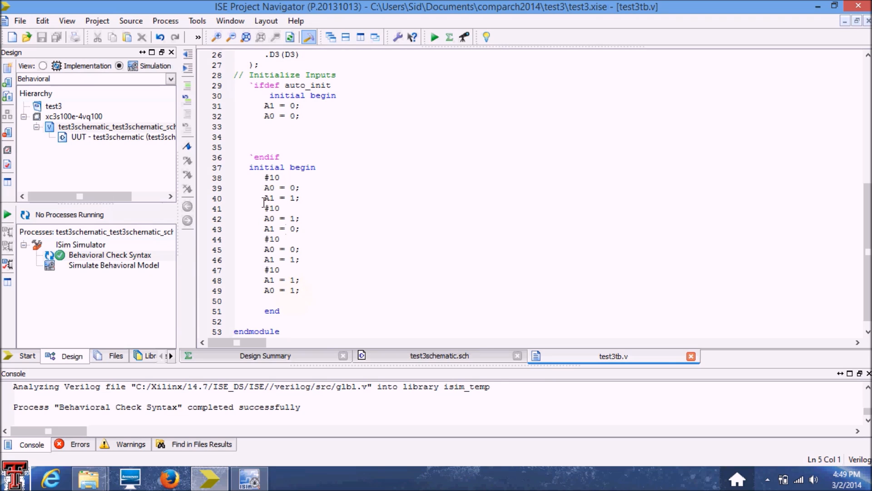
mouse_move(232, 277)
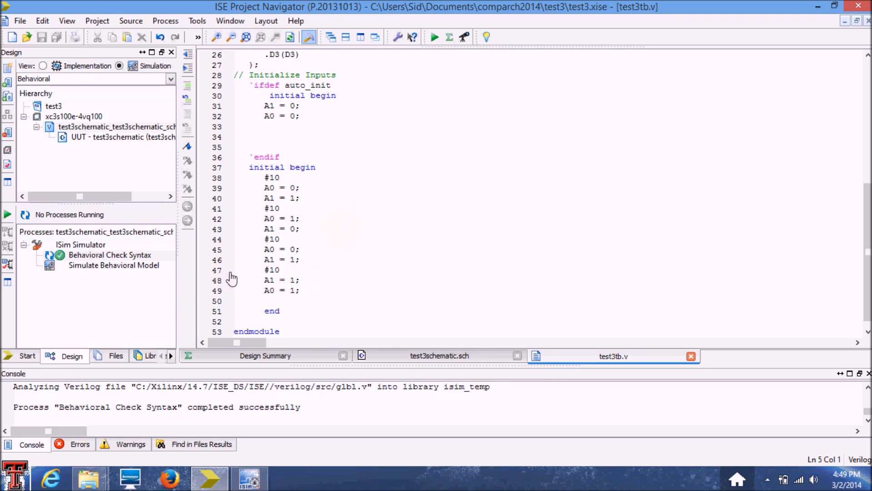
mouse_move(66, 273)
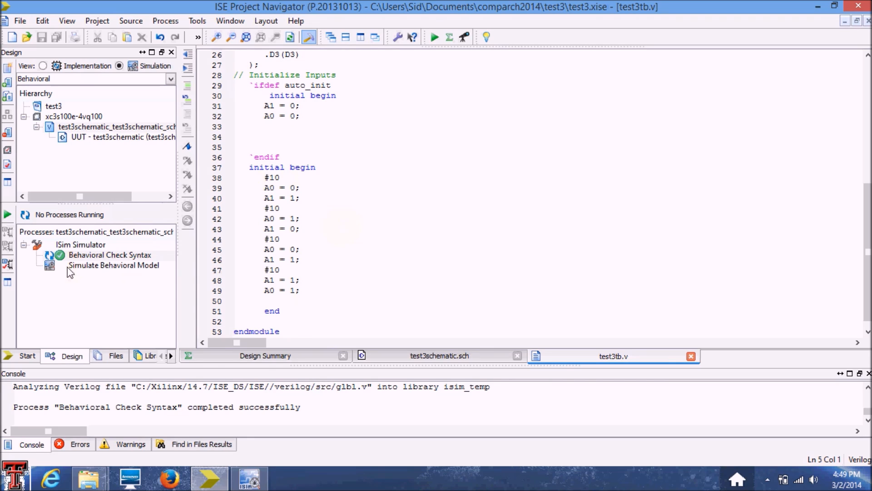
click(114, 264)
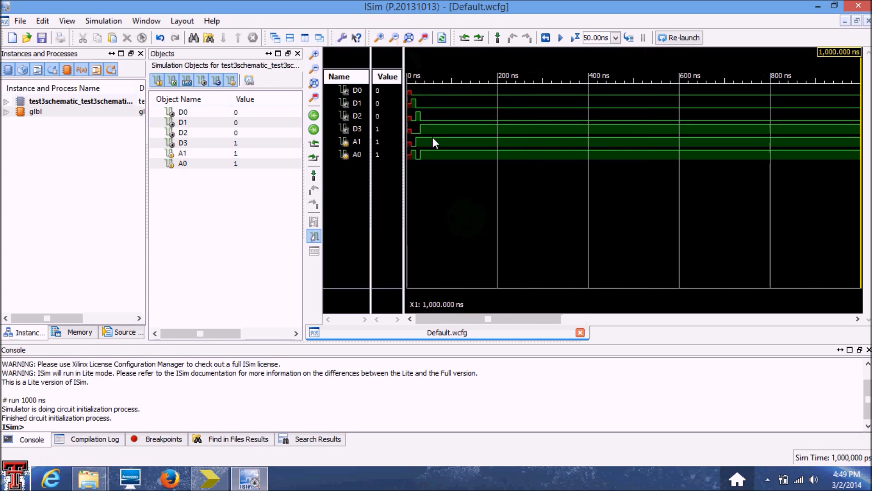
mouse_move(402, 169)
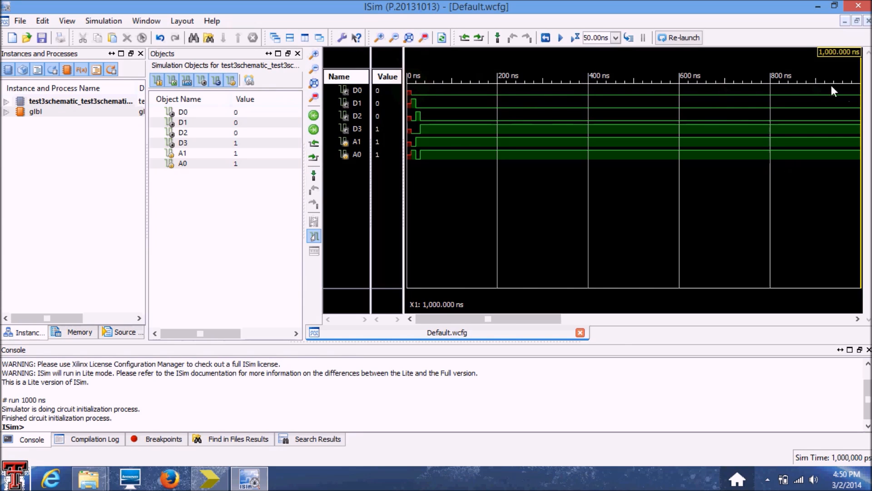
mouse_move(577, 81)
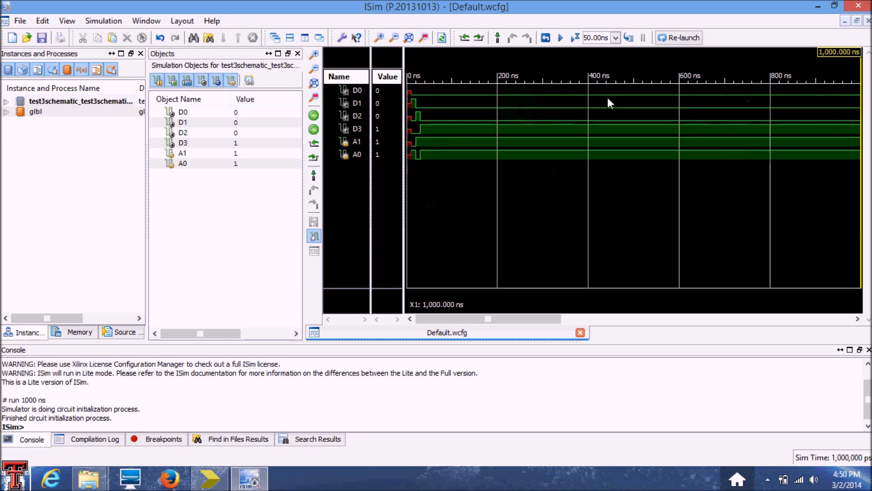
mouse_move(847, 73)
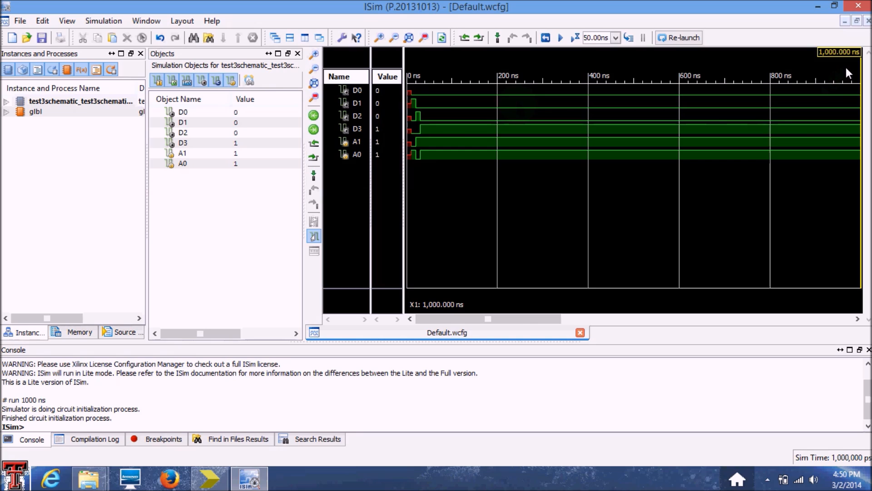
mouse_move(833, 86)
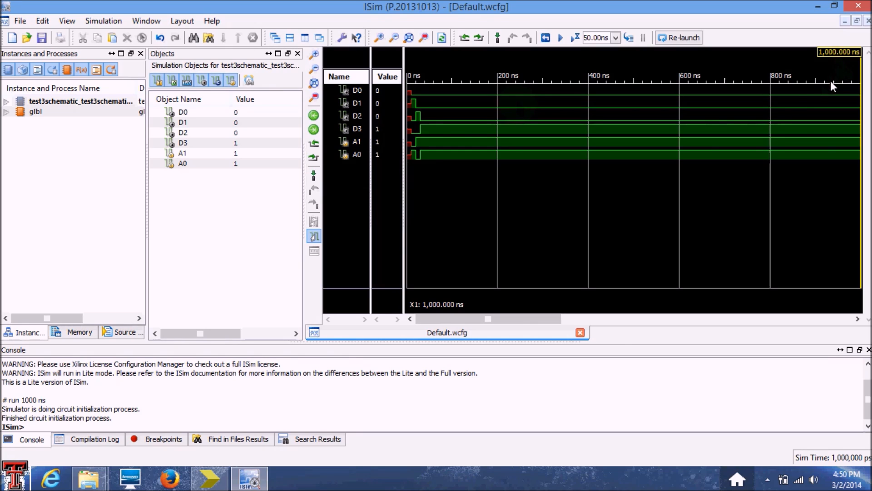
mouse_move(410, 138)
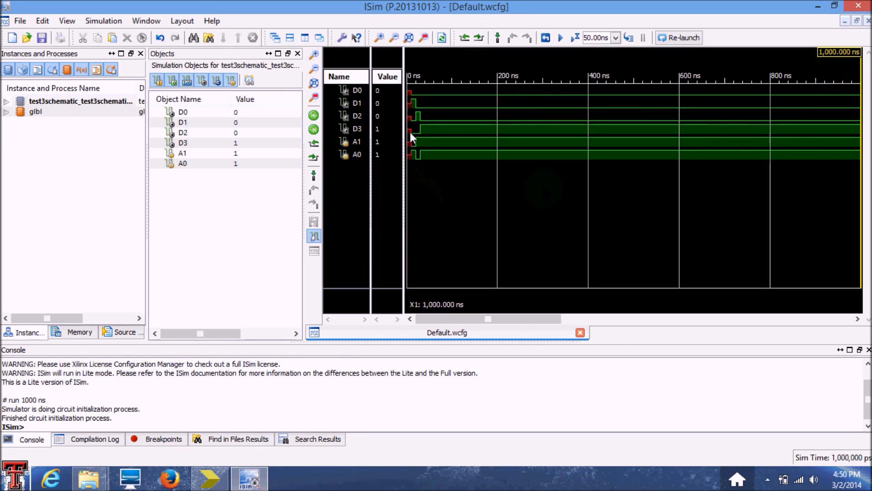
mouse_move(418, 173)
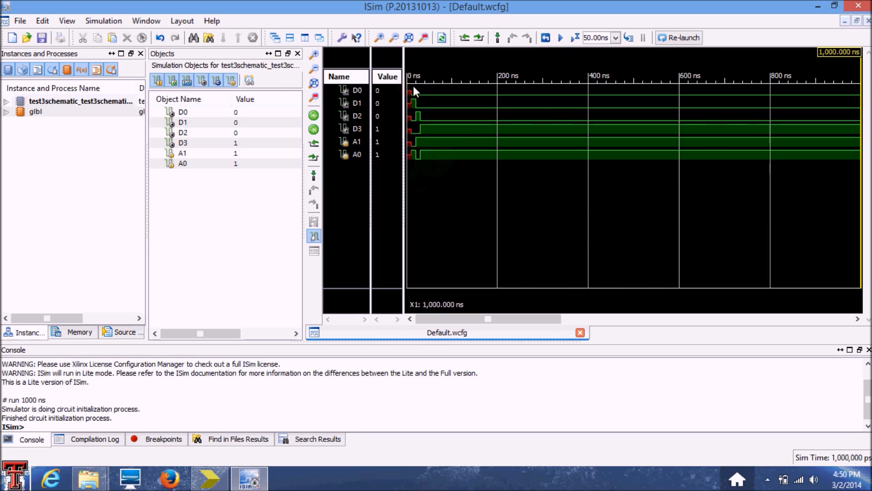
mouse_move(425, 107)
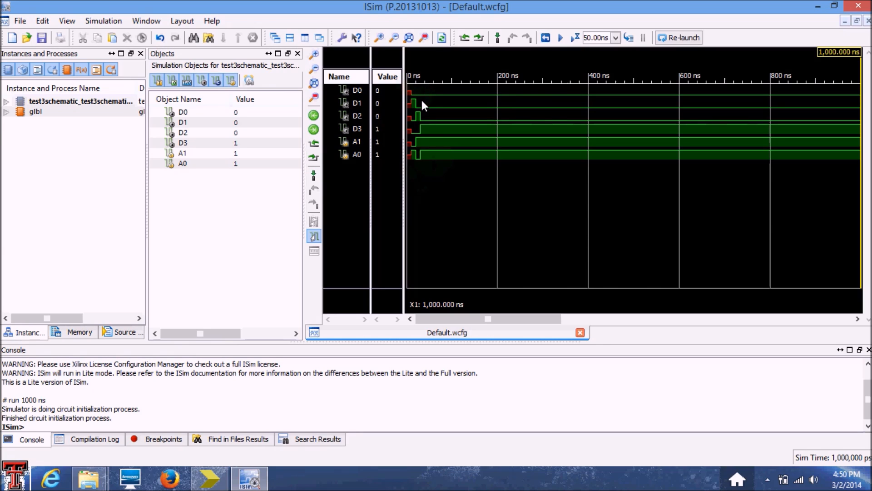
mouse_move(414, 87)
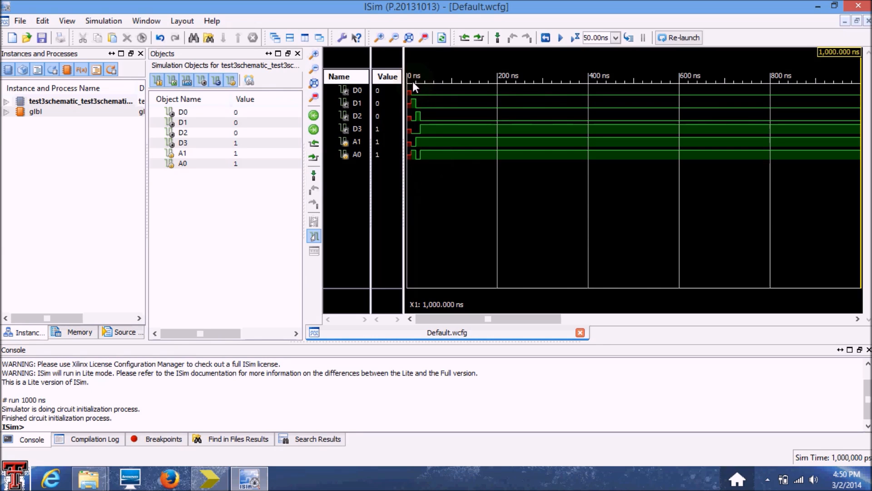
Close ISim after reviewing the D0–D3, A1, A0 waveforms over 1000 ns
click(209, 477)
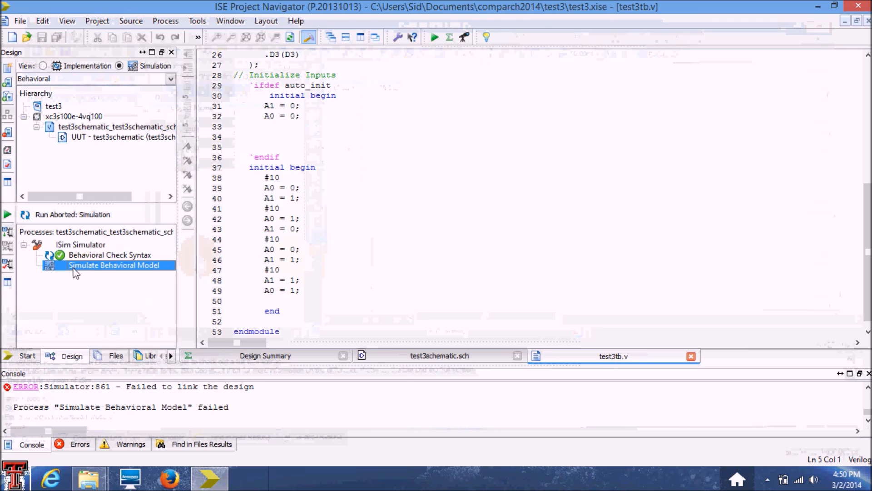
In Simulate Behavioral Model's Process Properties, set Simulation Run Time to 100 ns
right_click(114, 264)
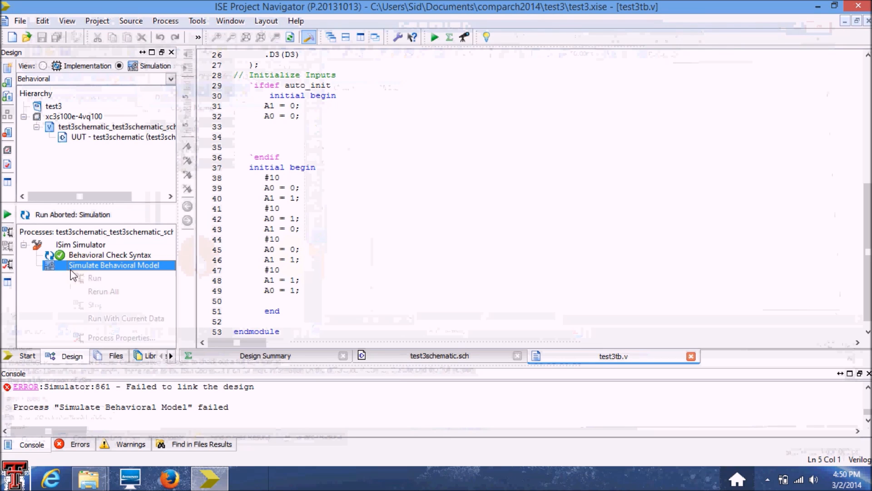
right_click(114, 264)
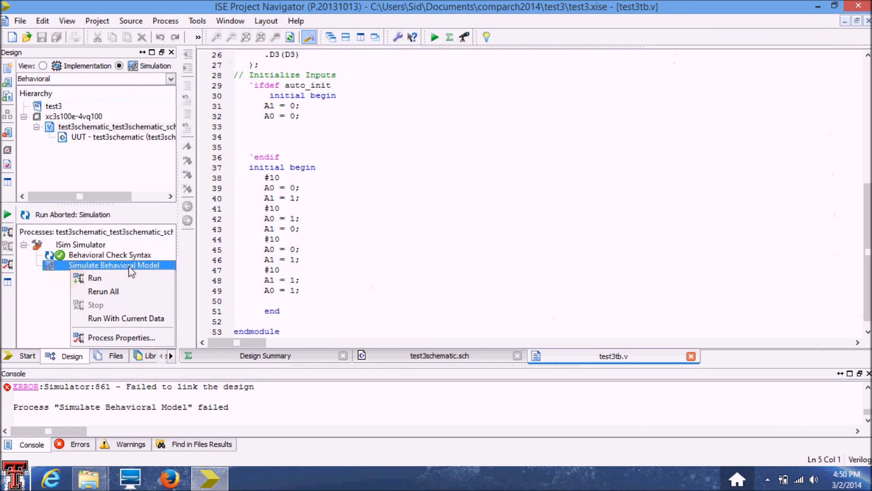
mouse_move(121, 338)
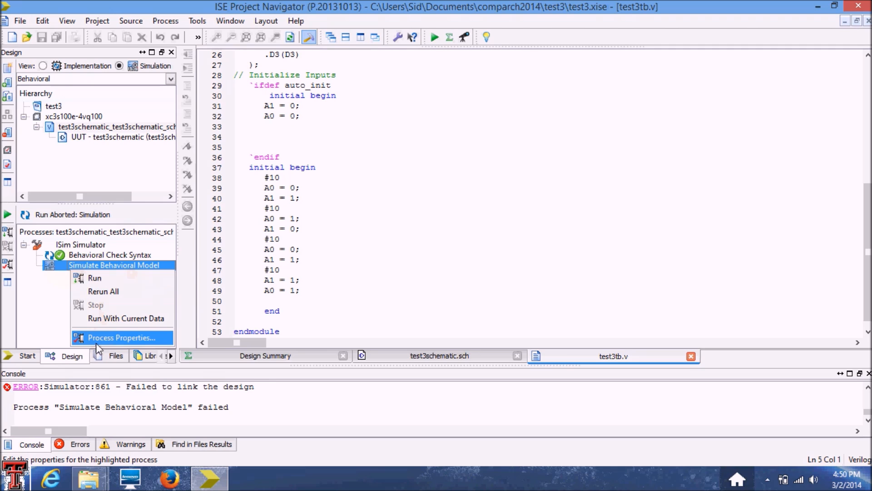
click(121, 337)
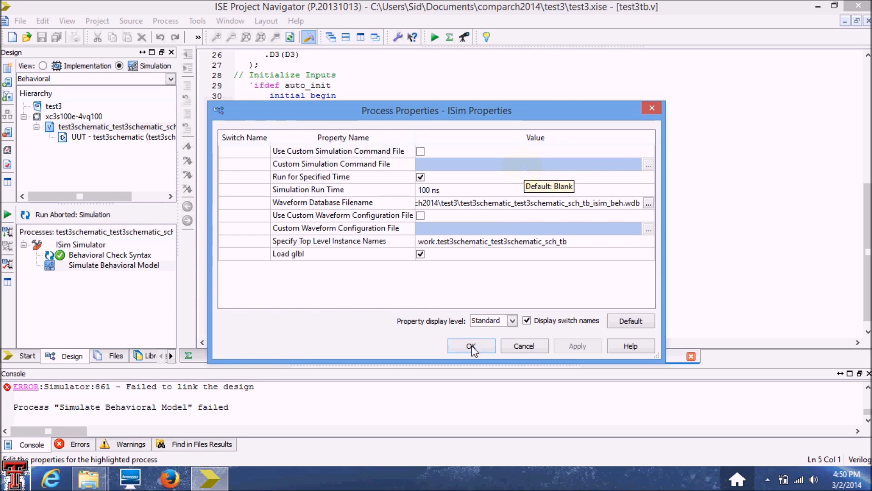
click(470, 346)
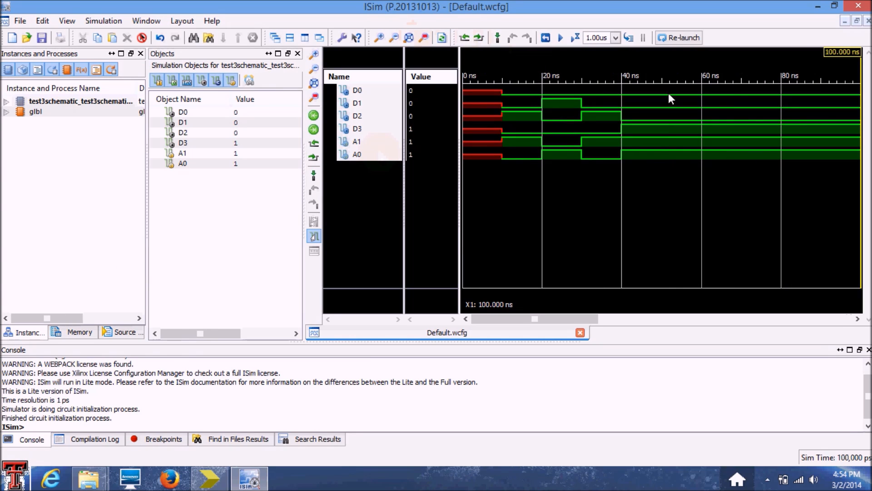
mouse_move(865, 110)
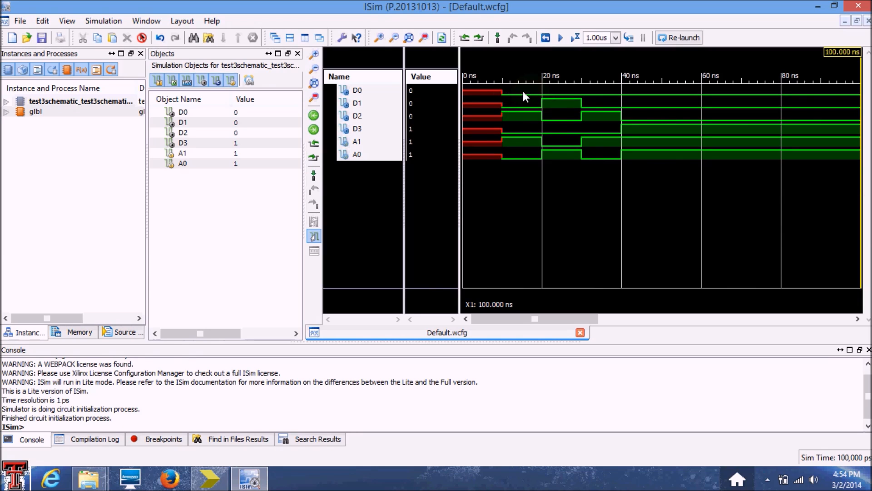
mouse_move(538, 163)
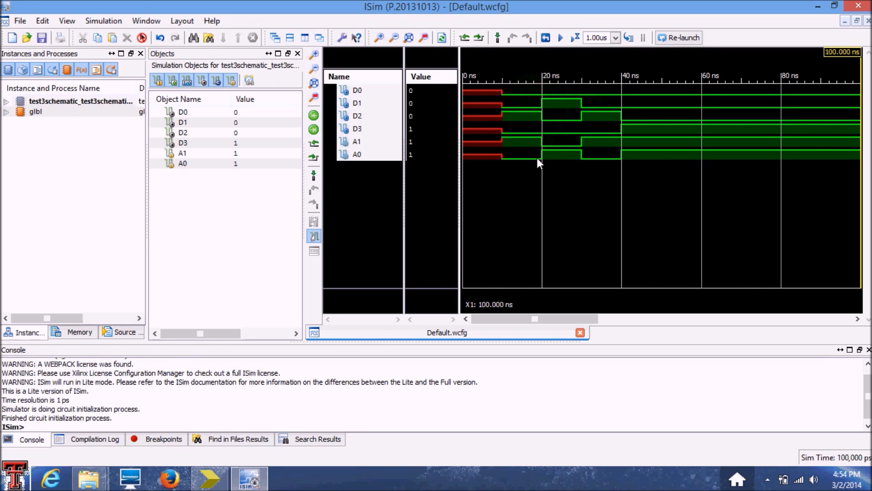
mouse_move(528, 174)
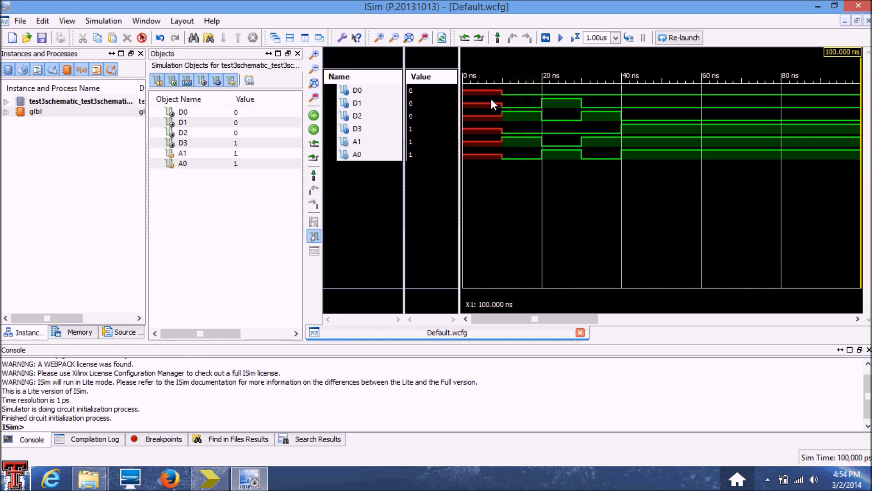
mouse_move(501, 166)
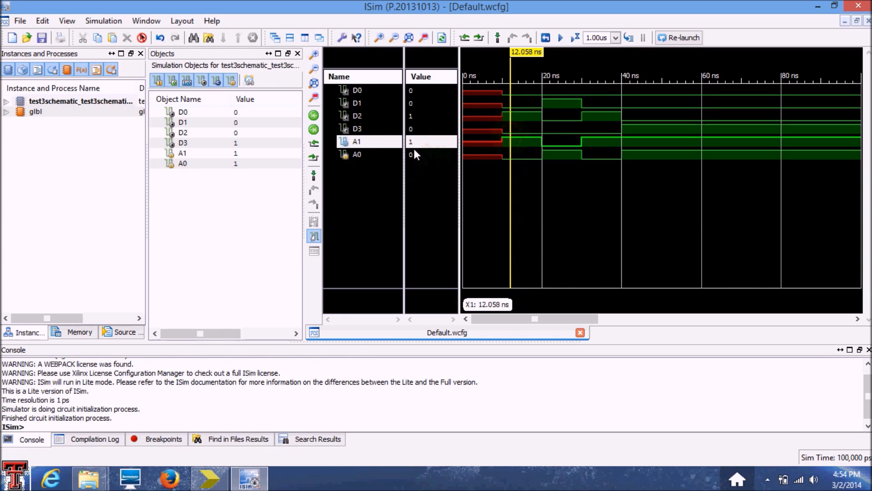
mouse_move(420, 131)
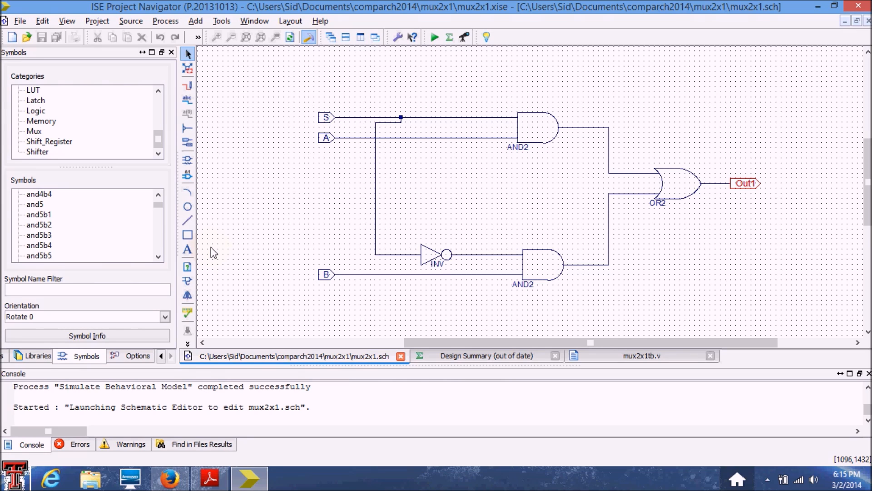
mouse_move(251, 240)
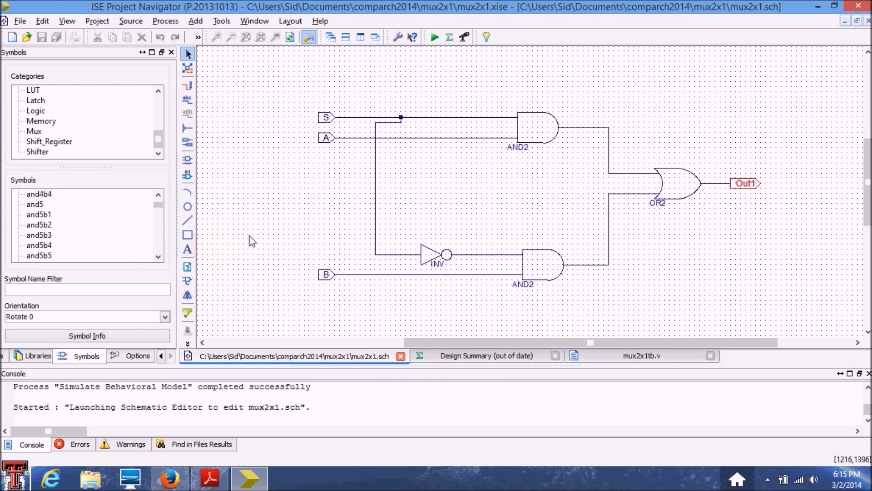
mouse_move(269, 218)
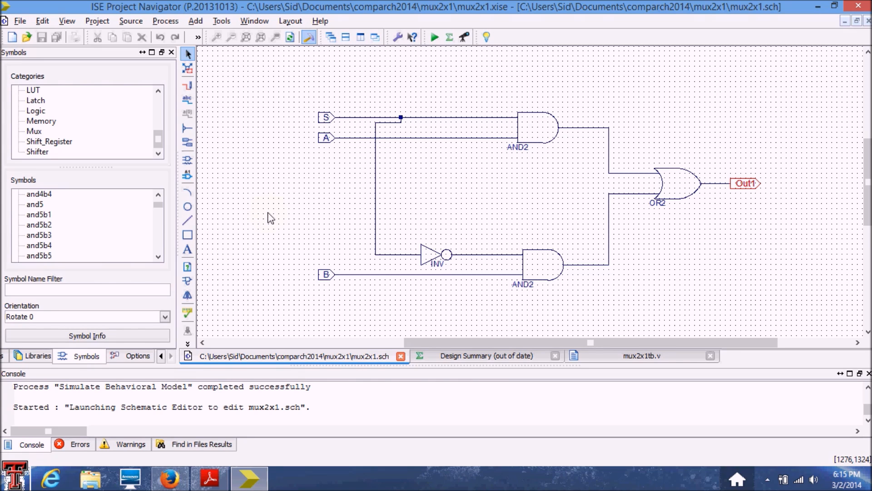
mouse_move(284, 138)
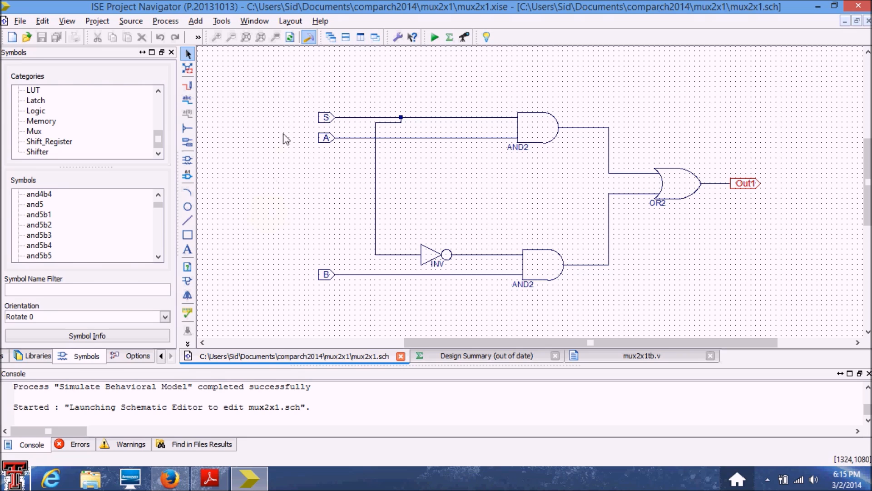
mouse_move(694, 251)
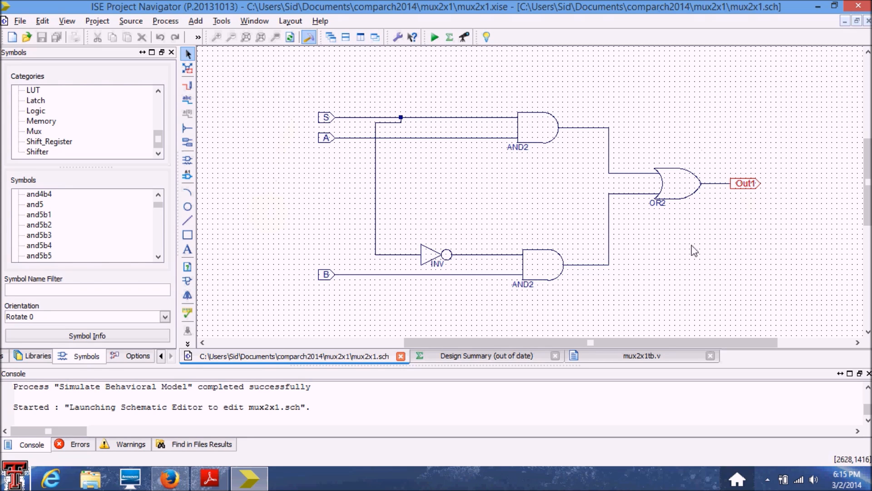
mouse_move(320, 304)
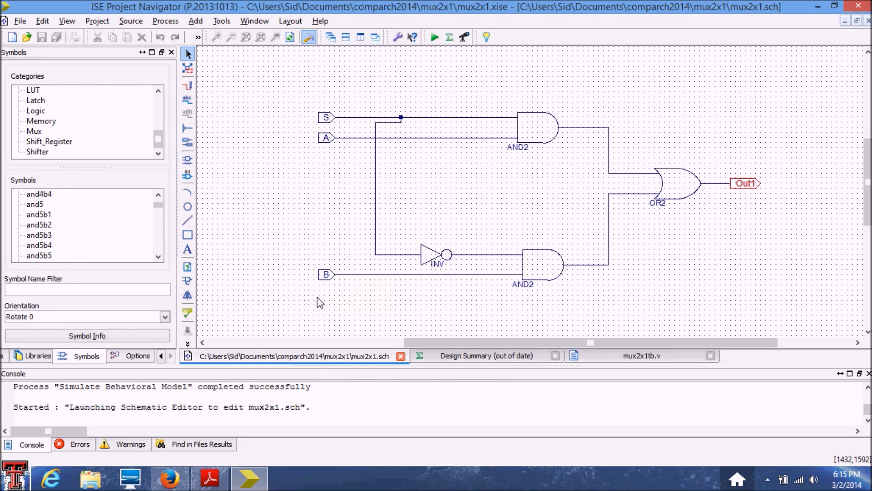
mouse_move(315, 296)
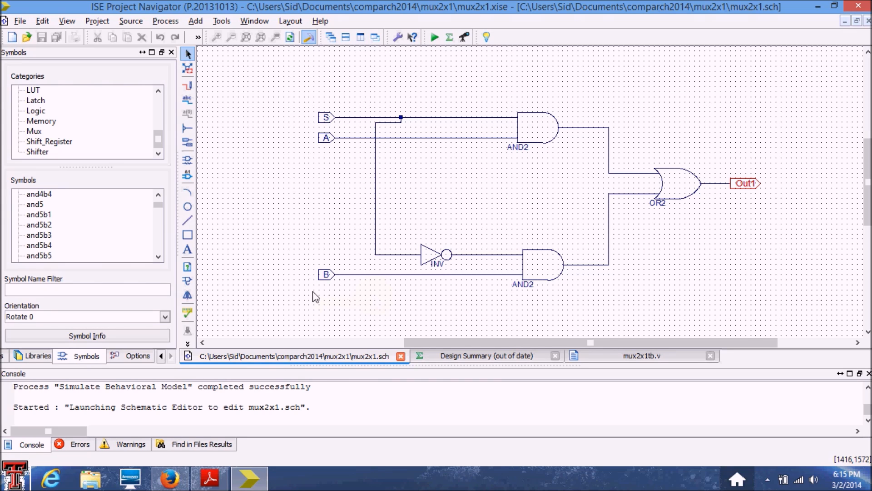
mouse_move(323, 123)
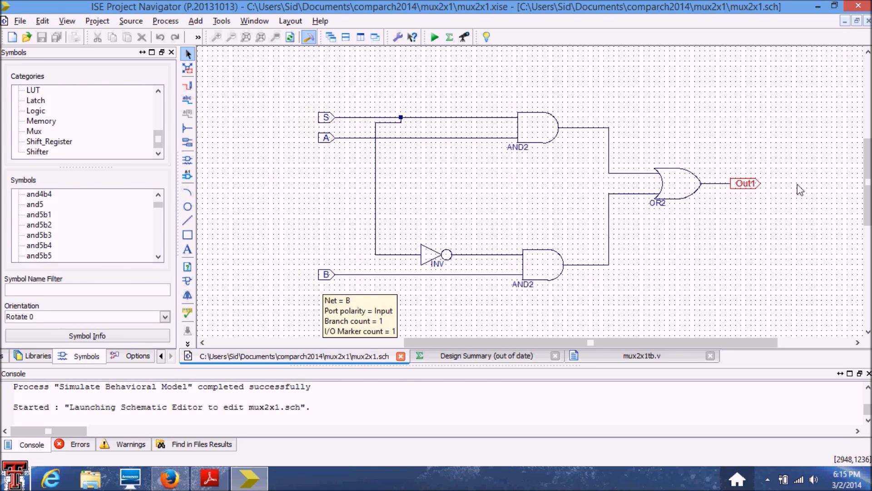
mouse_move(377, 266)
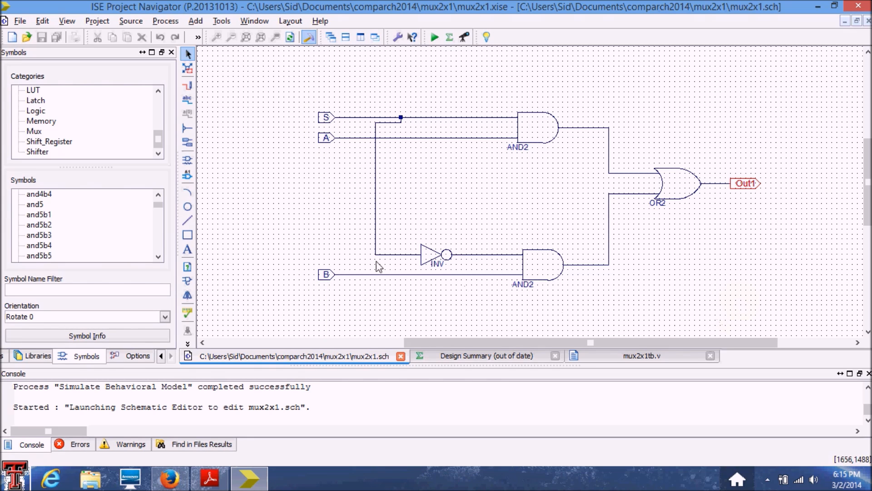
mouse_move(542, 312)
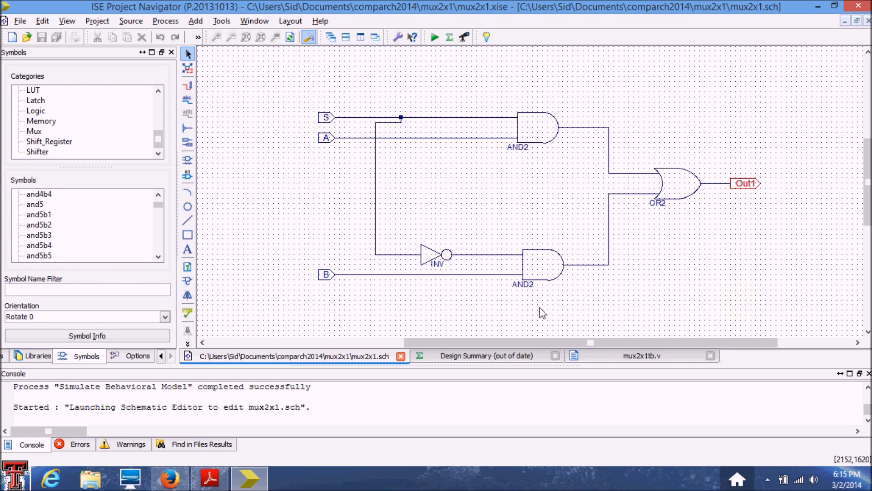
mouse_move(548, 285)
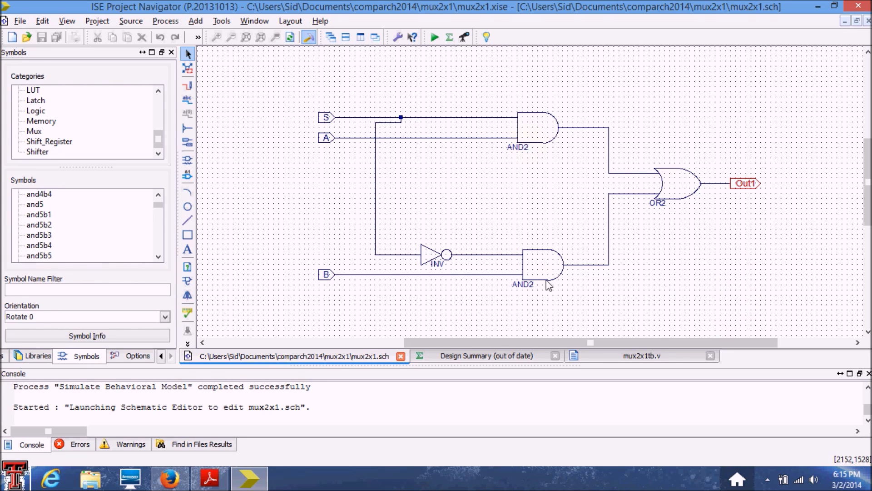
mouse_move(700, 209)
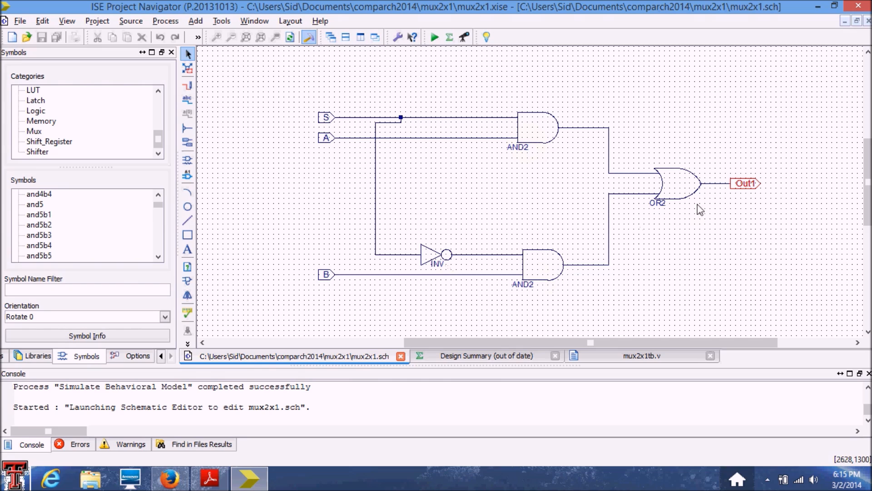
mouse_move(666, 233)
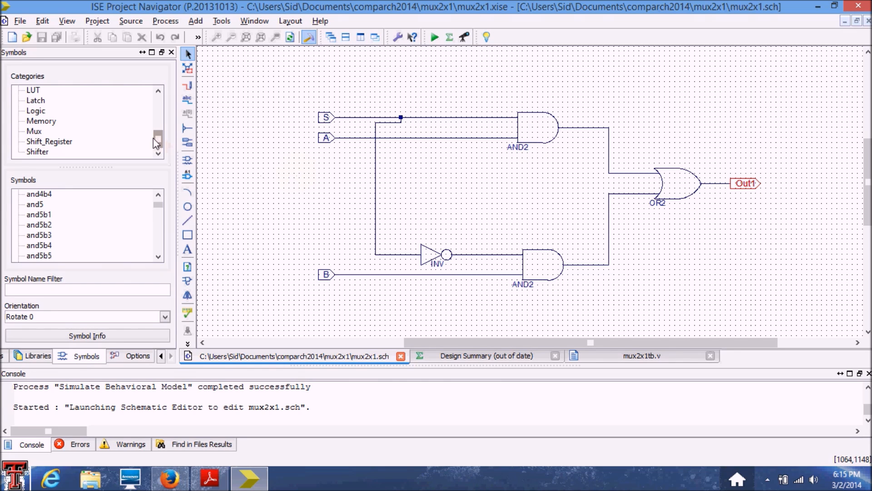
mouse_move(157, 137)
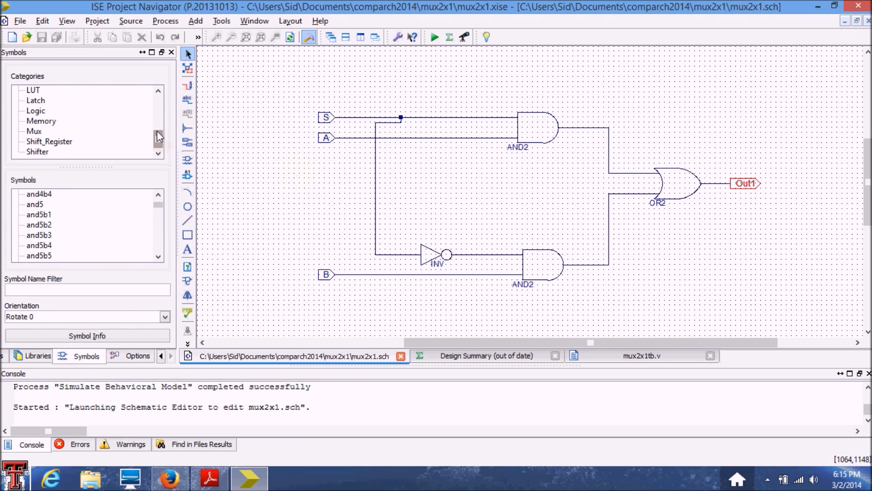
mouse_move(506, 44)
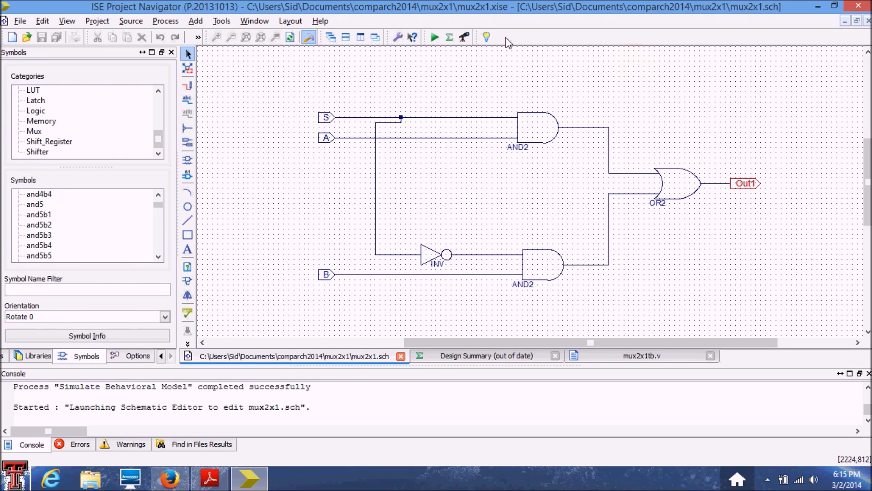
Show the Design hierarchy, select mux2x1.sch, and switch to the Simulation view
click(31, 355)
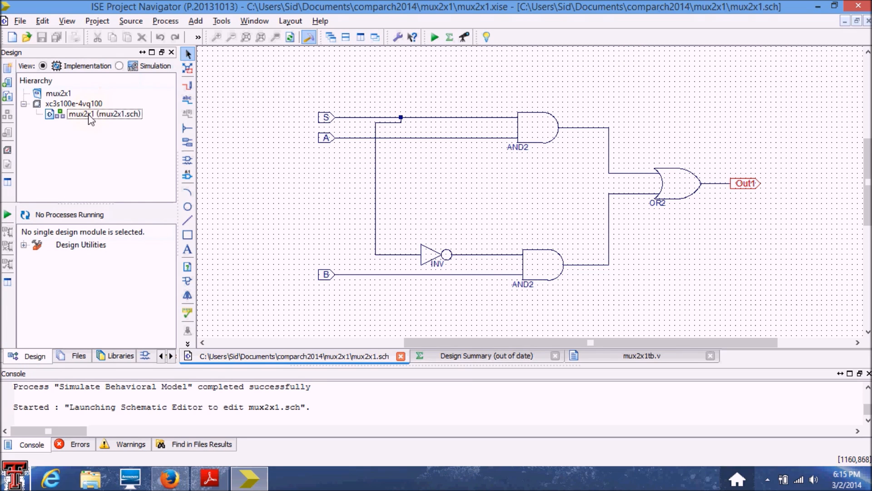
click(104, 113)
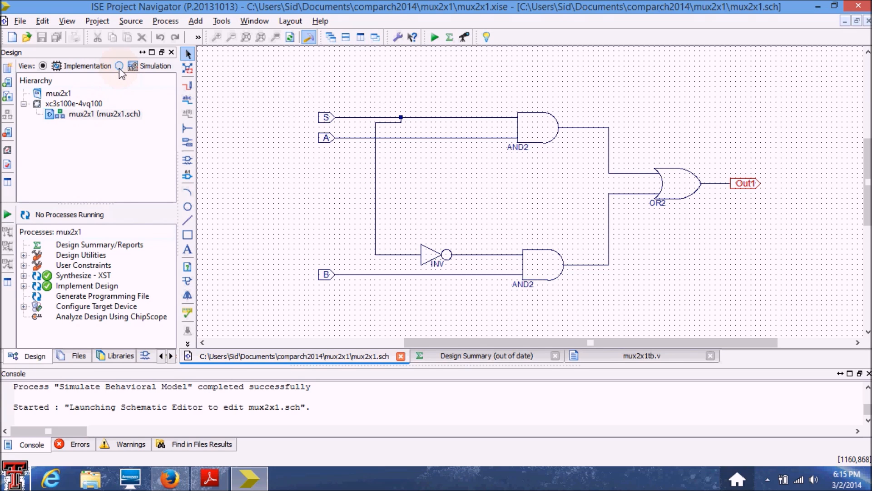
click(118, 66)
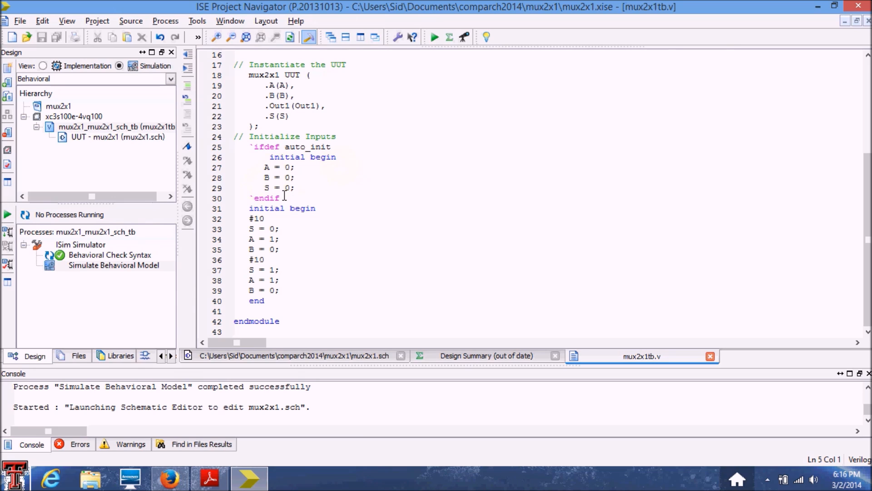
mouse_move(304, 223)
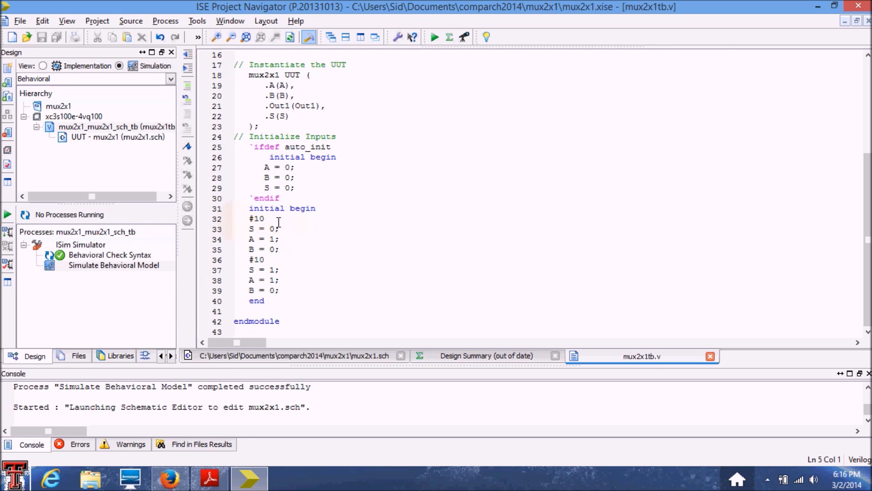
mouse_move(269, 259)
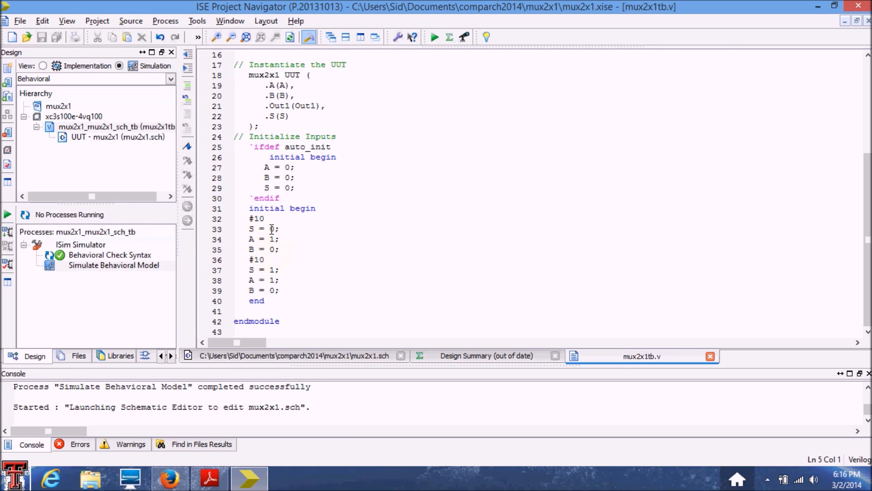
mouse_move(271, 229)
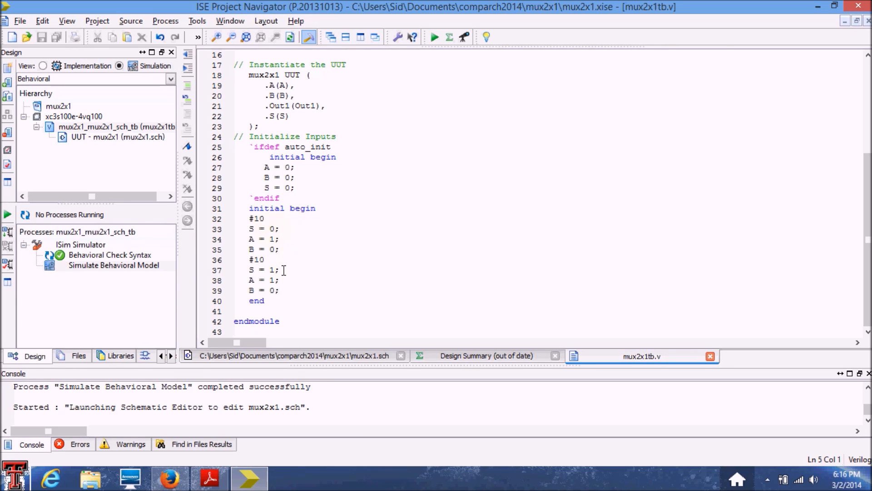
mouse_move(302, 270)
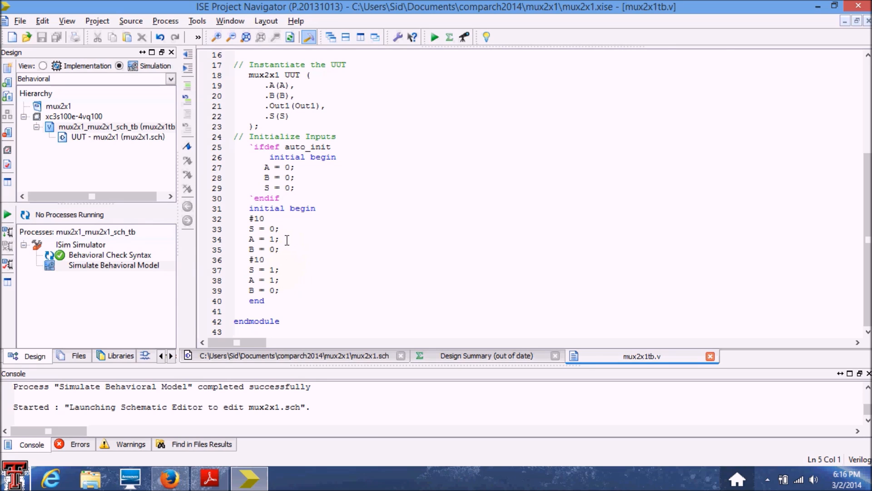
mouse_move(278, 280)
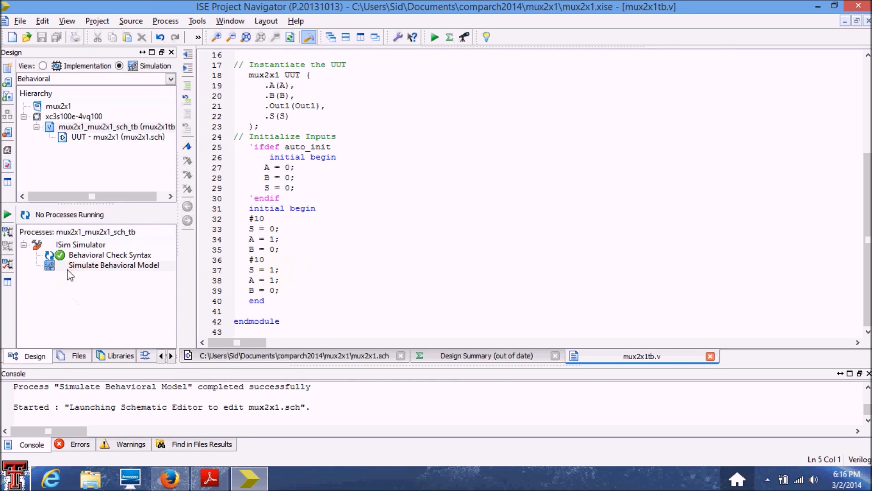
Simulate the mux2x1 behavioral model and zoom the waveforms to full view
click(113, 264)
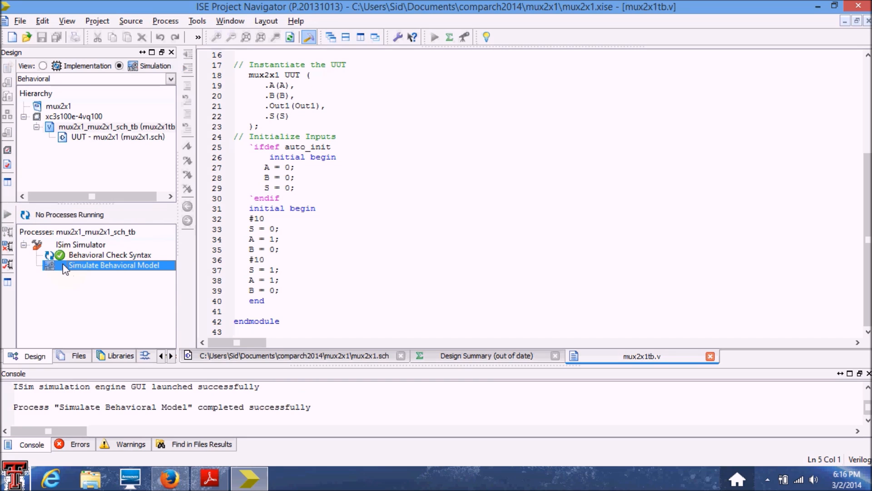
double_click(115, 264)
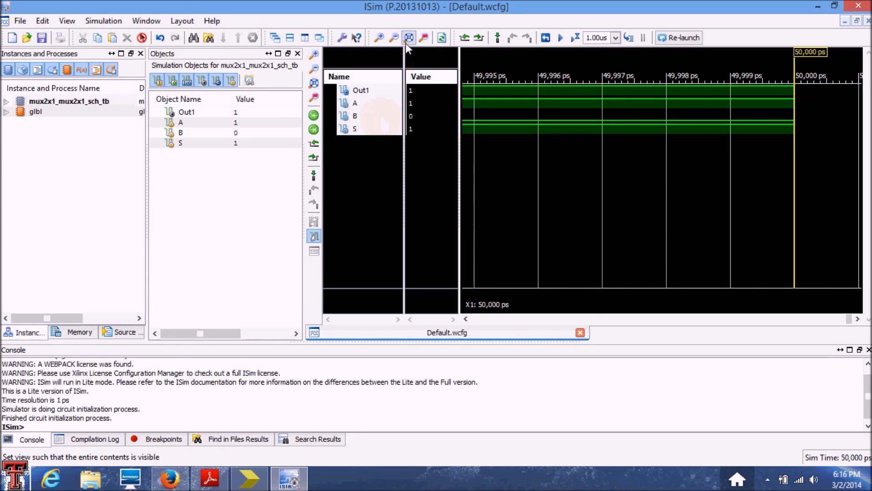
click(408, 37)
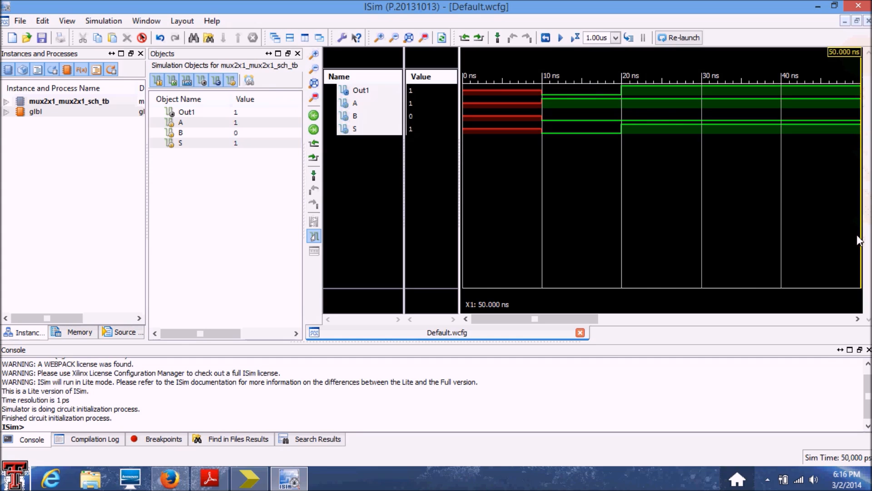
mouse_move(603, 105)
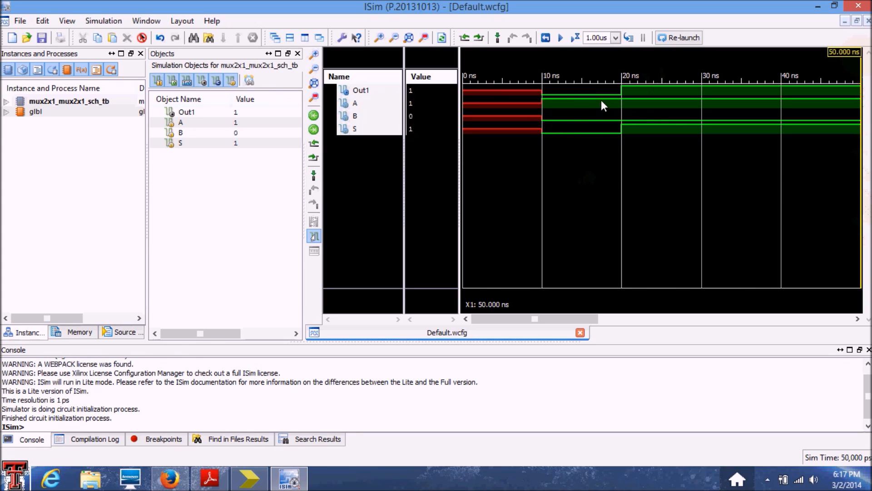
mouse_move(560, 161)
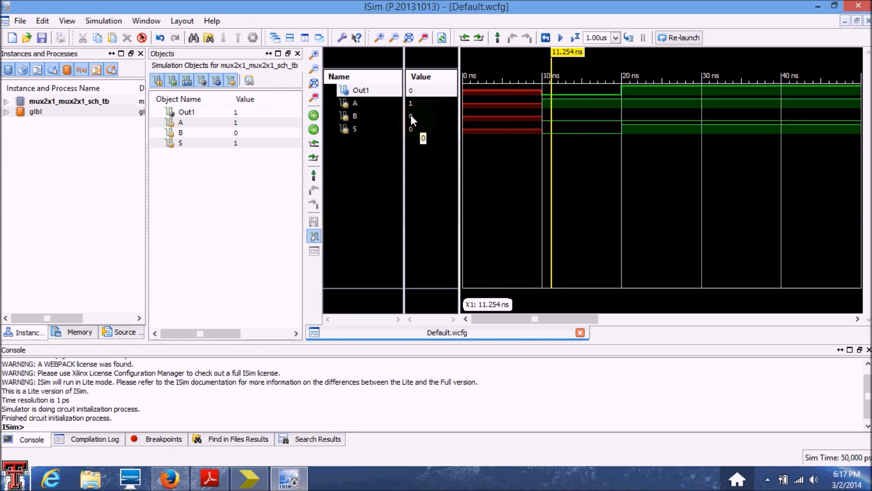
mouse_move(412, 125)
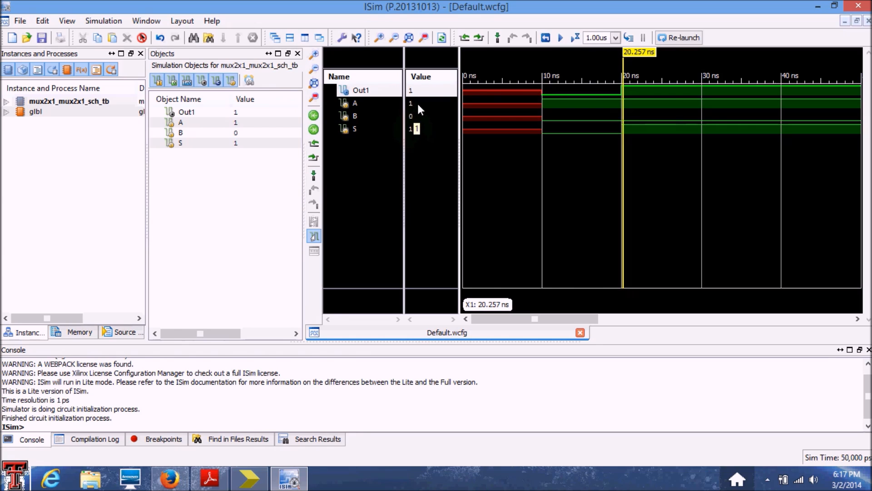
mouse_move(414, 95)
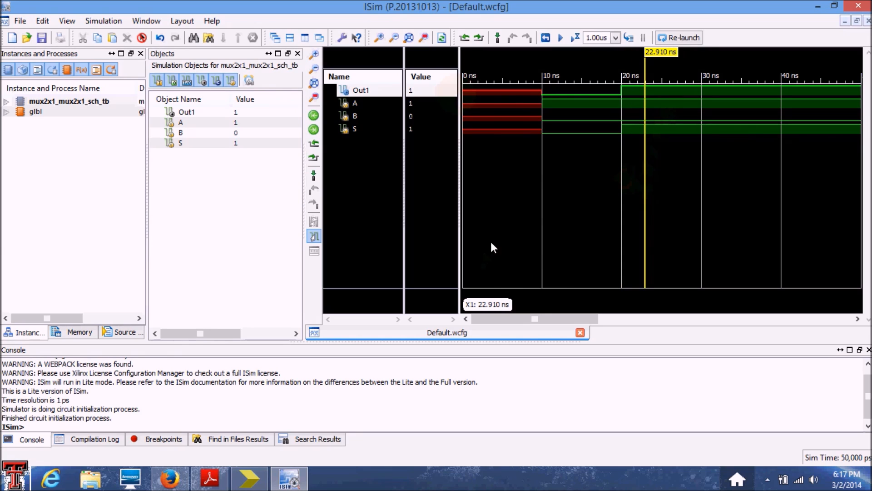
mouse_move(273, 307)
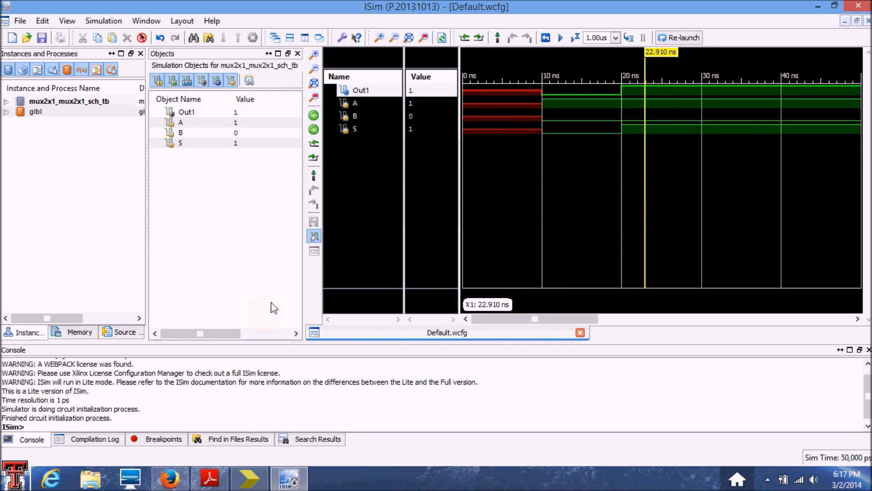